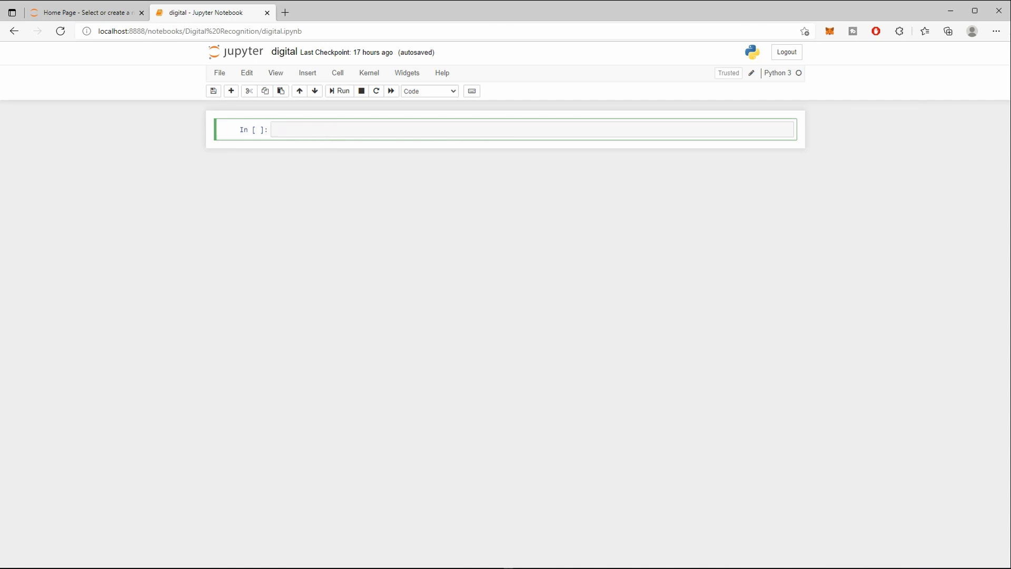
Write the import of fetch_openml from sklearn.datasets.
text(from sklearn.)
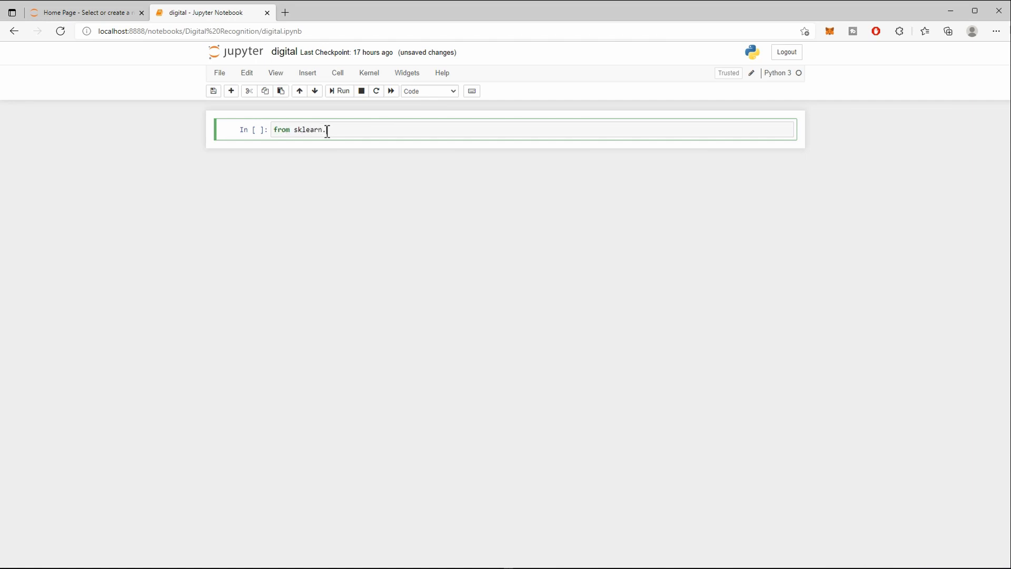
text(datasets)
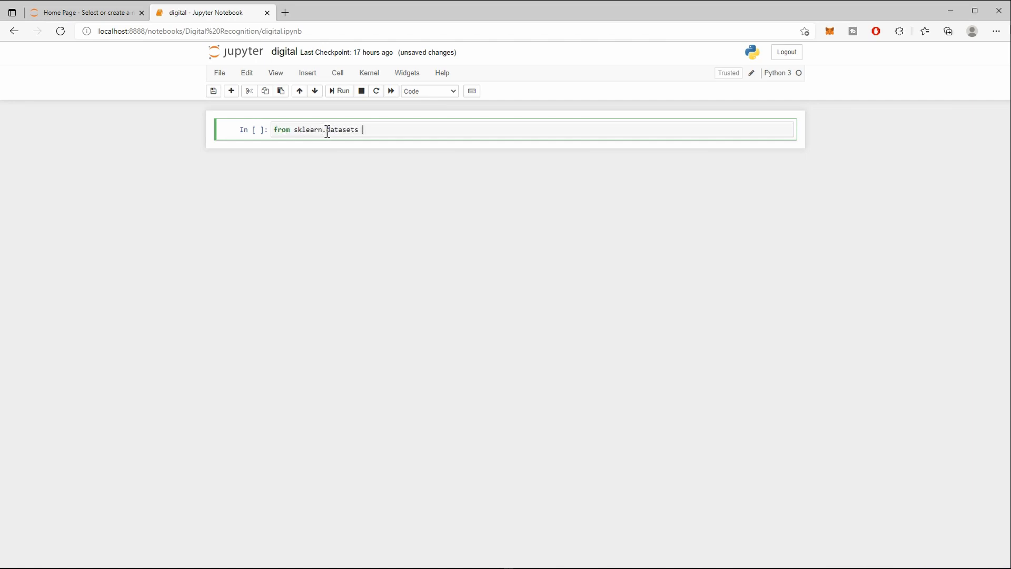
text(impo)
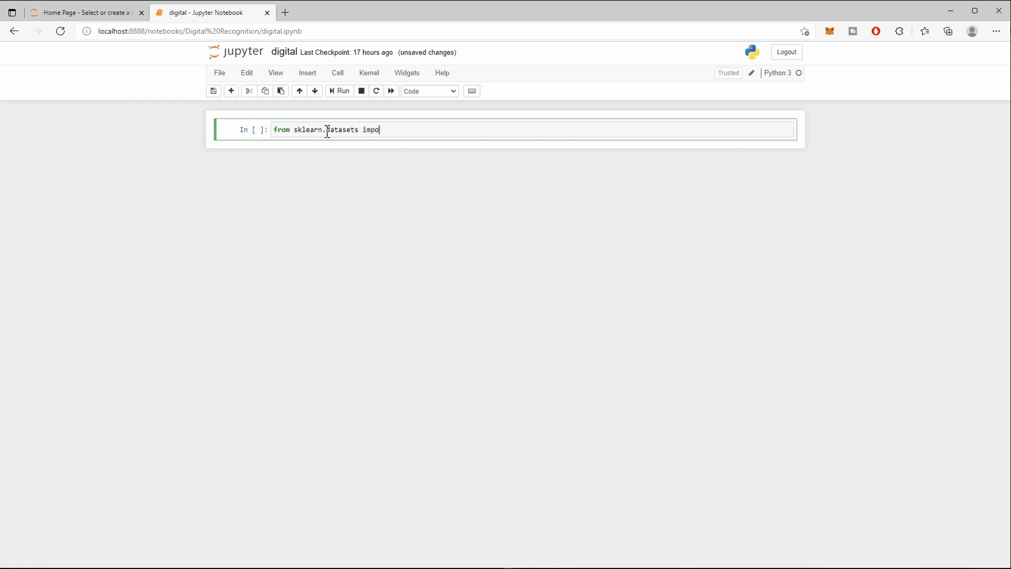
text(rt)
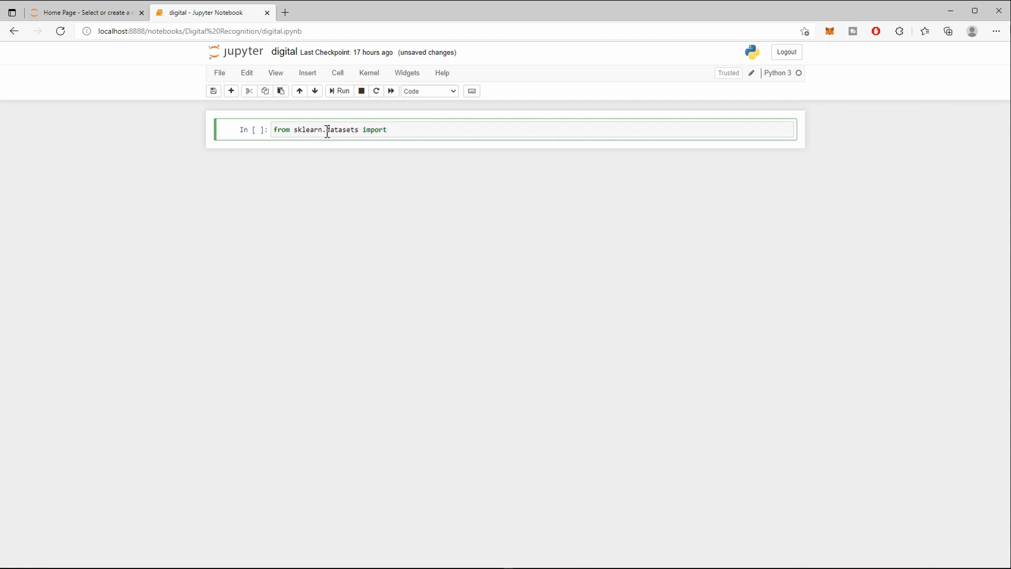
text(fet)
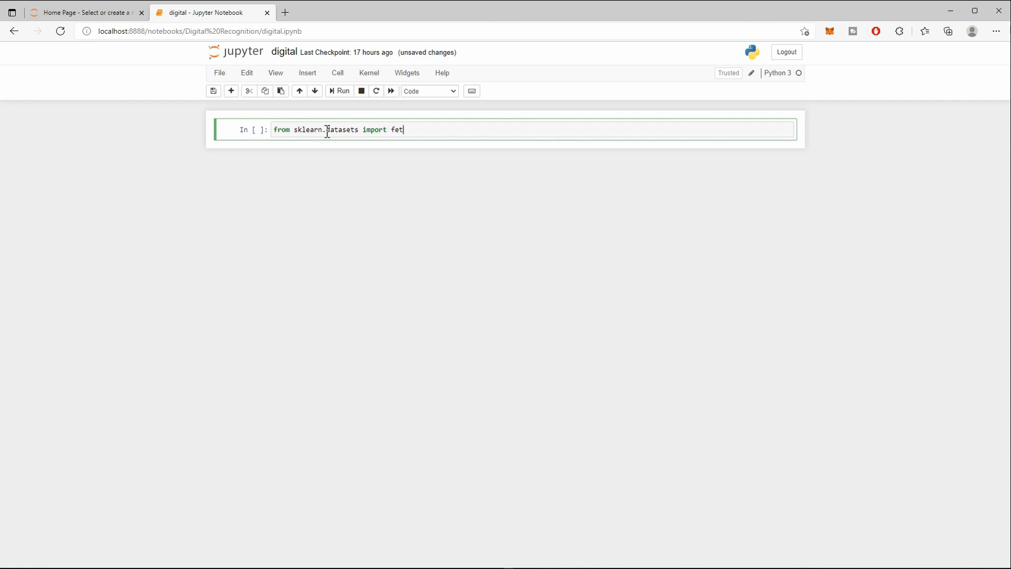
text(ch)
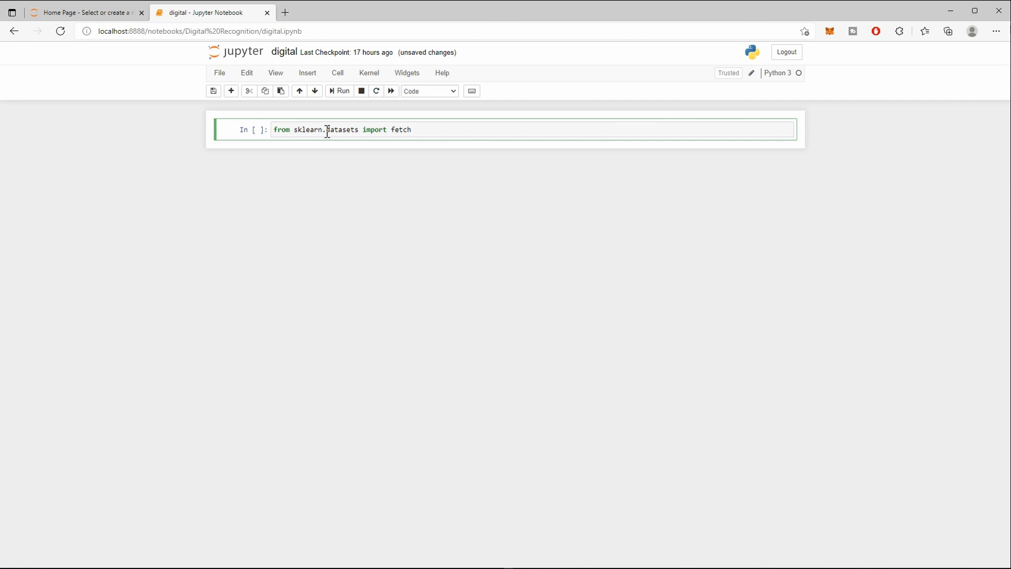
text(_openml)
text(mni)
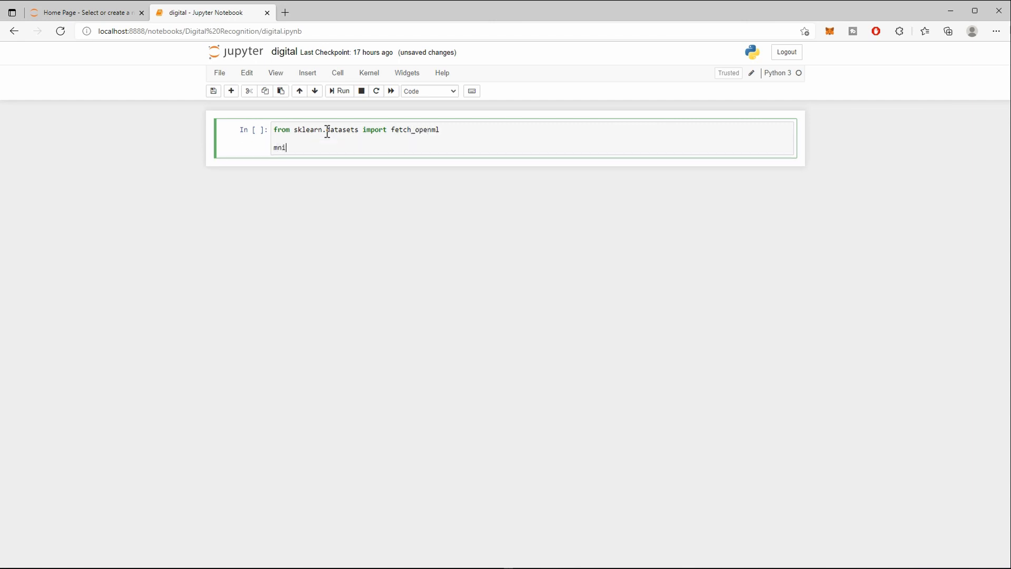
Load mnist_784 with version=1, as_frame=False into mnist and call mnist.keys().
text(st =)
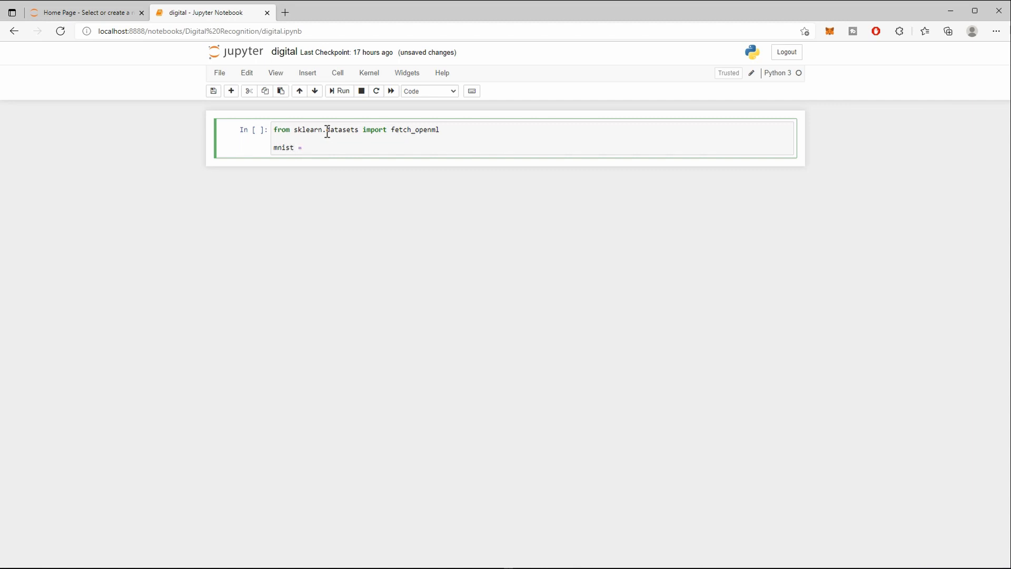
text(fetch)
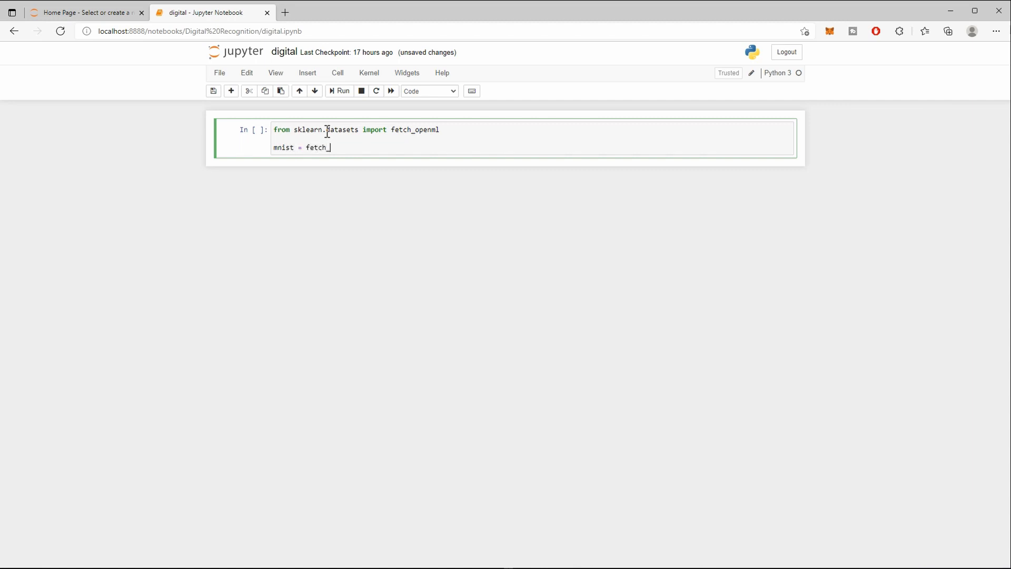
text(_openml("mnis)
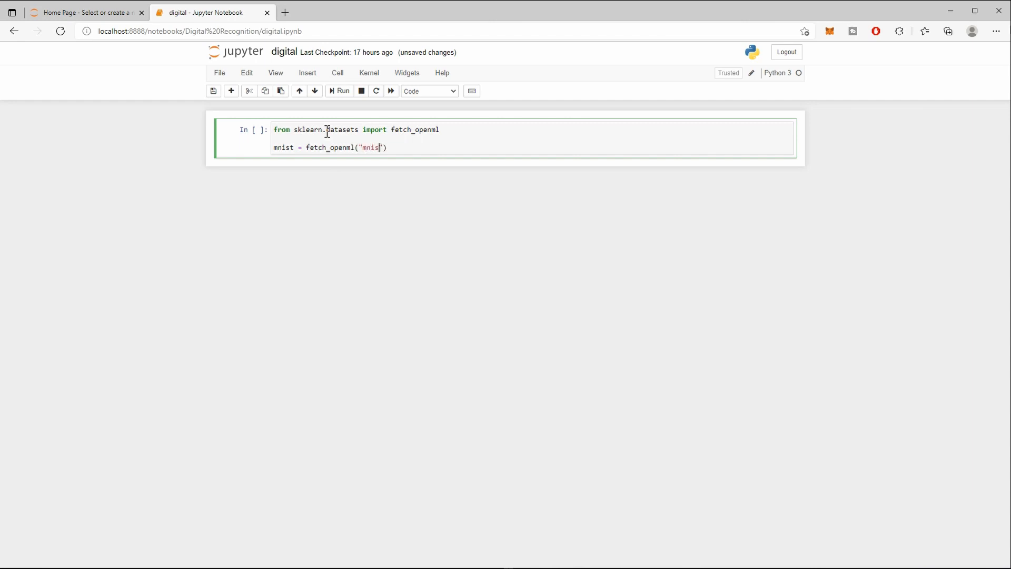
text(_784)
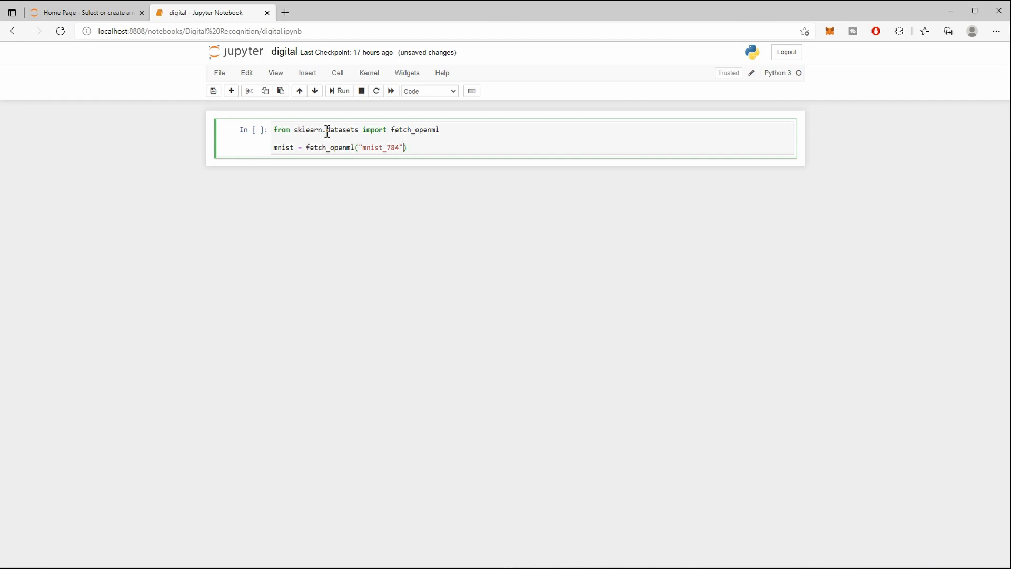
text(, v)
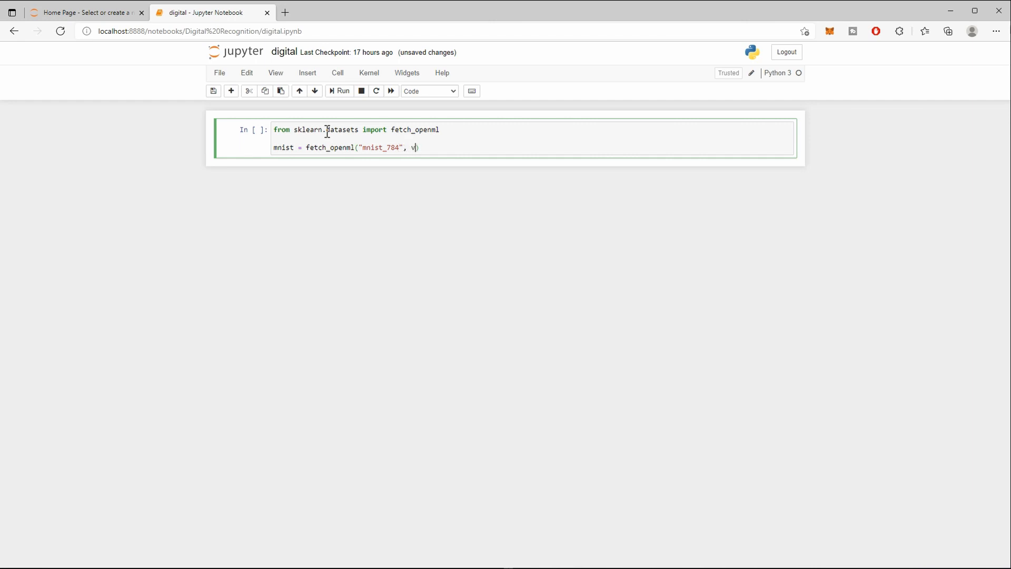
text(ersion)
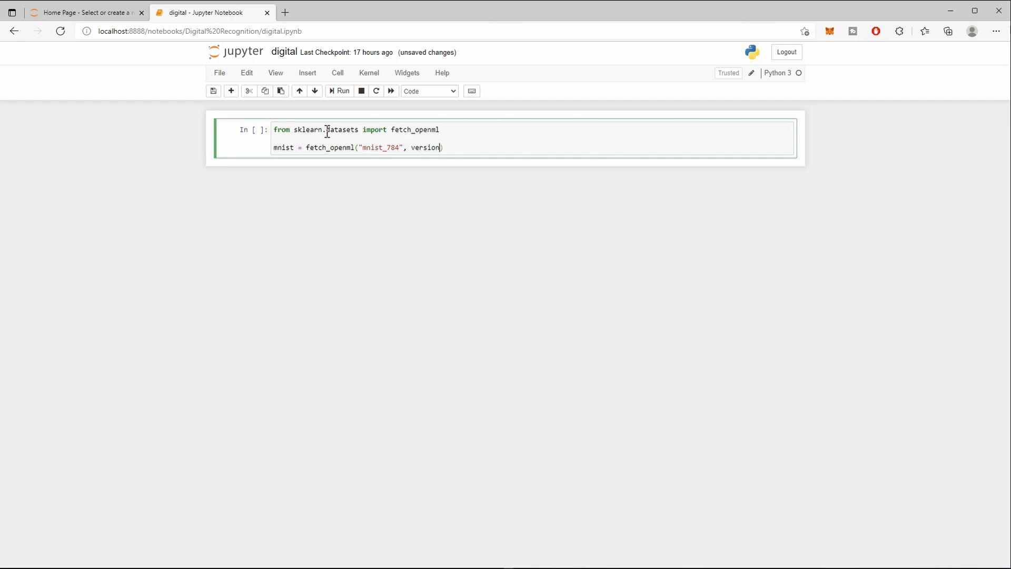
text(=1)
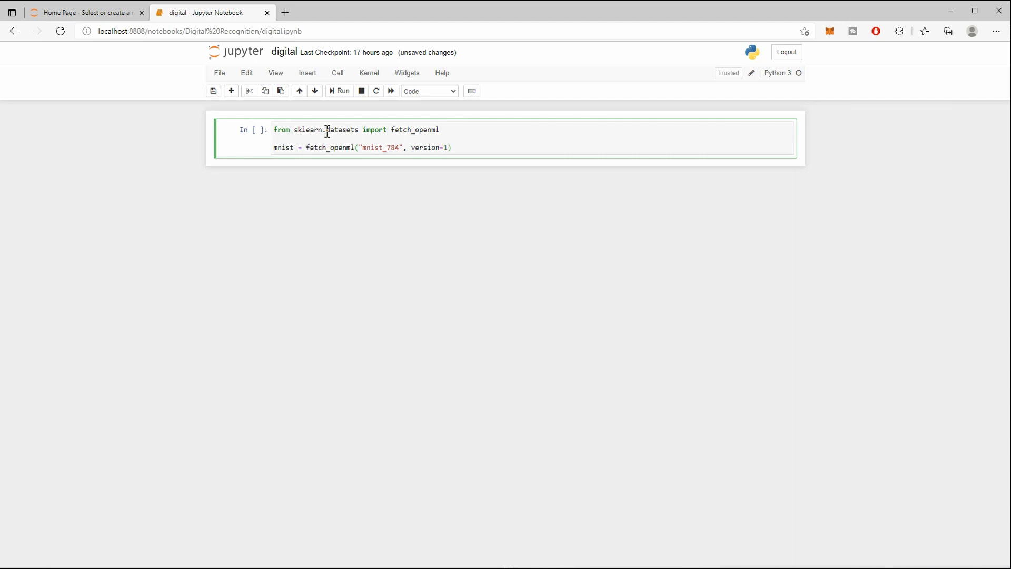
text(, as_)
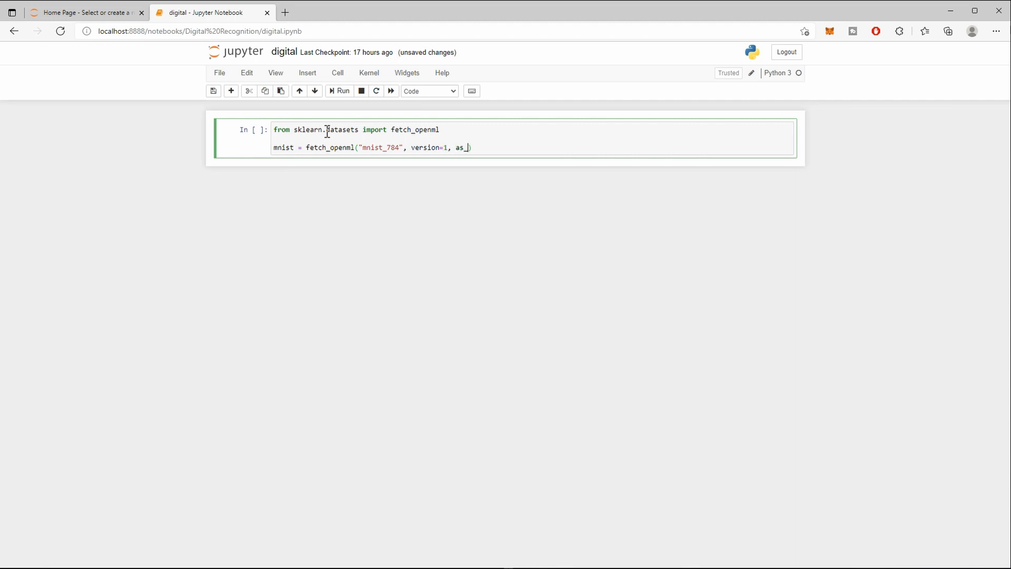
text(_frame=F)
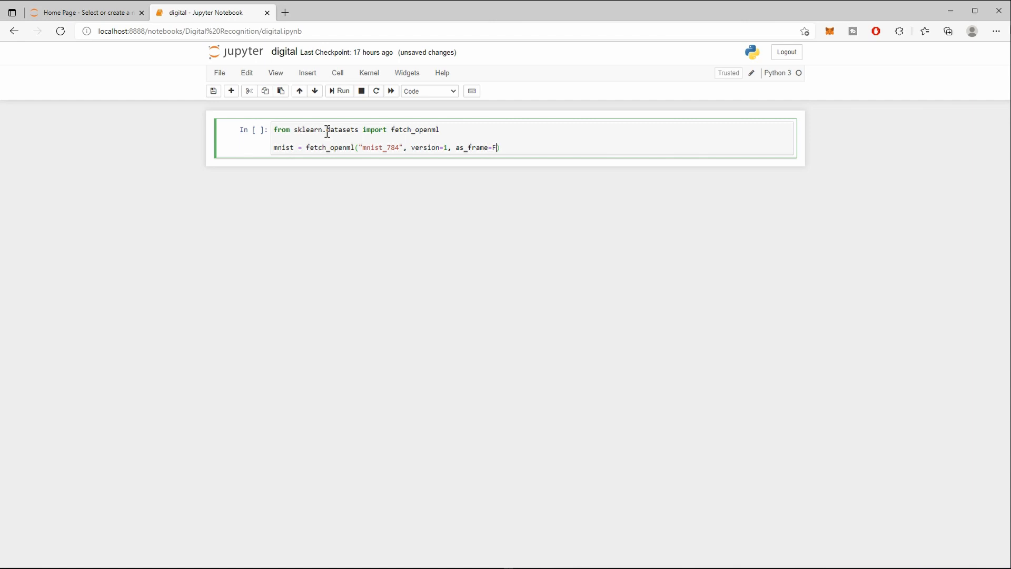
text(alse)
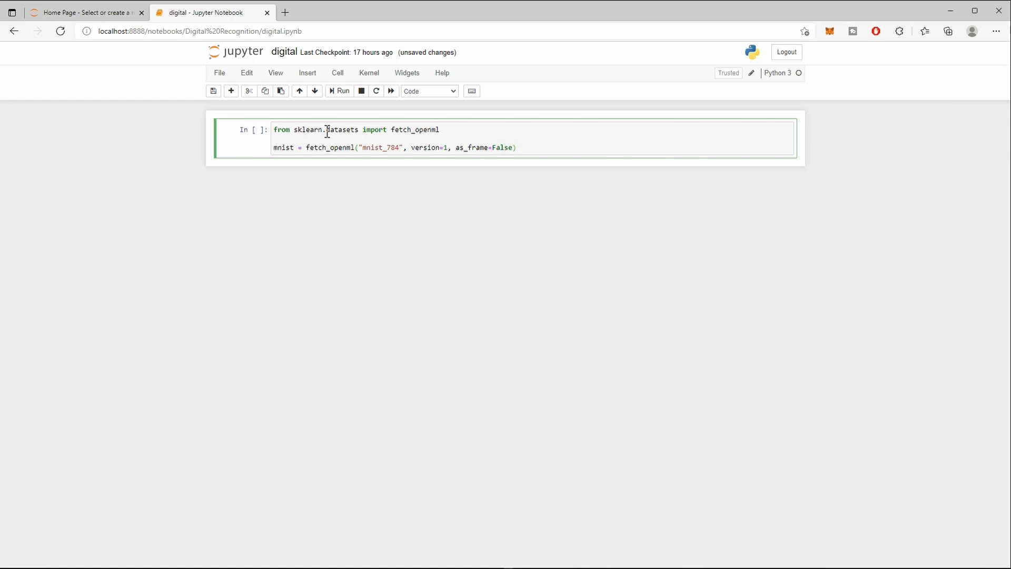
text(mnist)
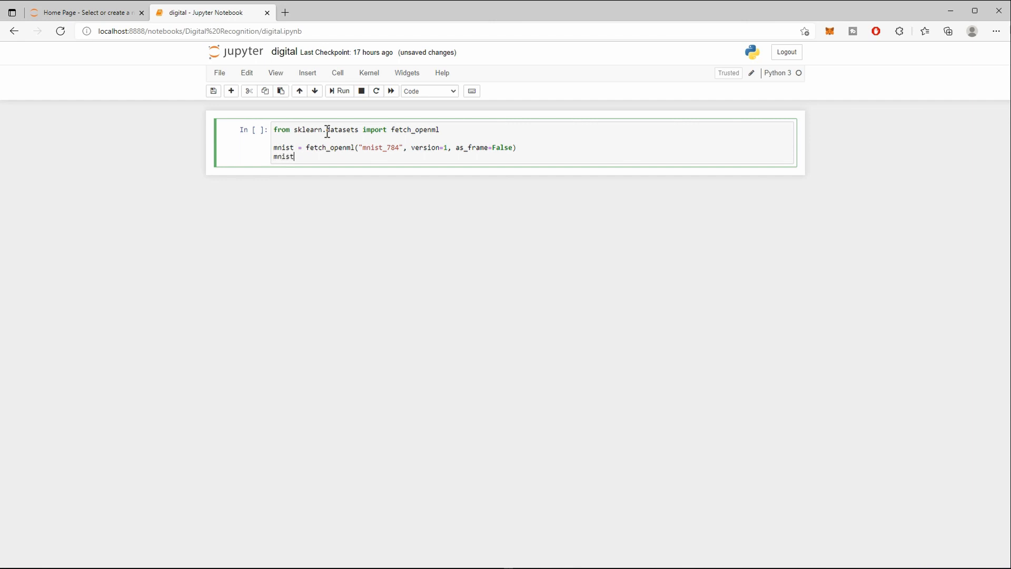
text(.keys())
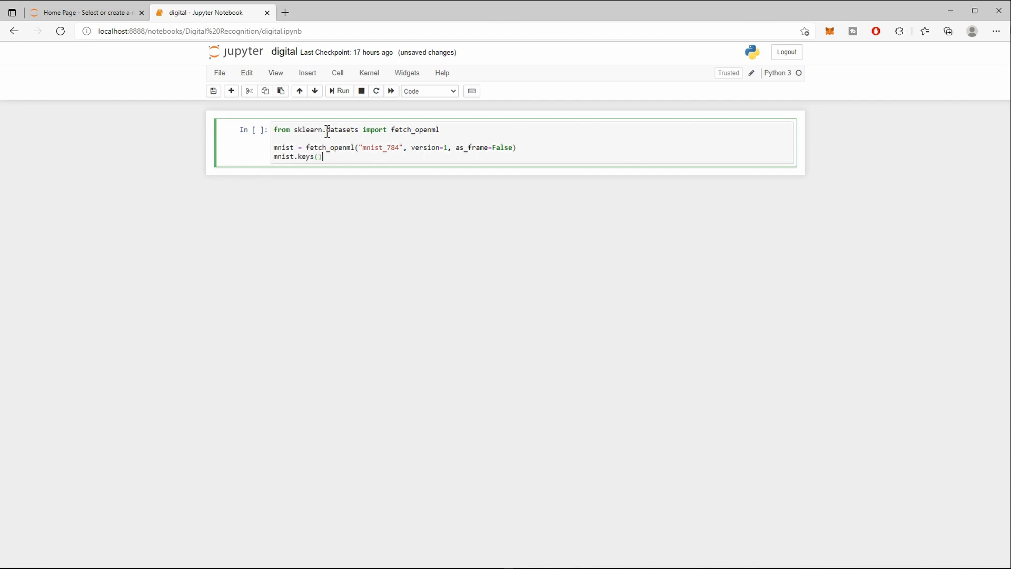
mouse_move(370, 124)
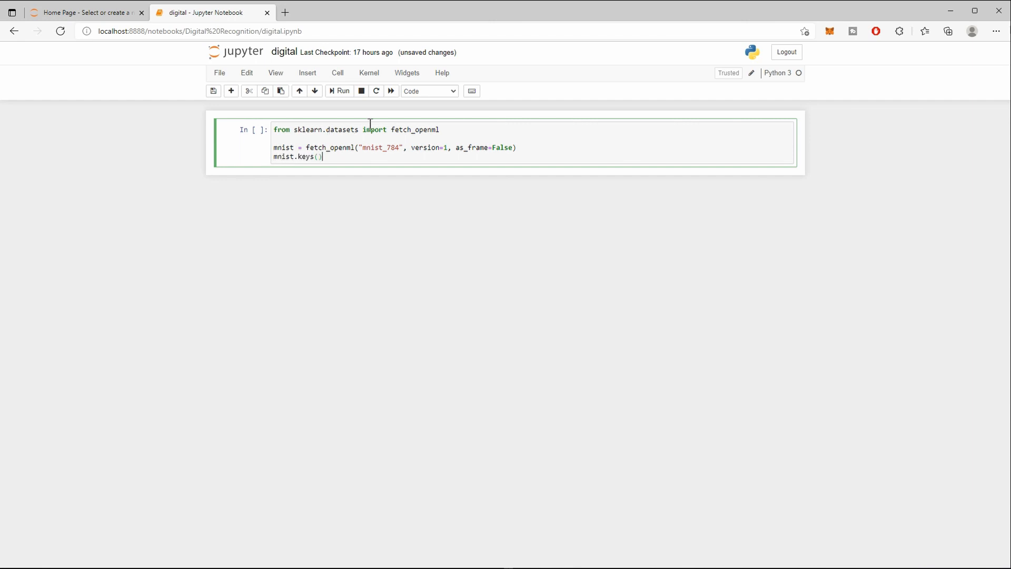
Run the MNIST loading cell and point out the data and target keys in the output.
click(342, 91)
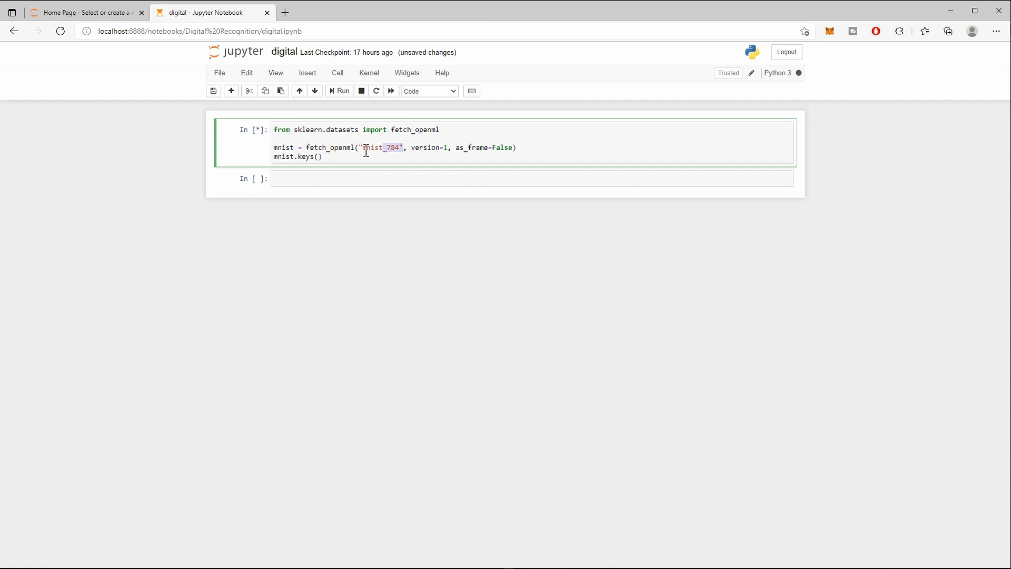
click(341, 90)
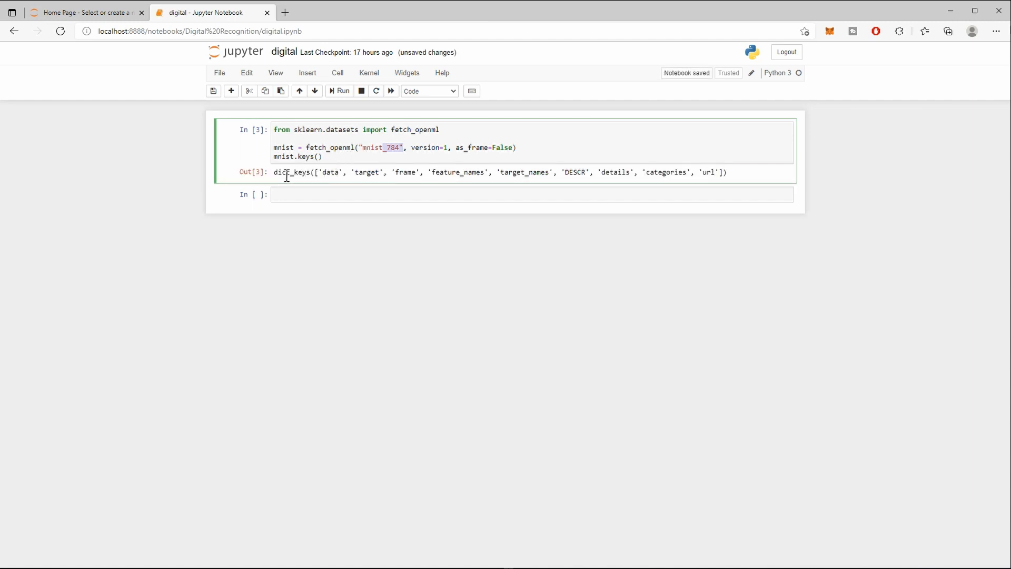
drag(317, 172, 709, 172)
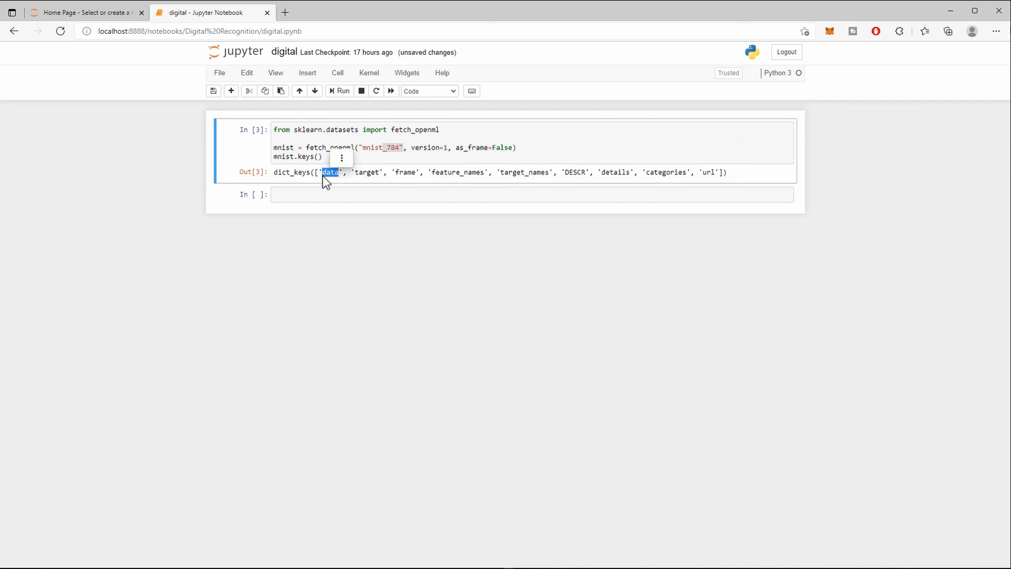
double_click(367, 172)
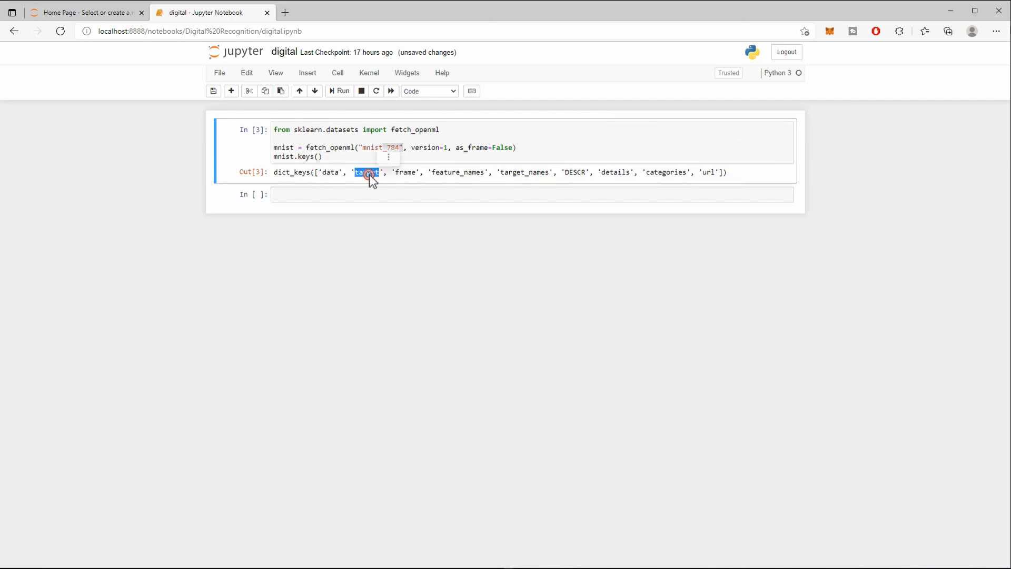
double_click(367, 171)
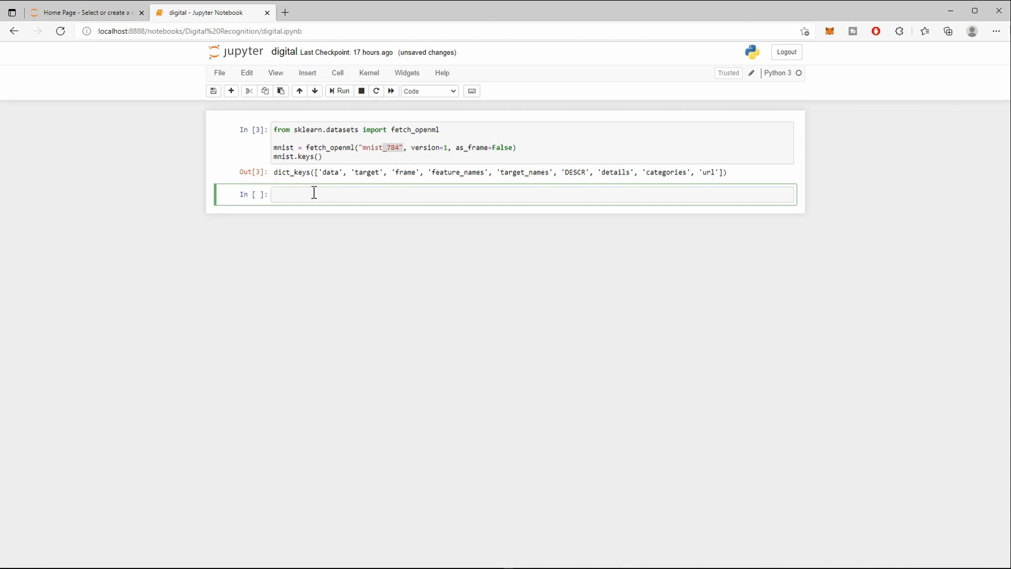
Assign mnist["data"] and mnist["target"] to X, y and query X.shape.
text(X, y)
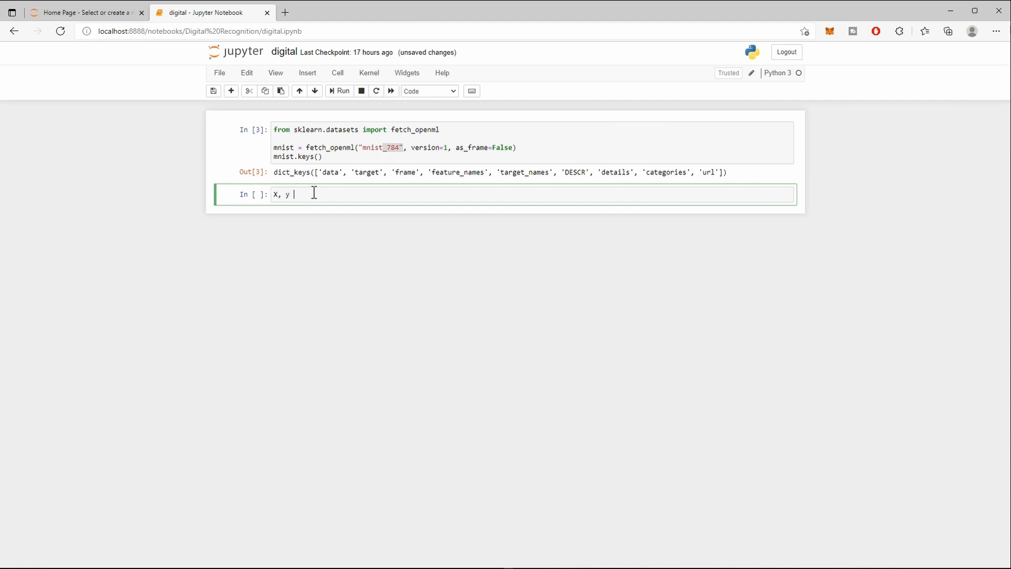
text(=)
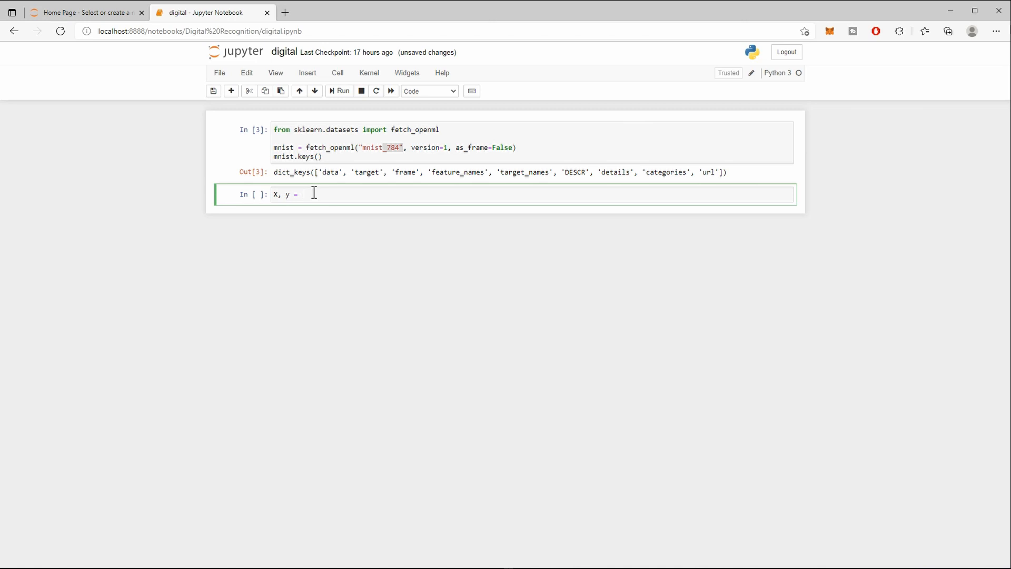
text(mnist)
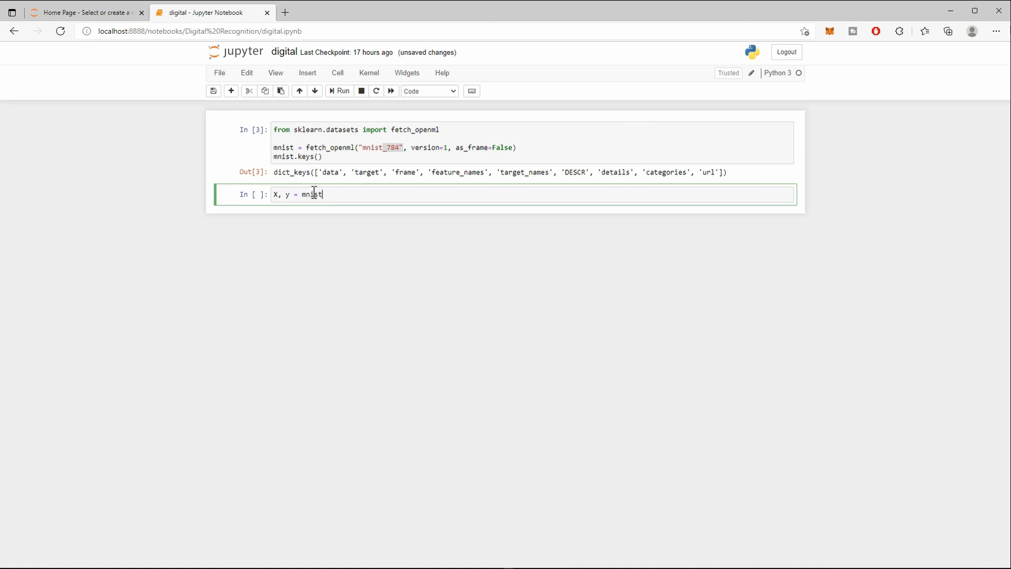
text([])
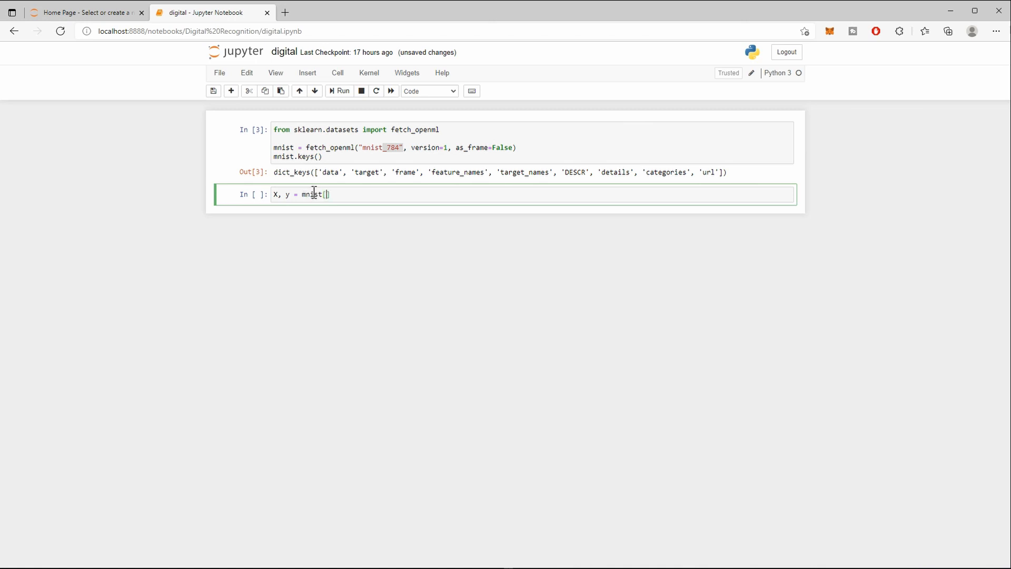
text("data")
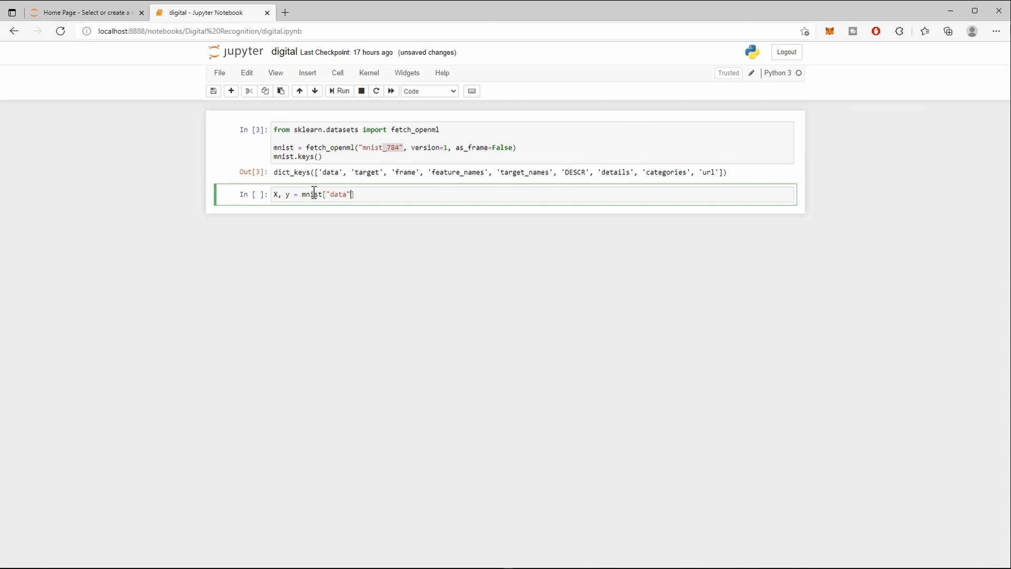
text(,)
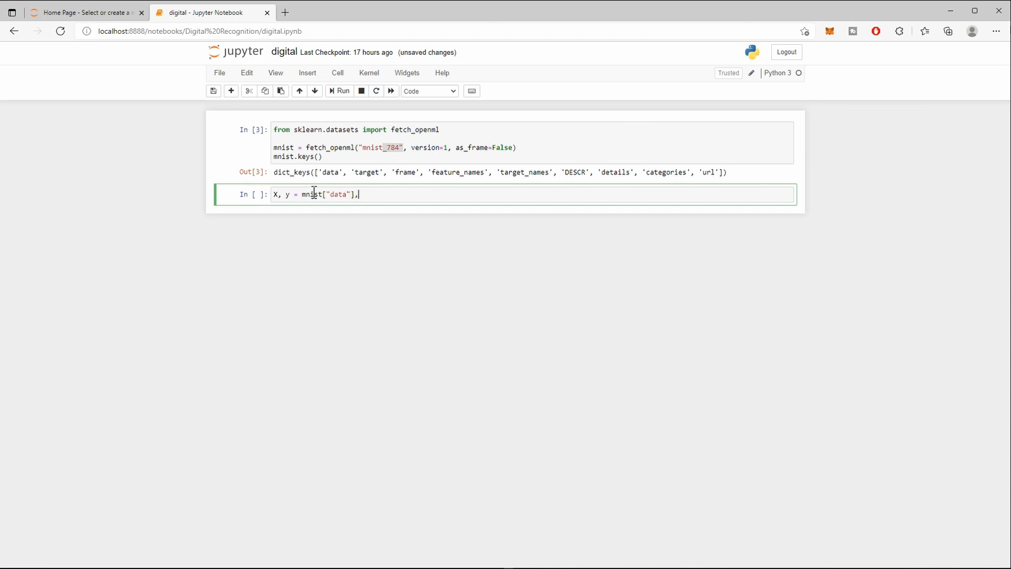
text(mnist["target)
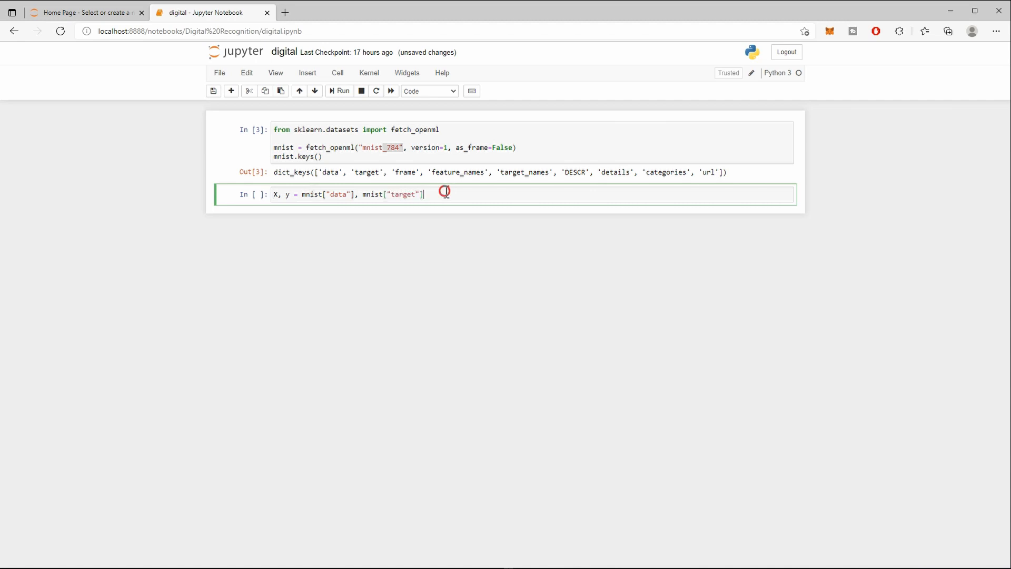
key(enter)
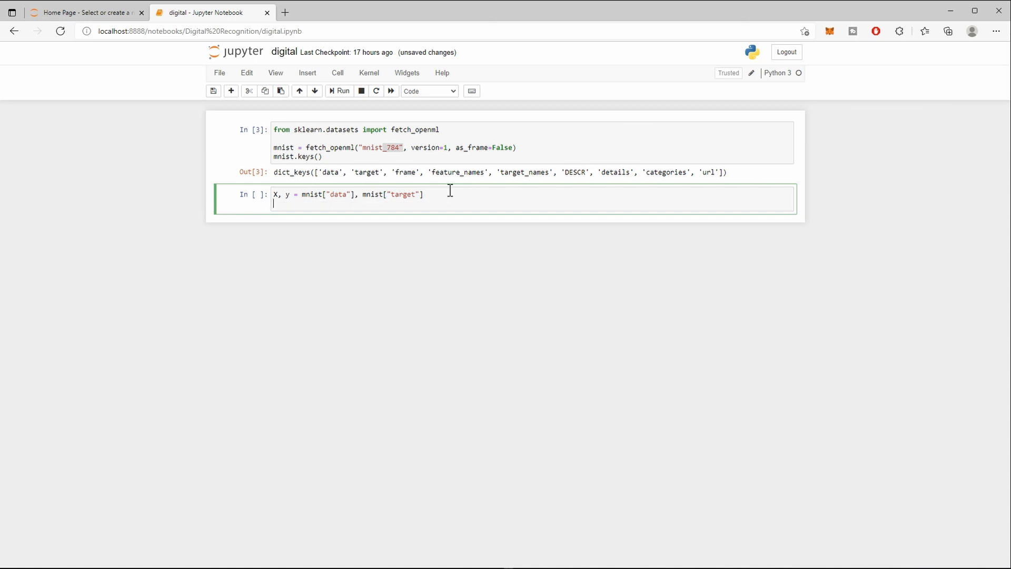
text(X.shape)
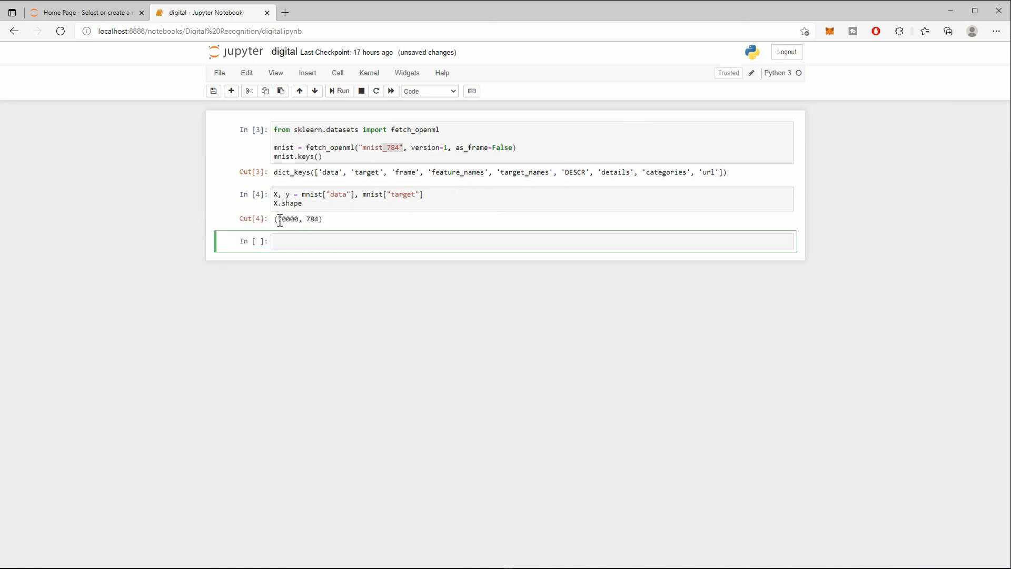
Mark the 70000 sample count and 784 feature count in the shape output.
double_click(286, 219)
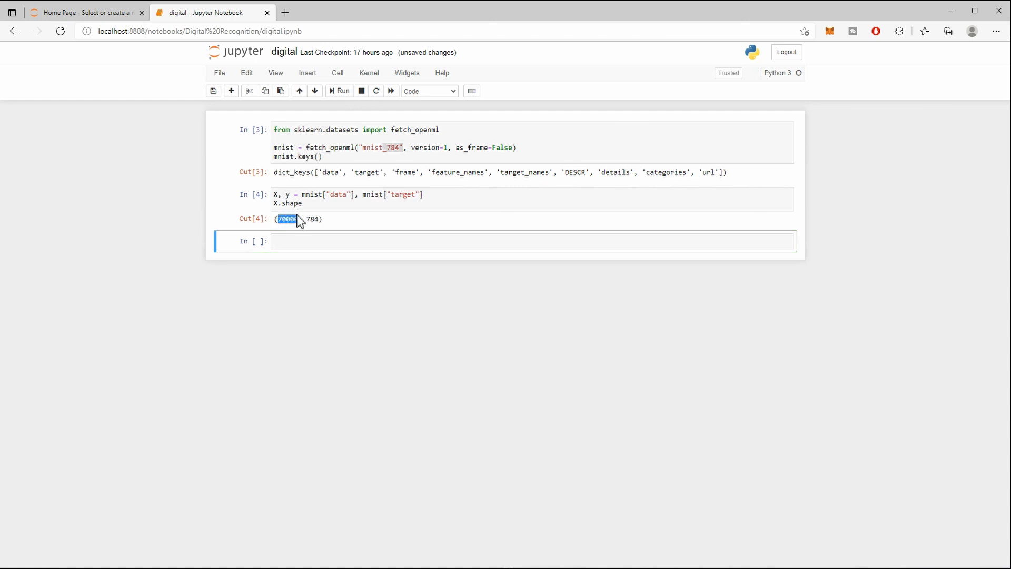
click(310, 219)
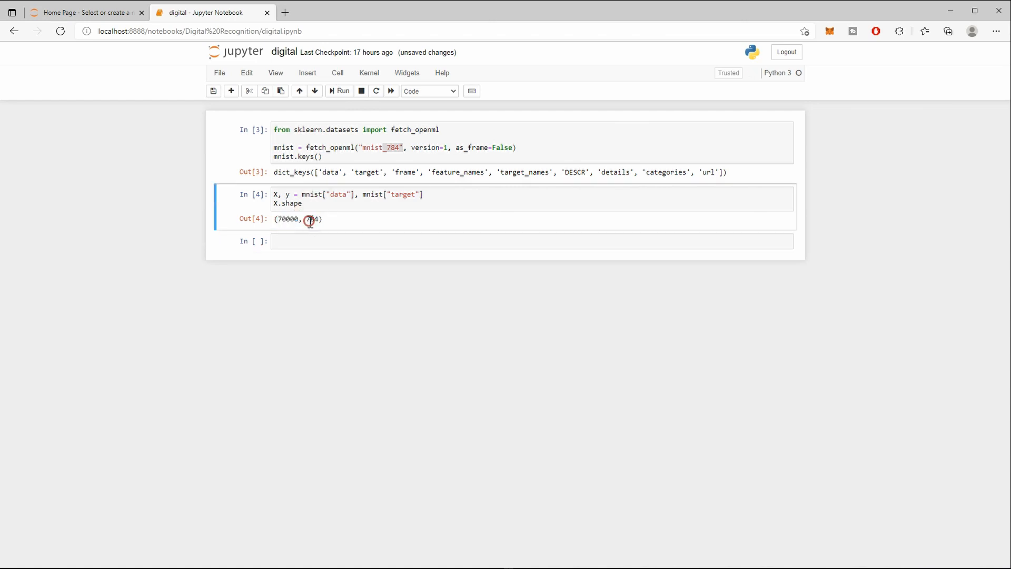
double_click(312, 219)
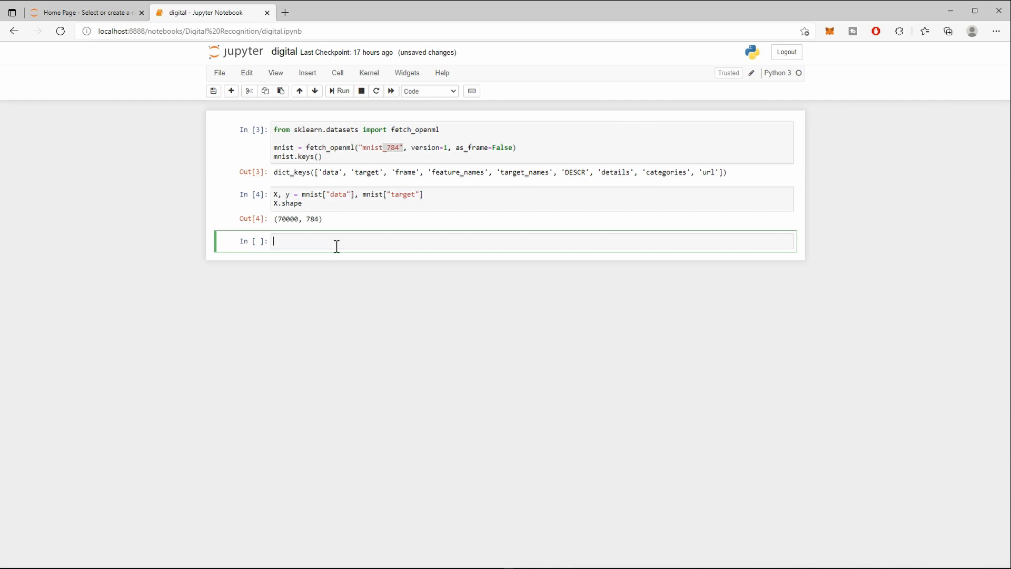
Enable %matplotlib inline and import matplotlib as mpl and pyplot as plt.
text(%m)
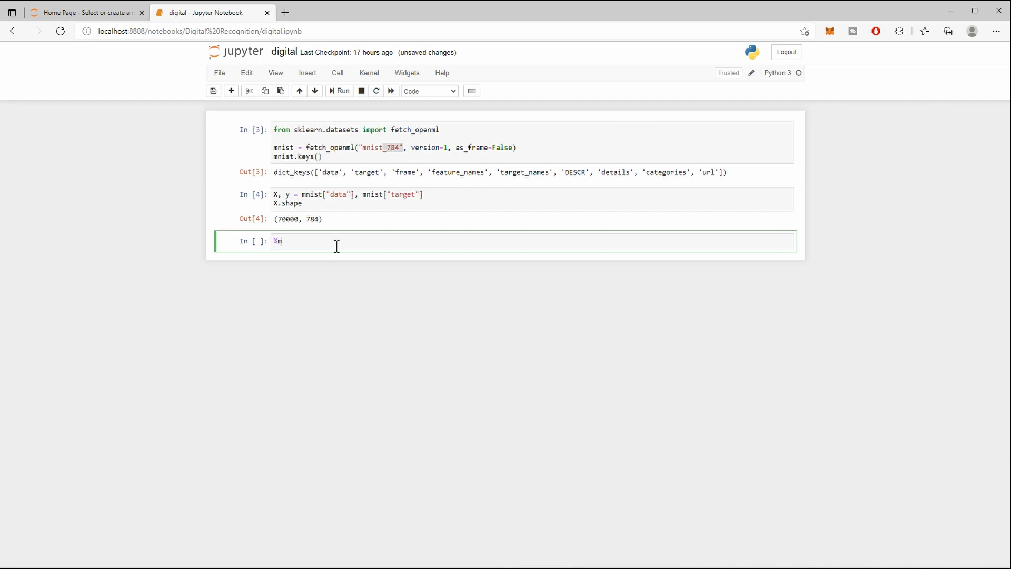
text(atplotlib)
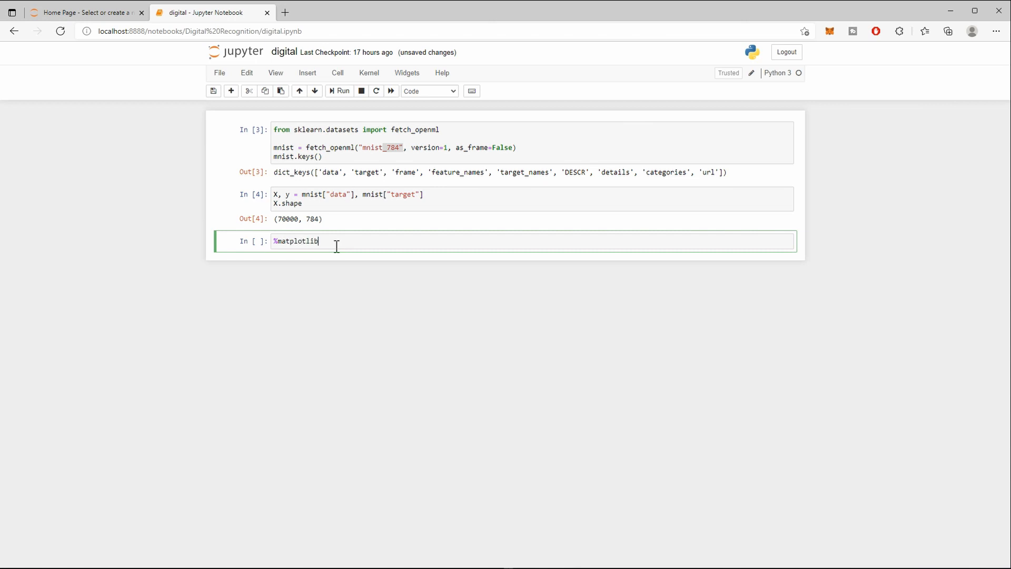
text(inline)
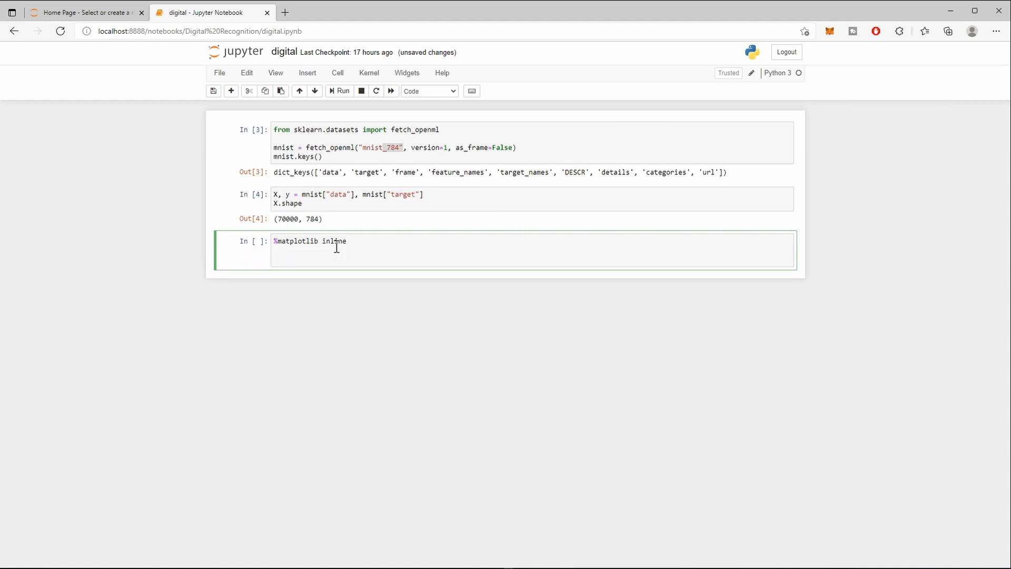
key(enter)
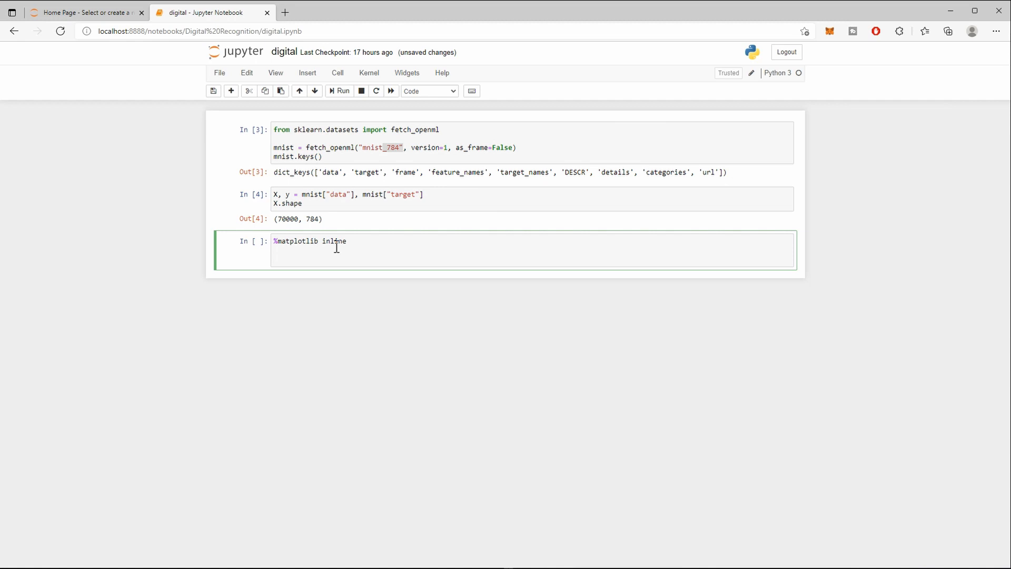
key(enter)
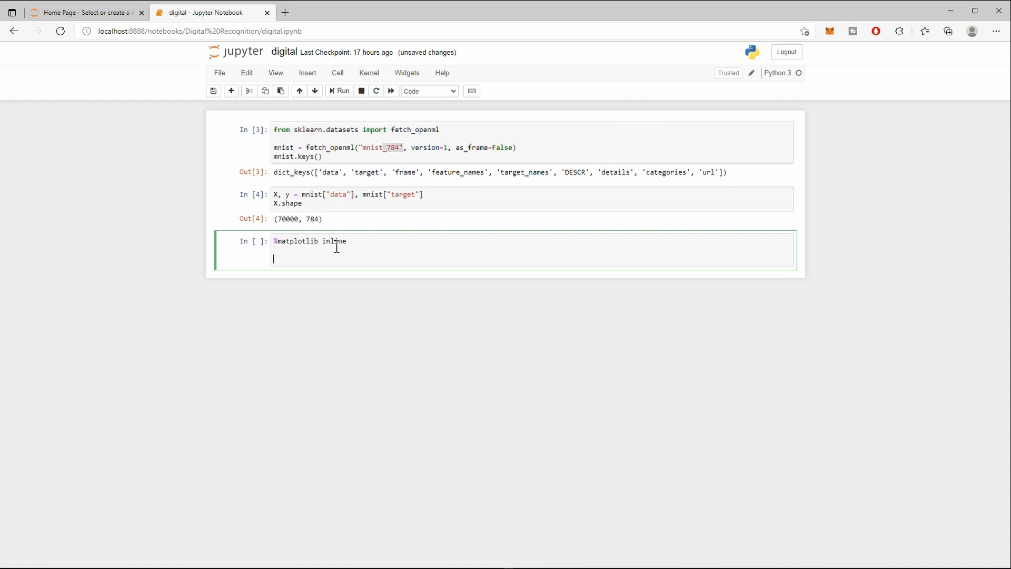
text(import matplotl)
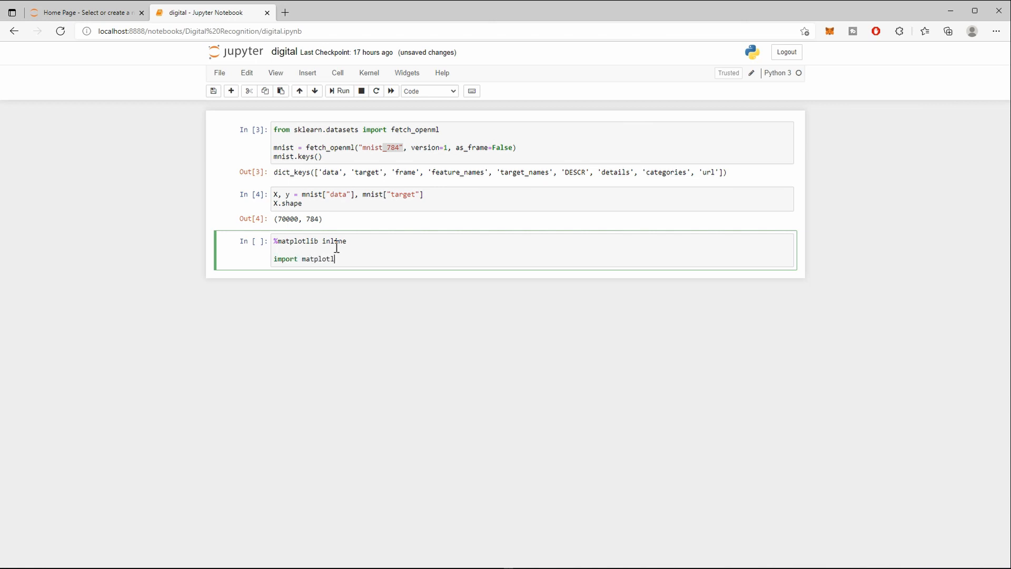
text(as m)
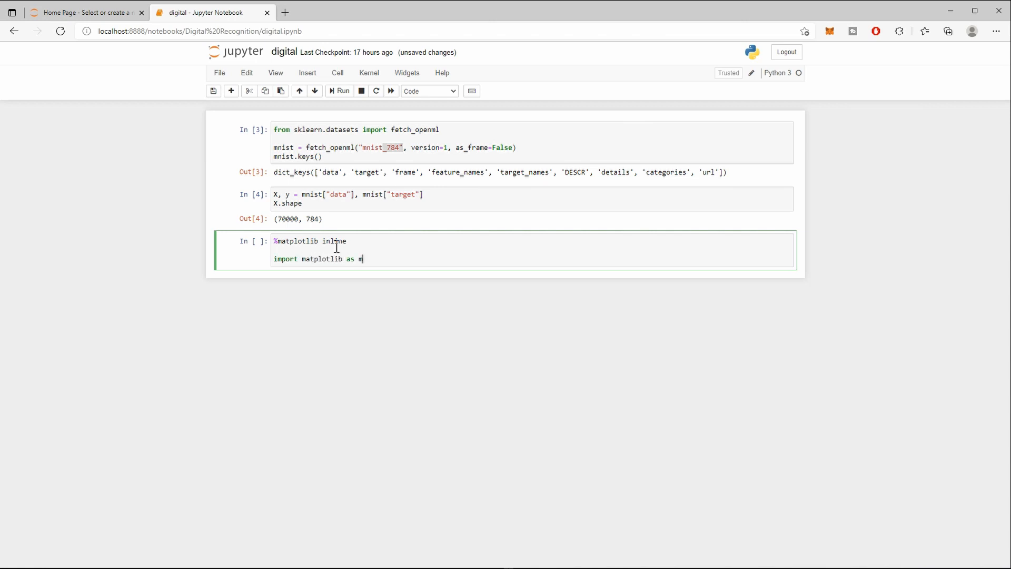
text(pl)
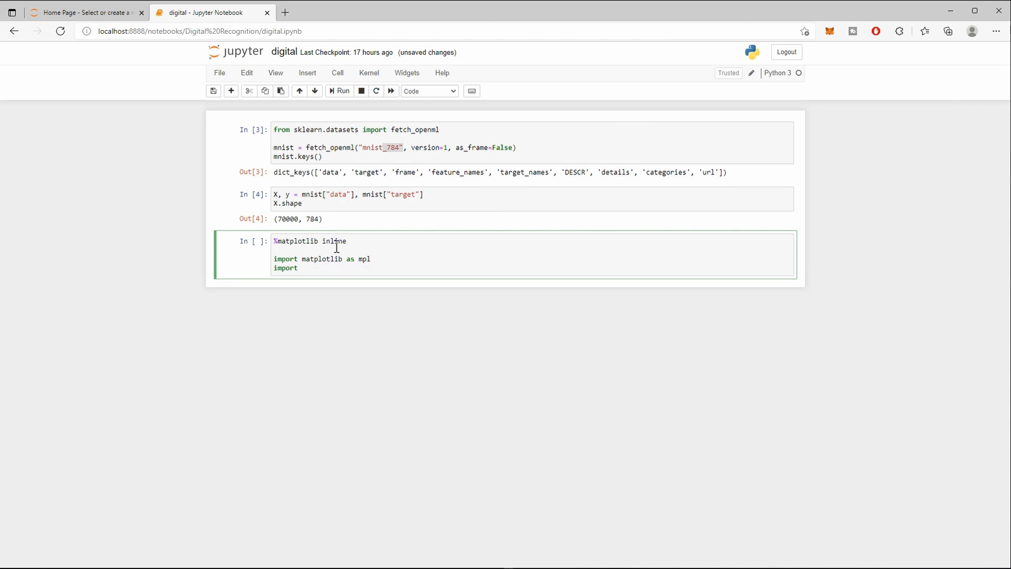
text(matplotlib.pypl)
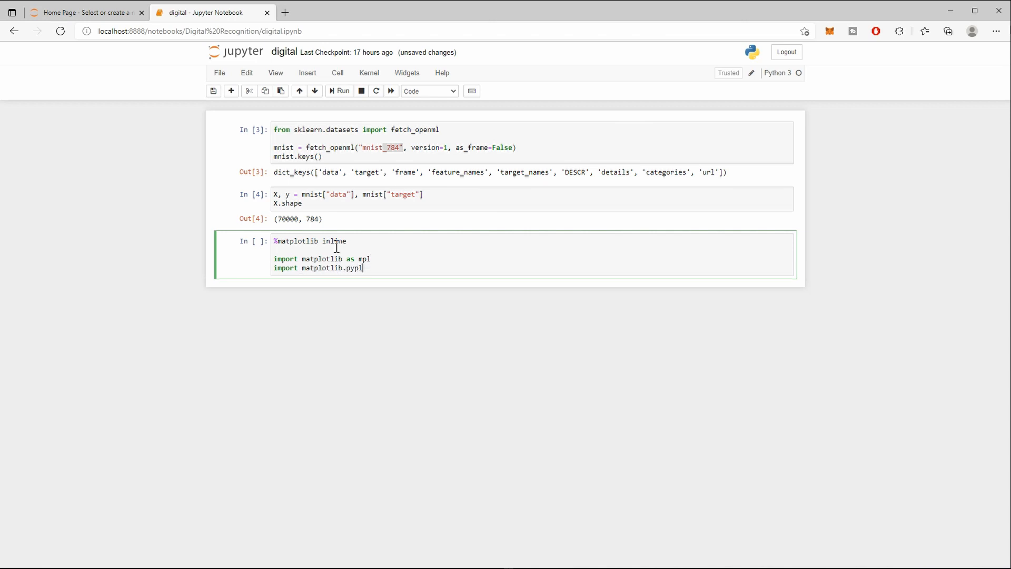
text(ot as plt)
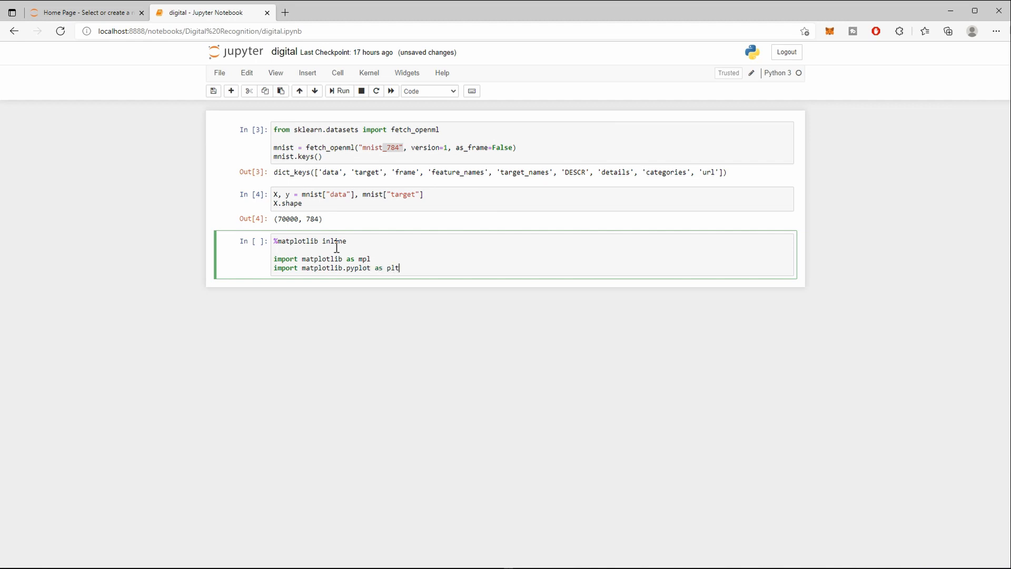
Set some_digit = X[0] and some_digit_image = some_digit.reshape(28, 28).
text(some)
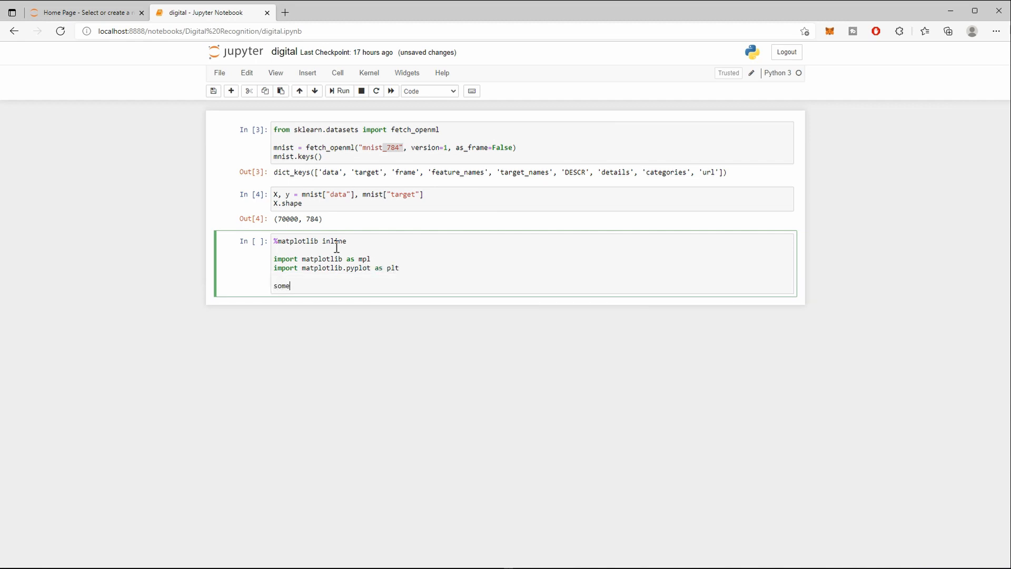
text(_digit)
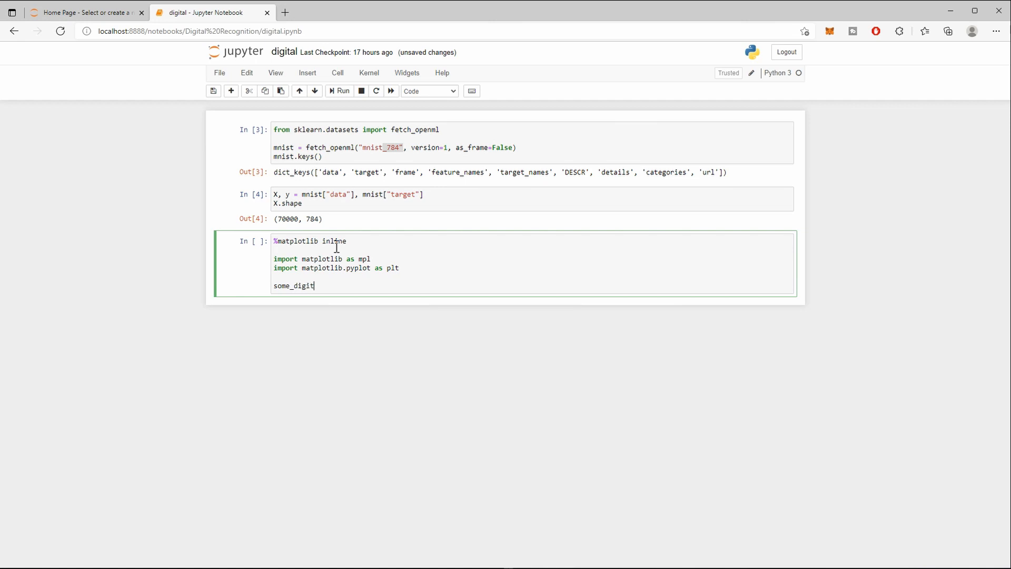
text(= X)
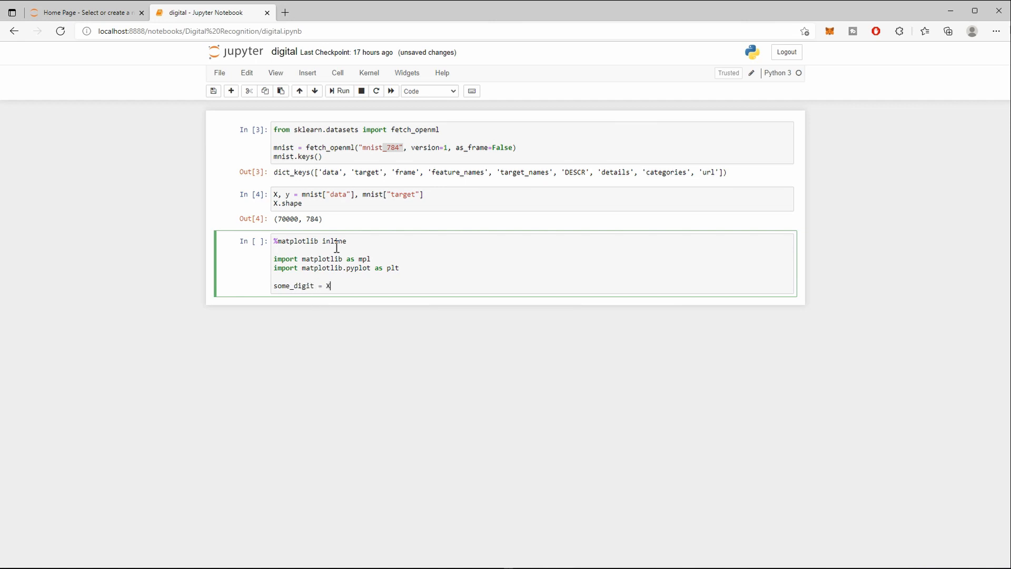
text([])
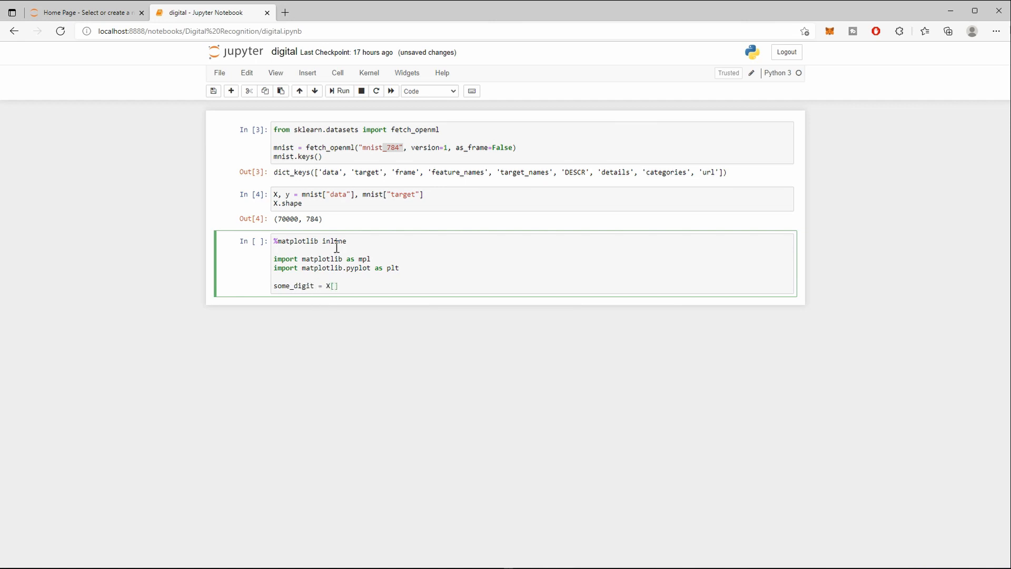
text(0)
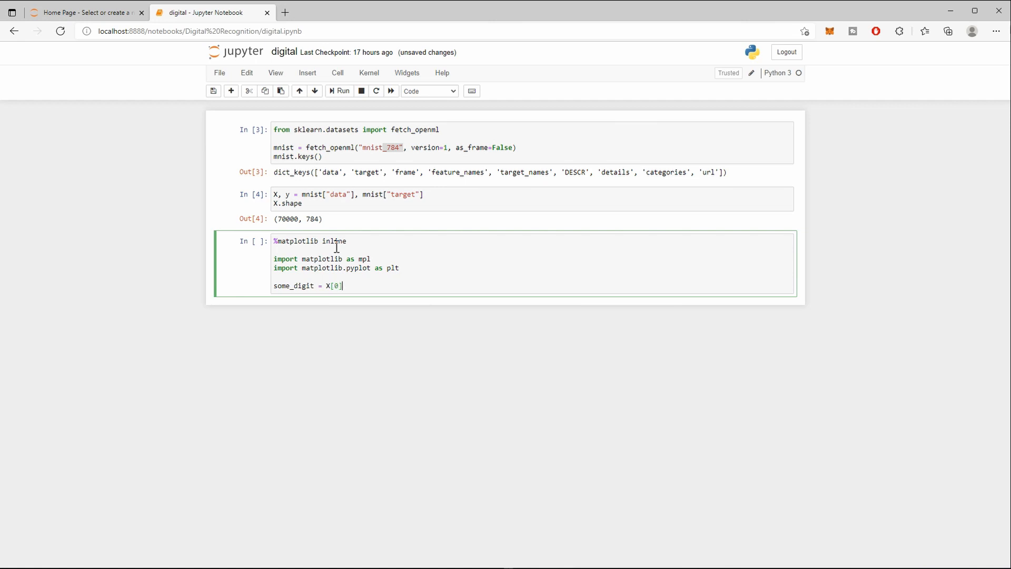
text(some)
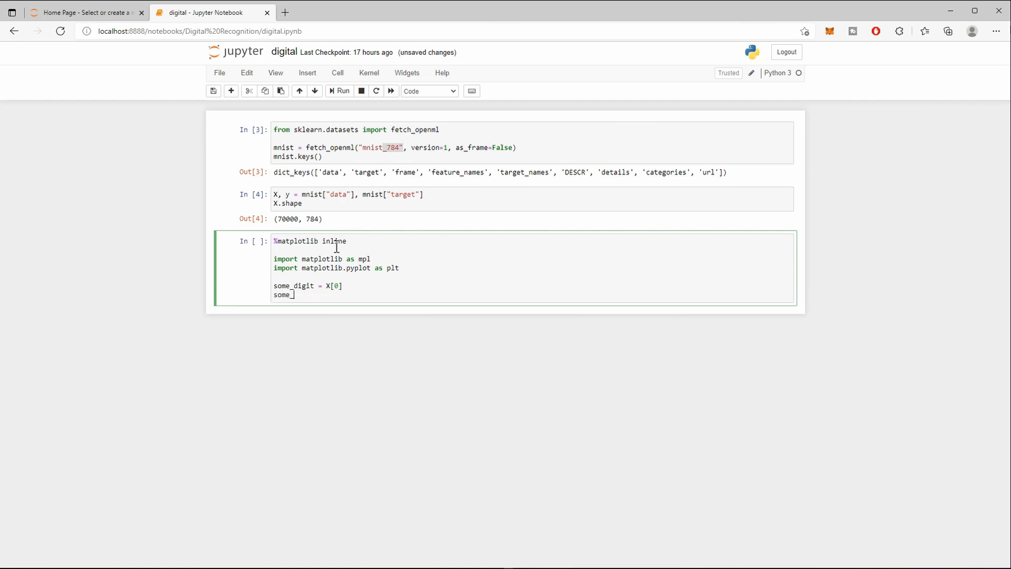
text(_digit)
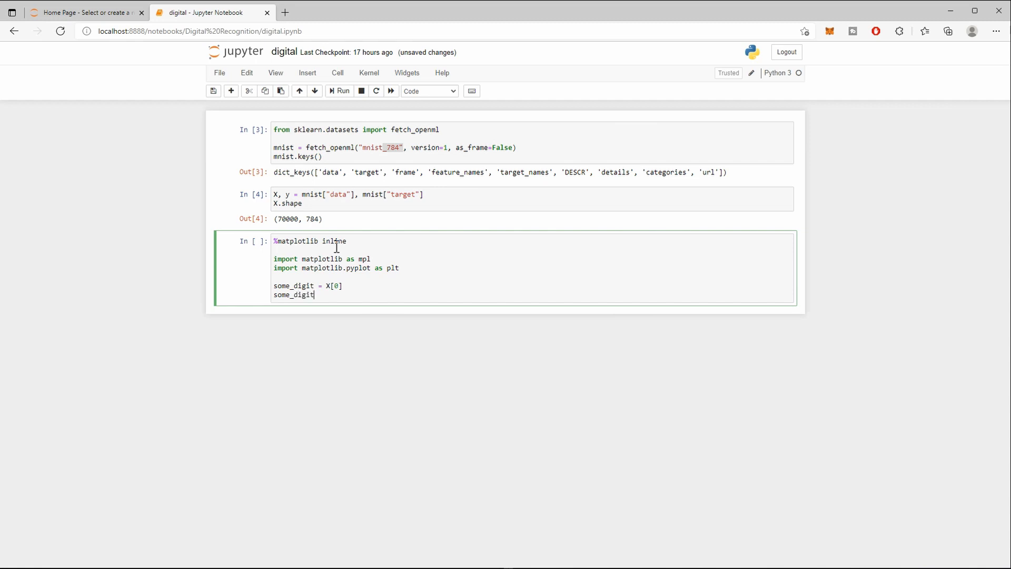
text(_image)
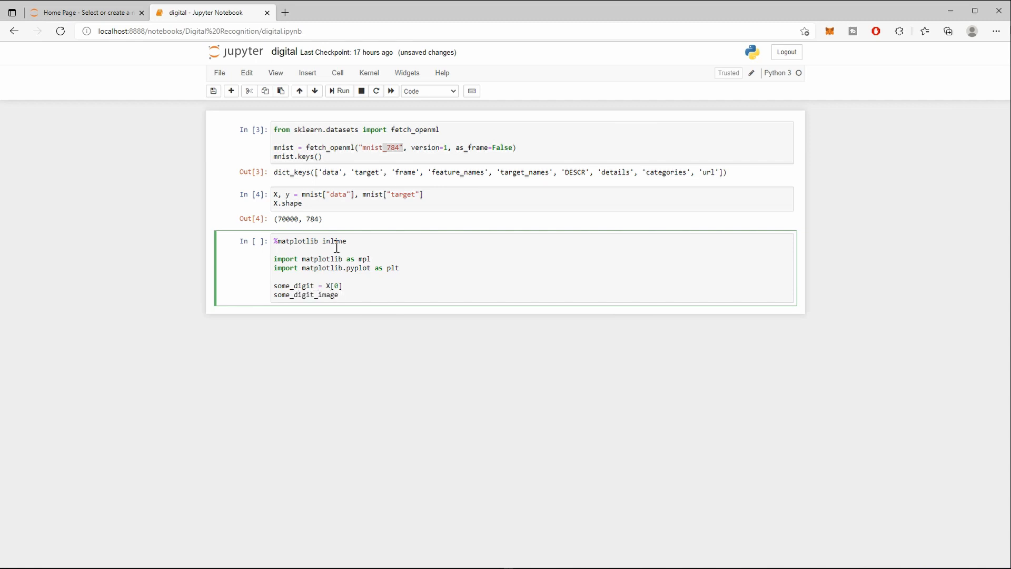
text(= some.)
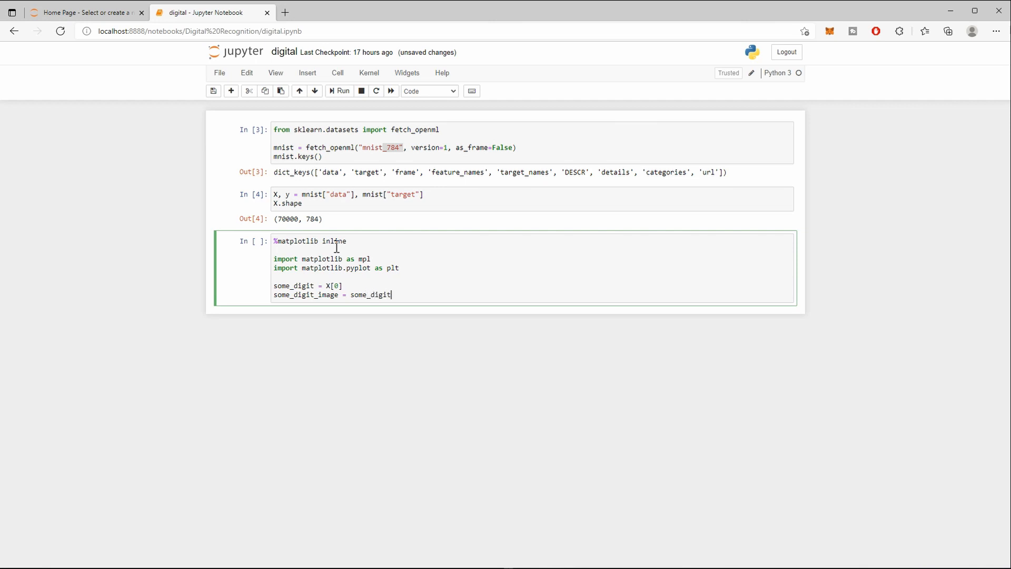
text(.reshape)
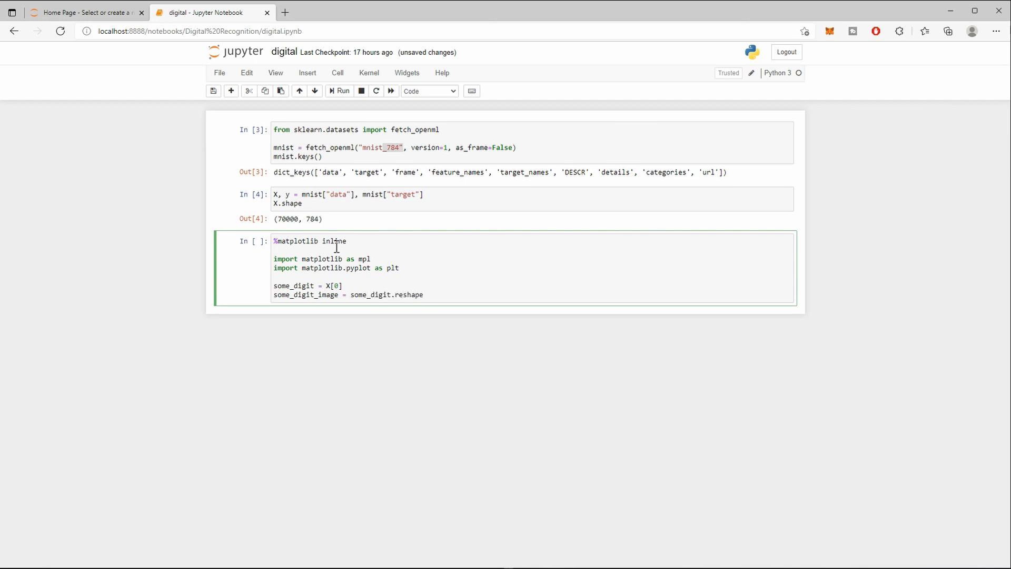
text(())
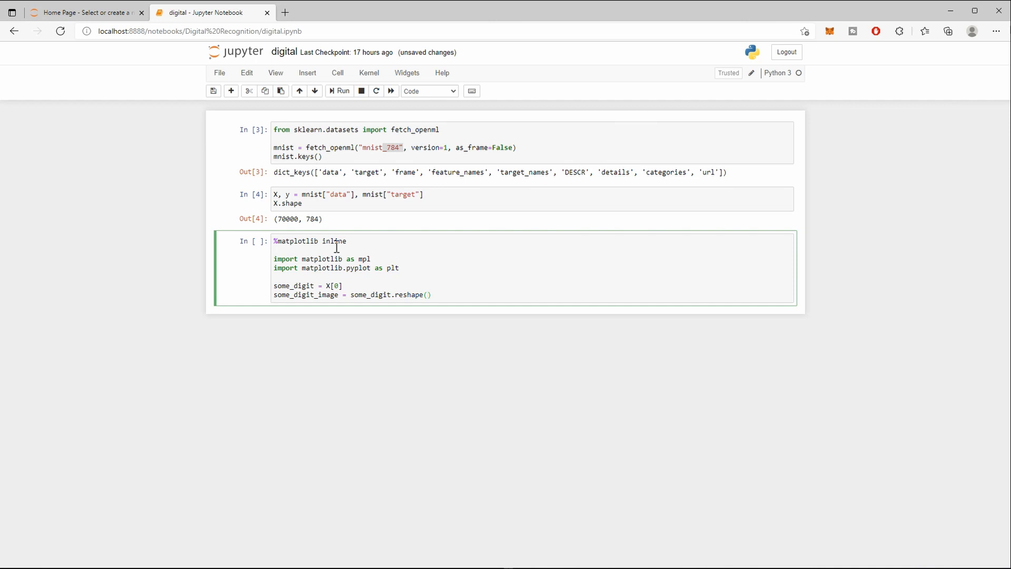
text(28, 28)
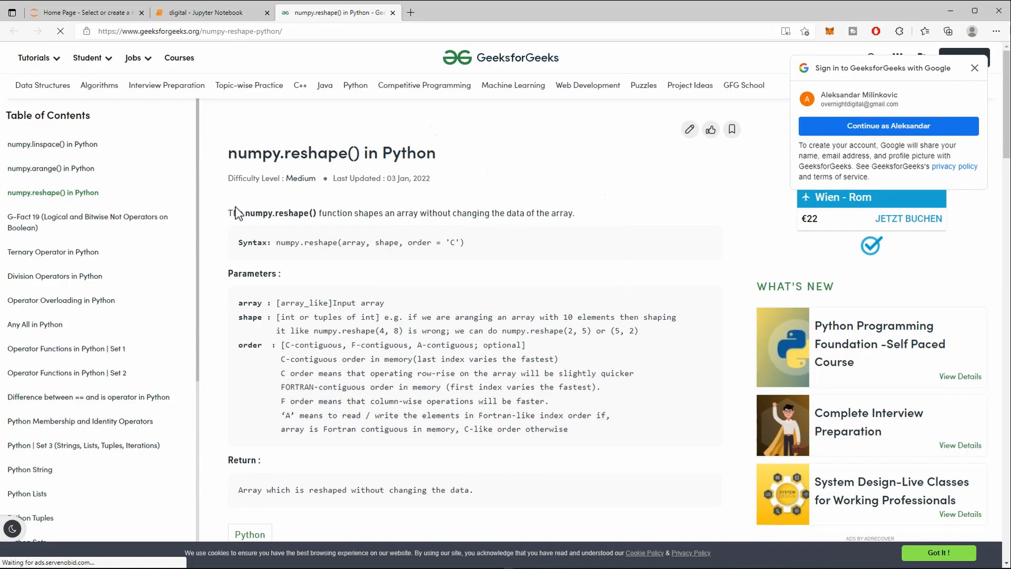
mouse_move(331, 215)
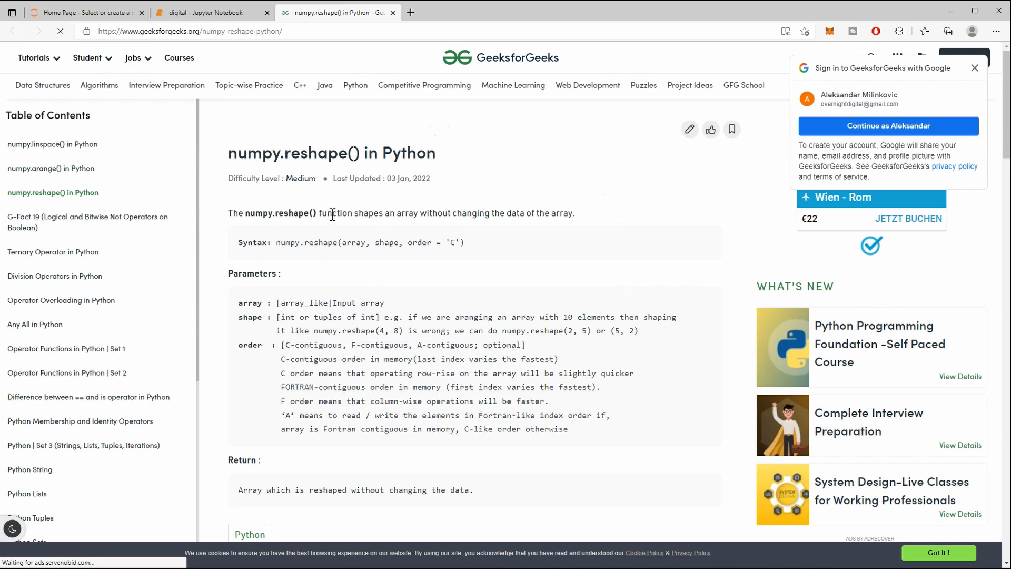
mouse_move(454, 216)
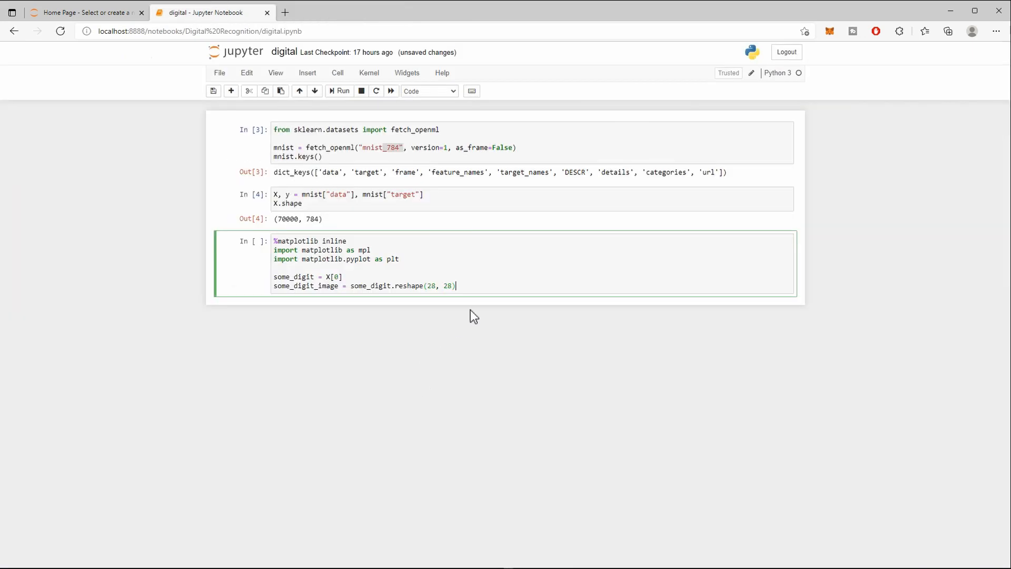
Call plt.imshow(some_digit_image, cmap=mlp.cm.binary) to render the digit in black-and-white.
text(plt)
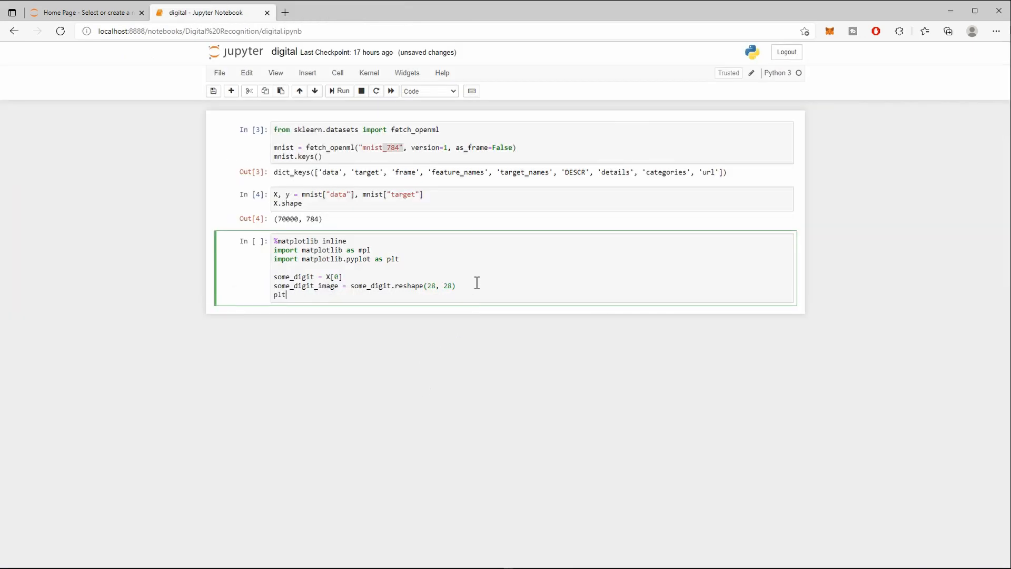
text(imsh)
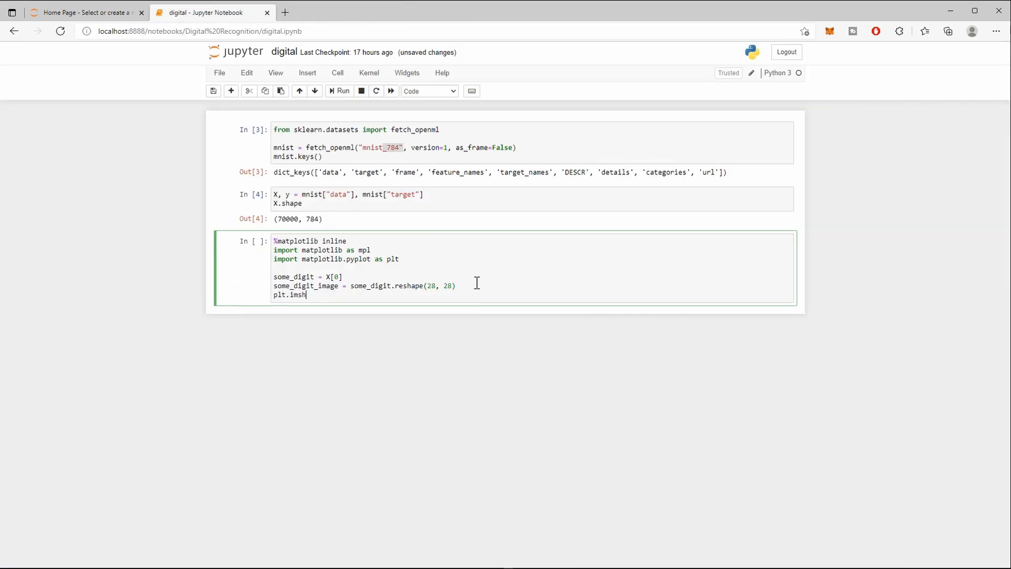
text(ow(some_digit_)
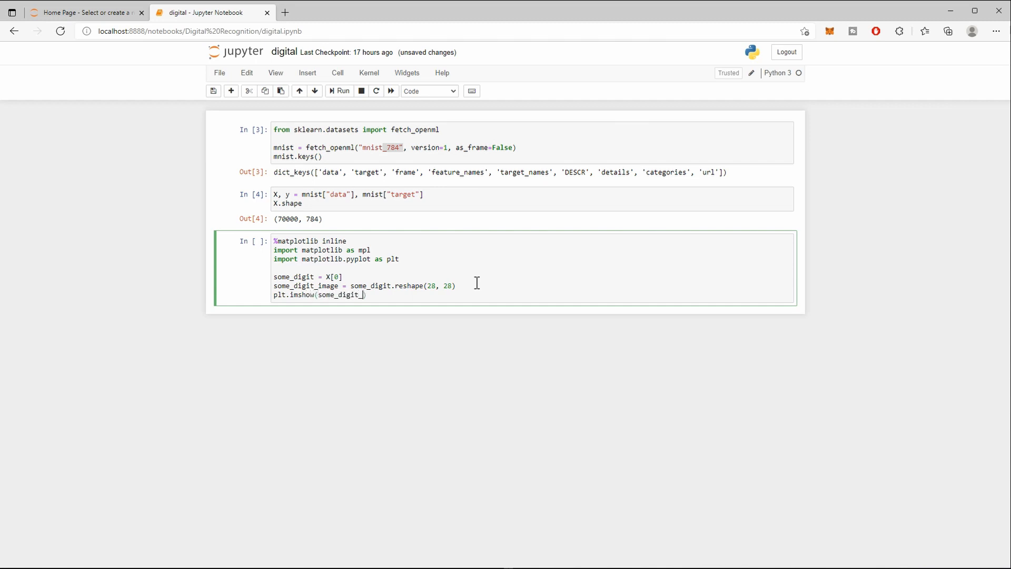
text(_image, cm)
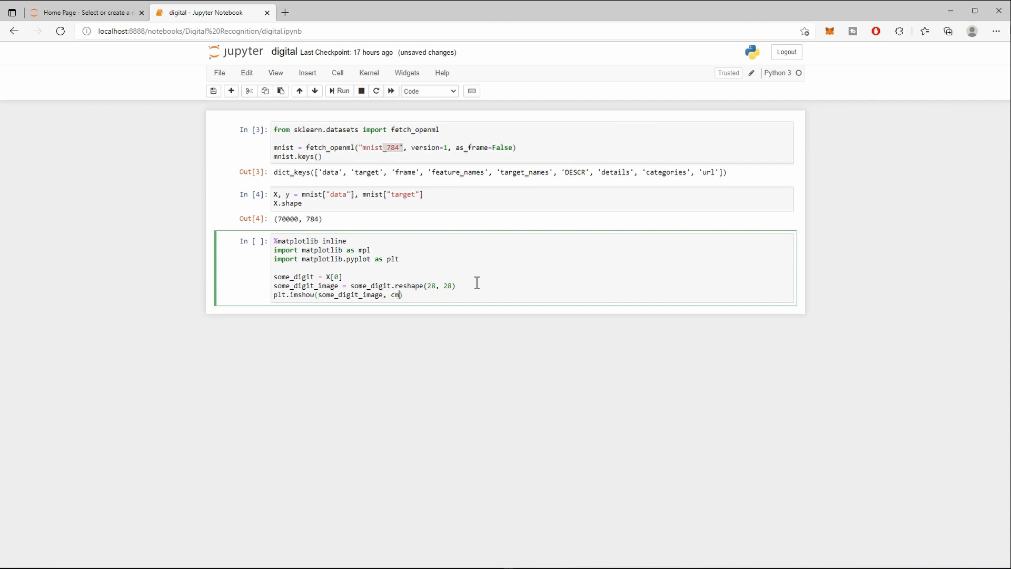
text(ap)
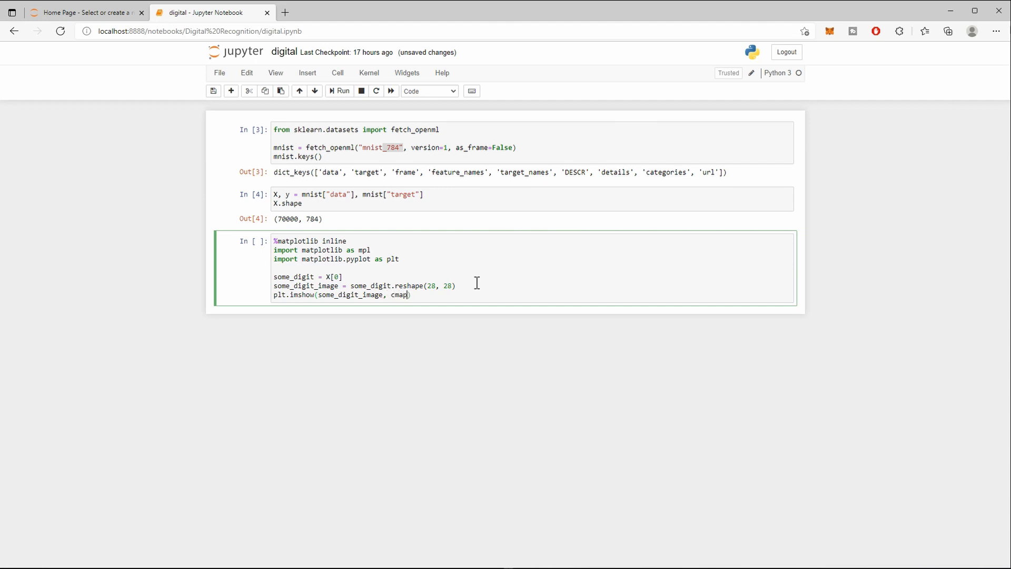
text(=mlp)
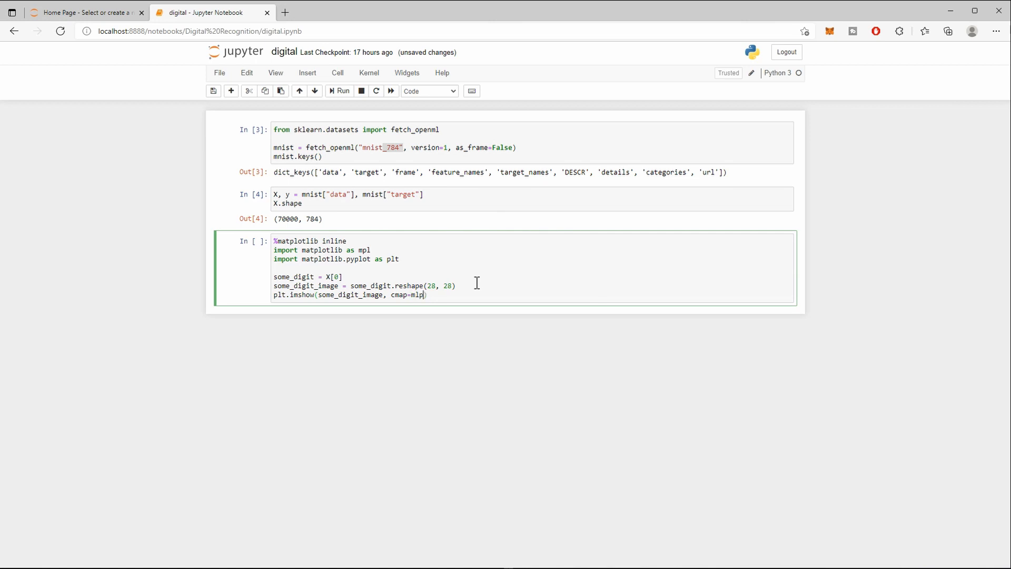
text(.cm.binary)
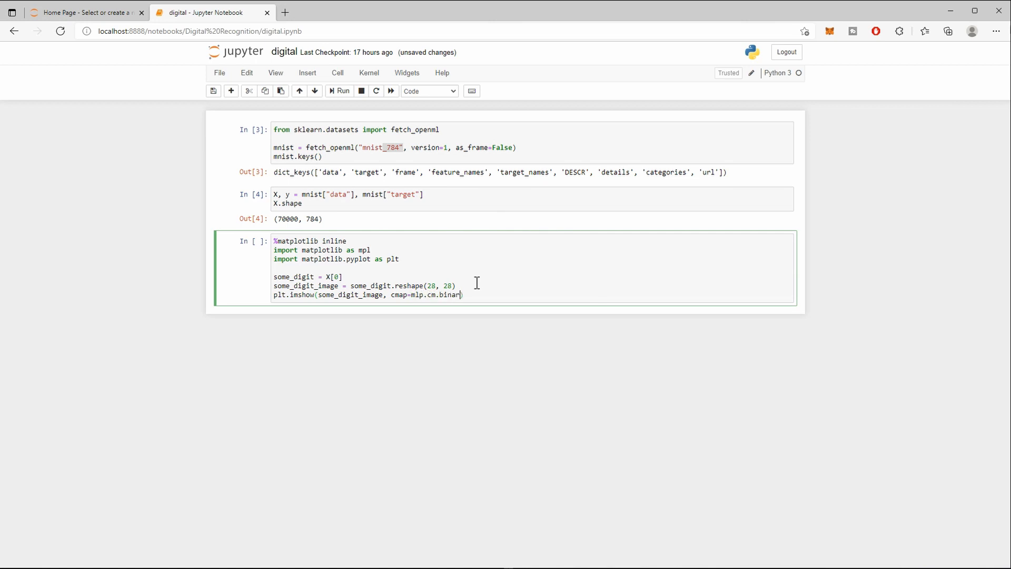
text())
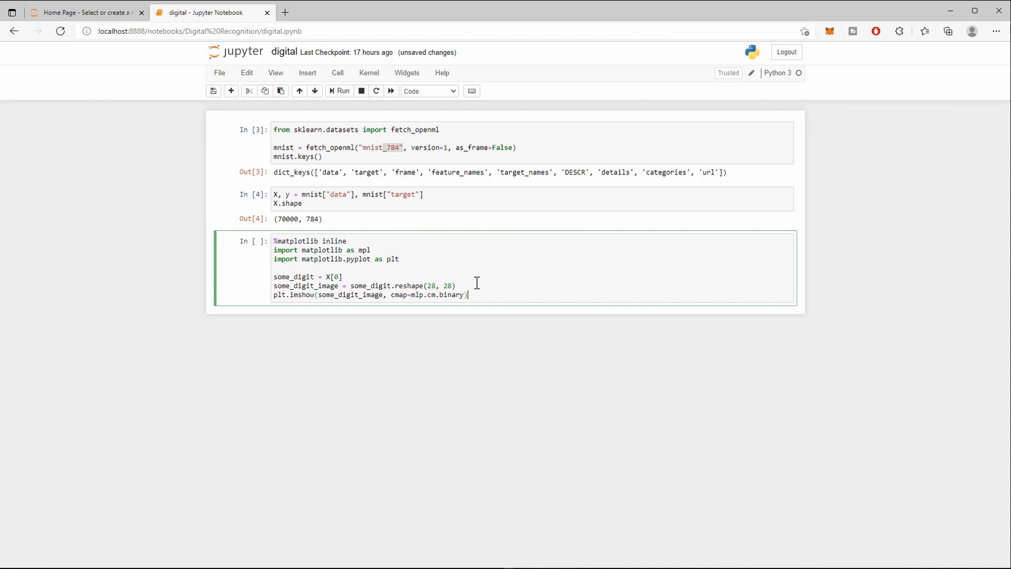
Add plt.show(), run the cell, correct mlp to mpl and rerun to draw the digit.
text(pl)
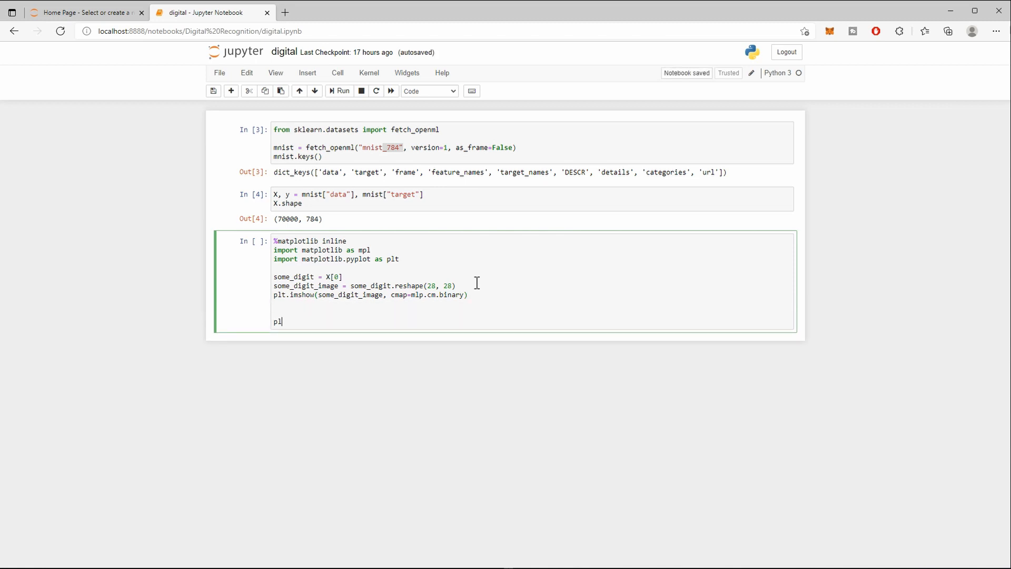
text(t.show())
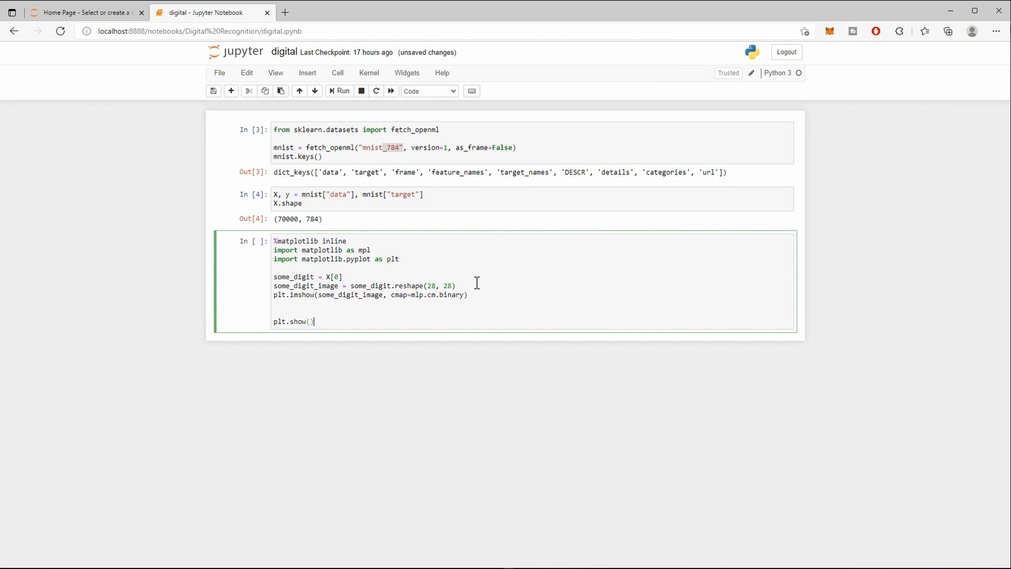
click(339, 91)
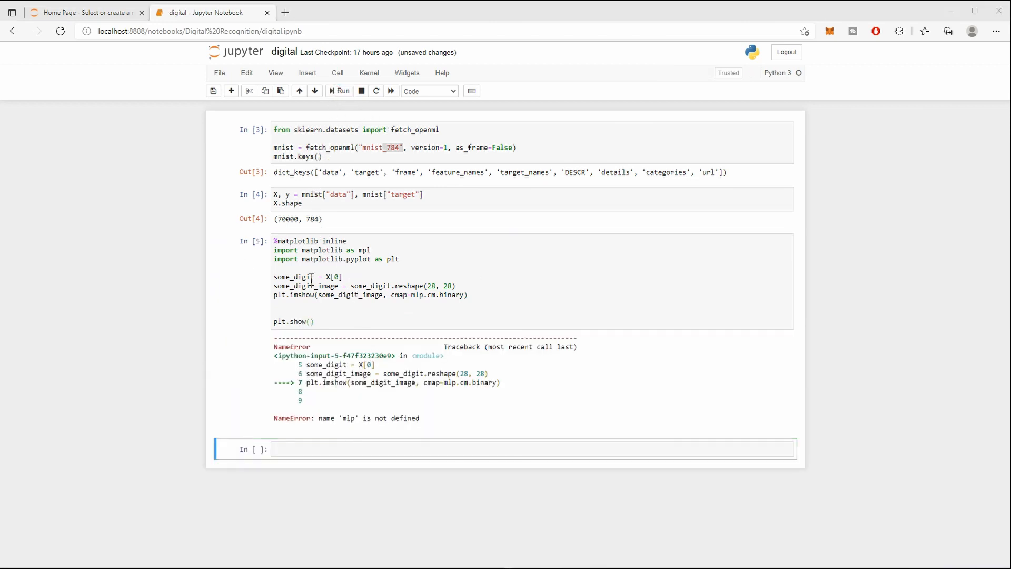
click(418, 296)
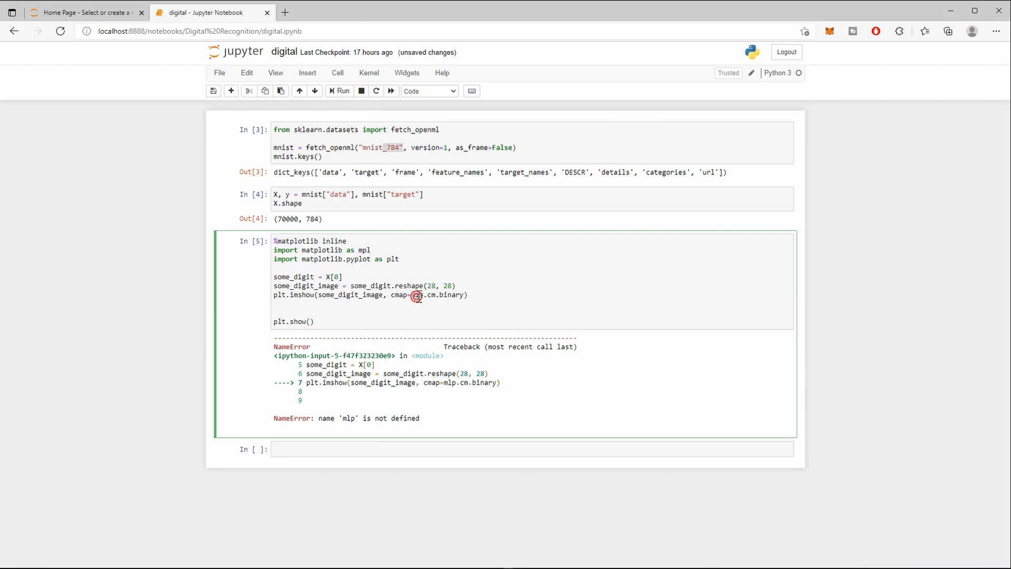
click(339, 91)
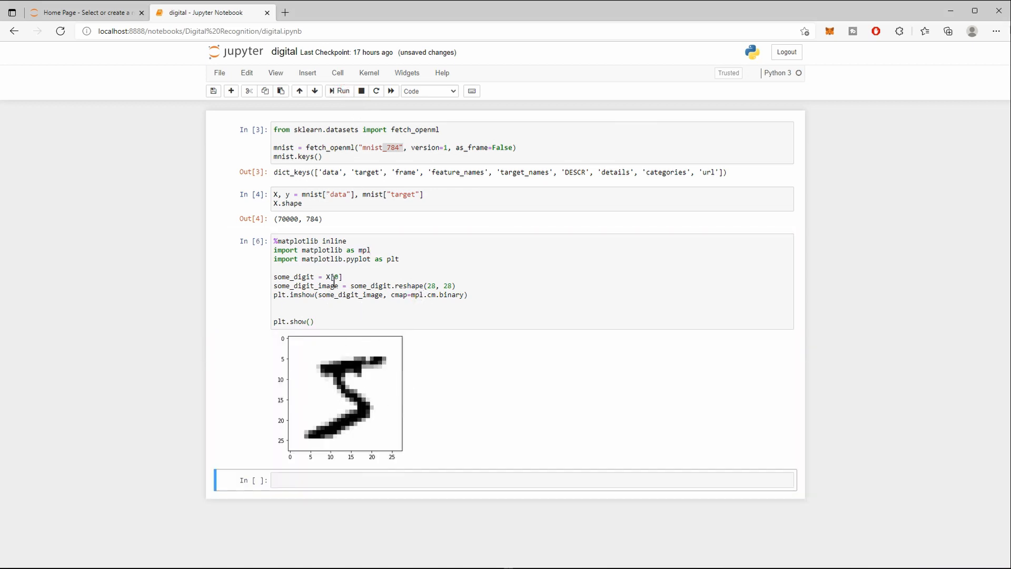
Change the plotted sample index to 1 then 66 and rerun to display the handwritten 6.
click(338, 91)
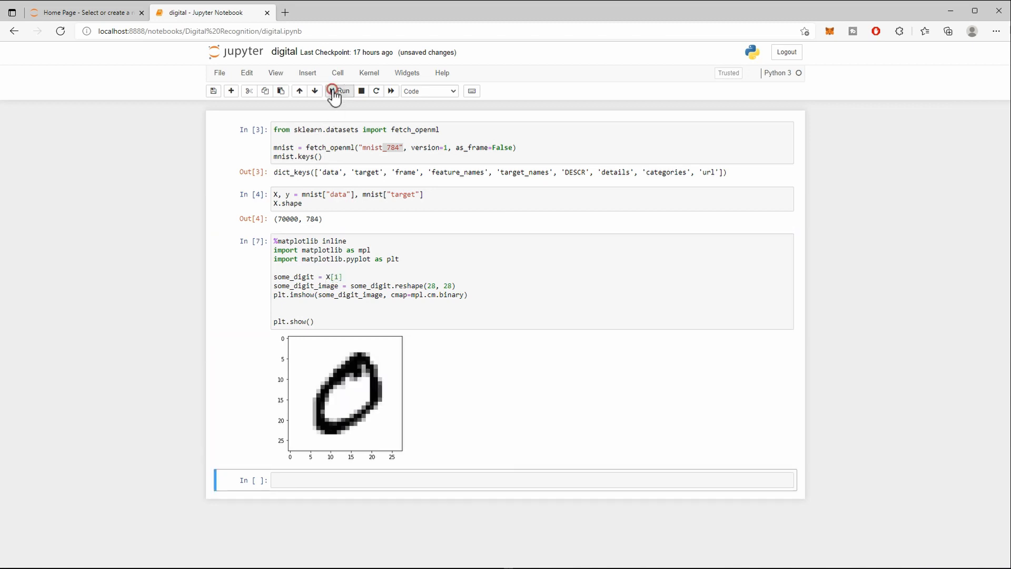
click(342, 277)
text(66)
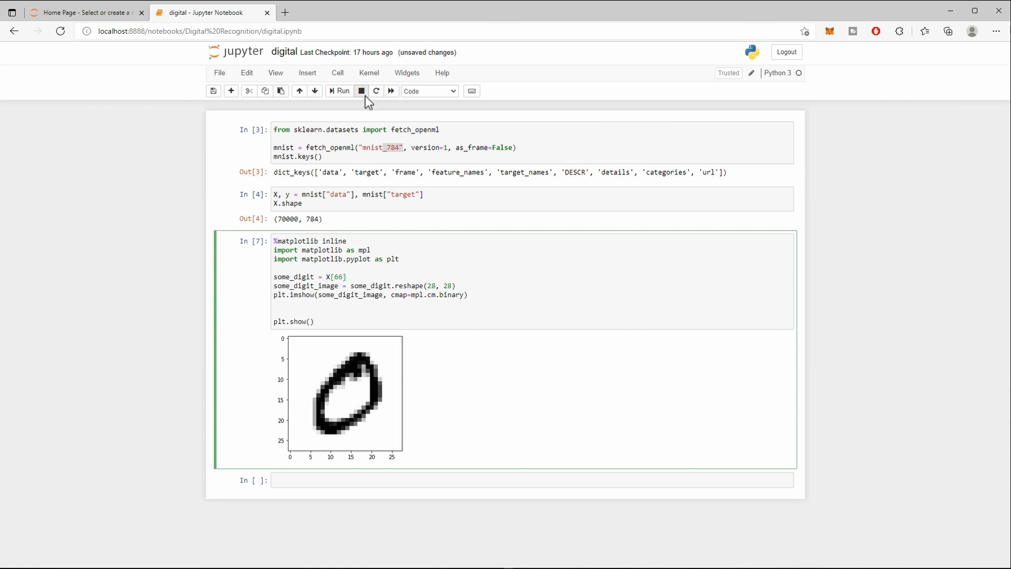
click(340, 91)
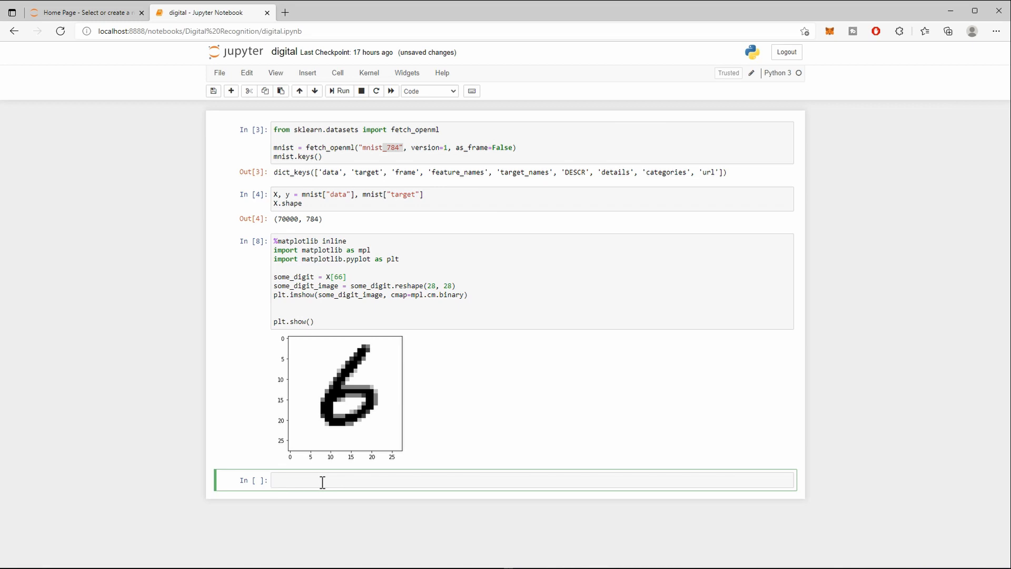
Start the cell with X_train, X_test, y_train, y_test = on the left side.
click(322, 480)
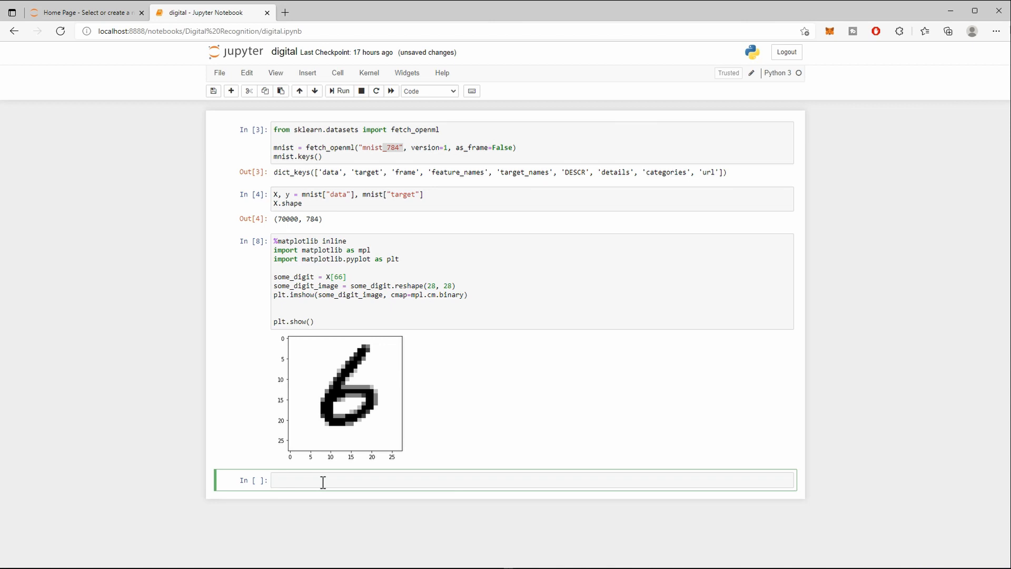
text(X_)
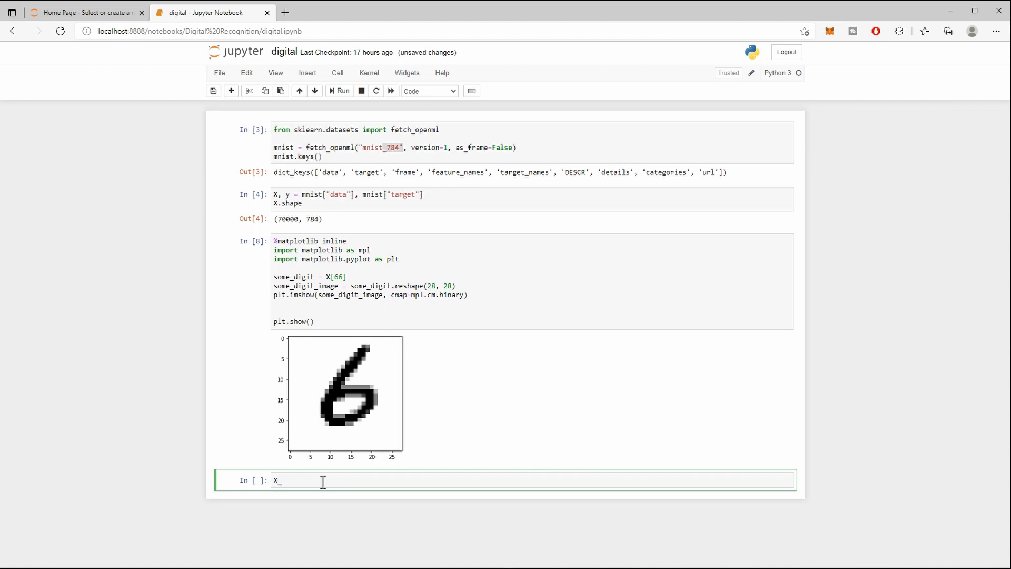
text(train, X_)
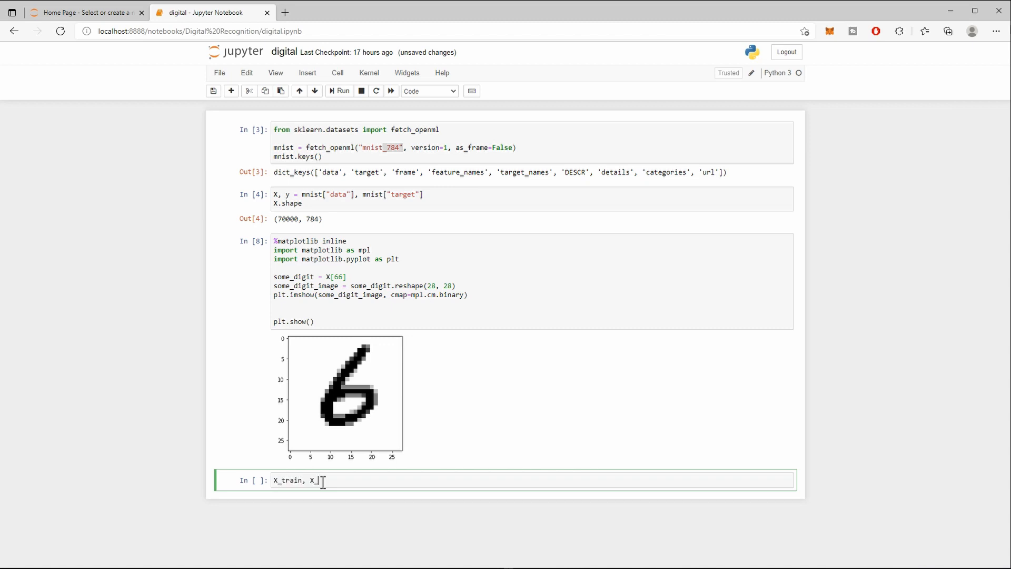
text(test)
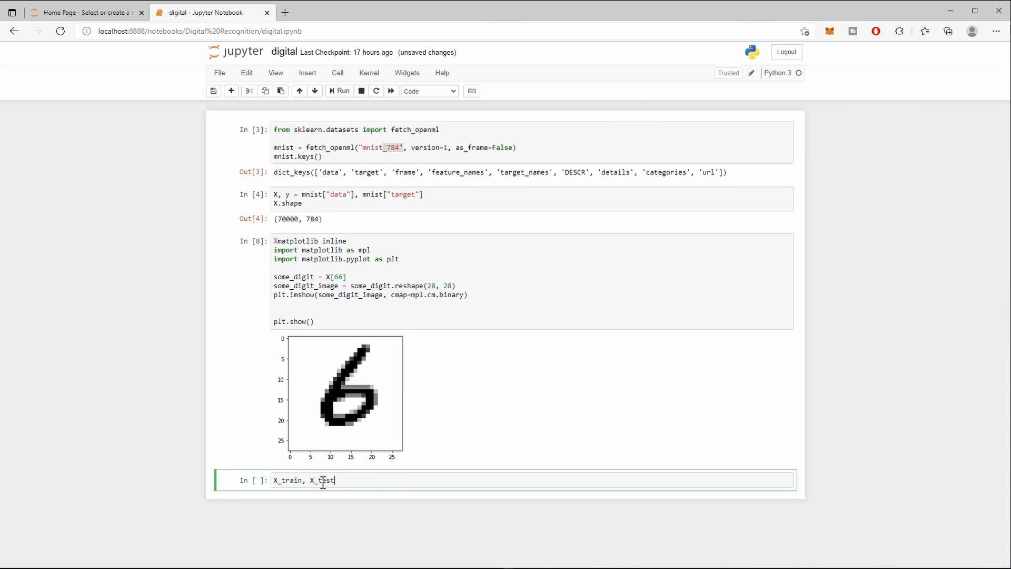
text(, y)
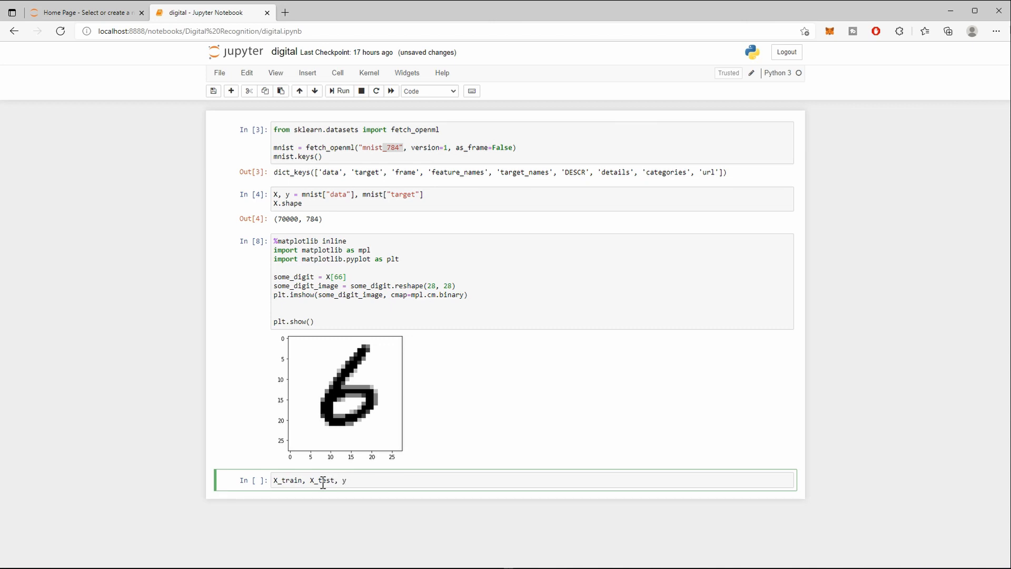
text(_train)
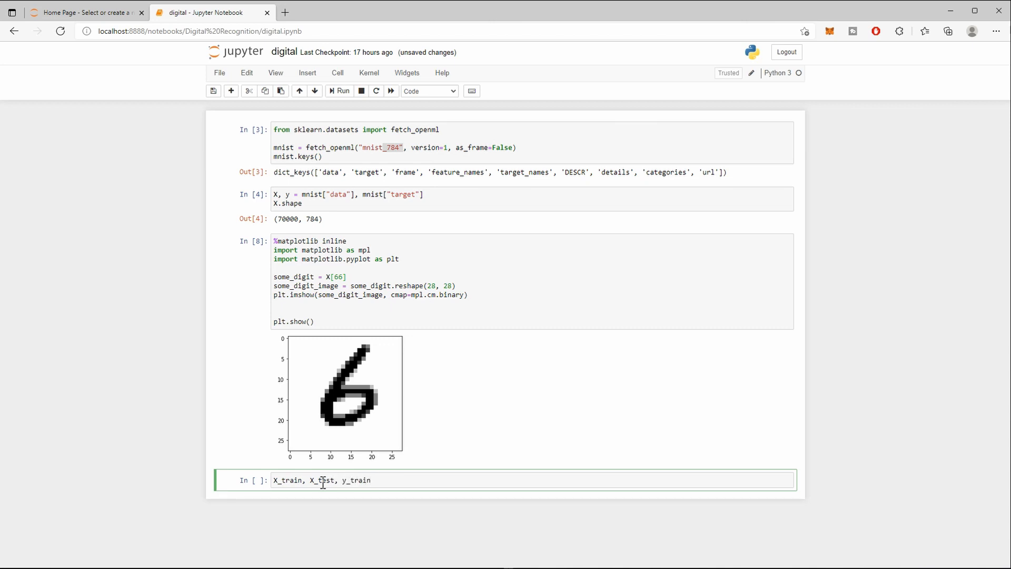
text(, y_tes)
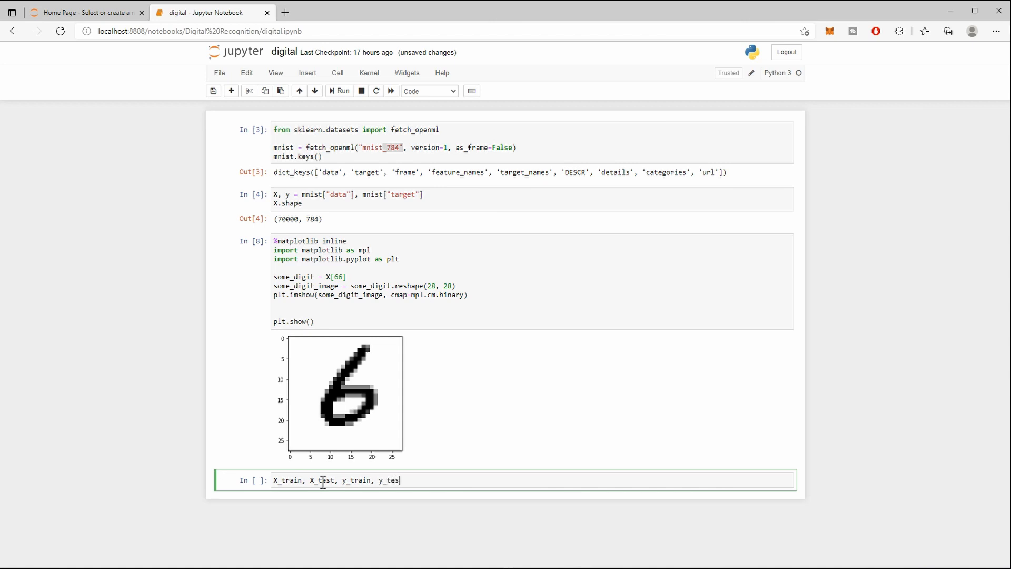
text(t =)
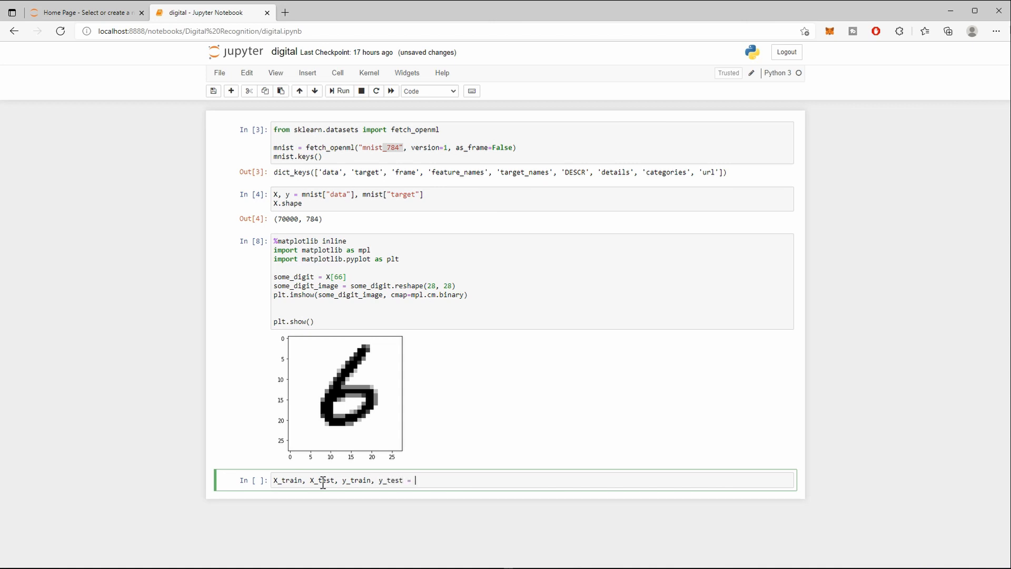
Slice X[:60000], X[60000:], y[:60000], y[60000:] for training and test sets.
text(X[)
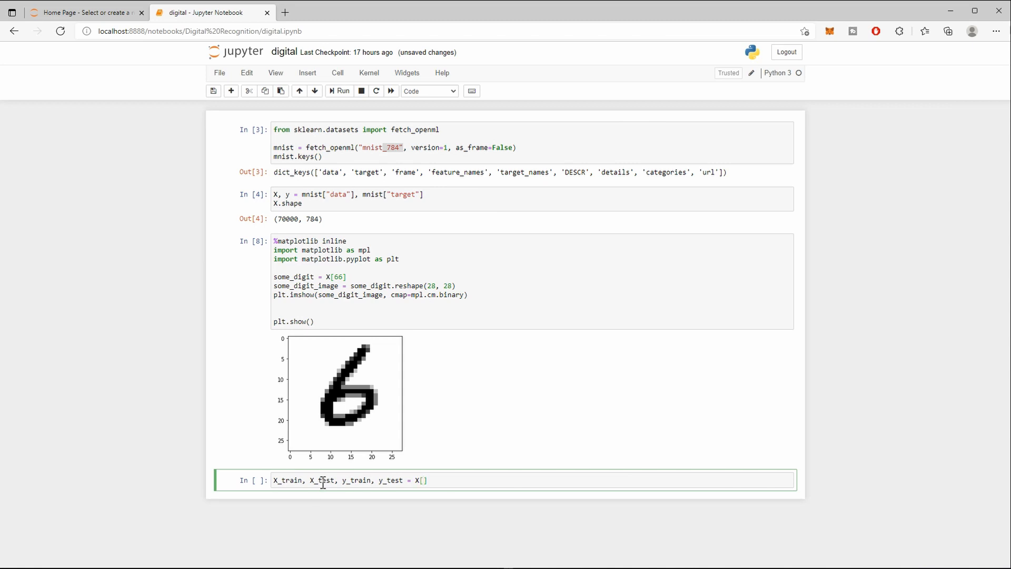
text(:)
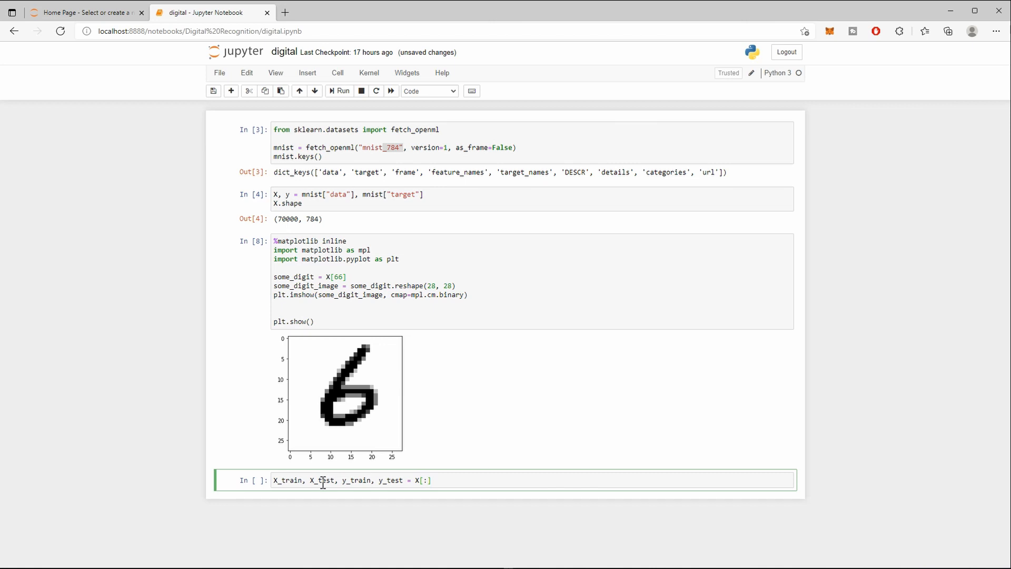
text(60000)
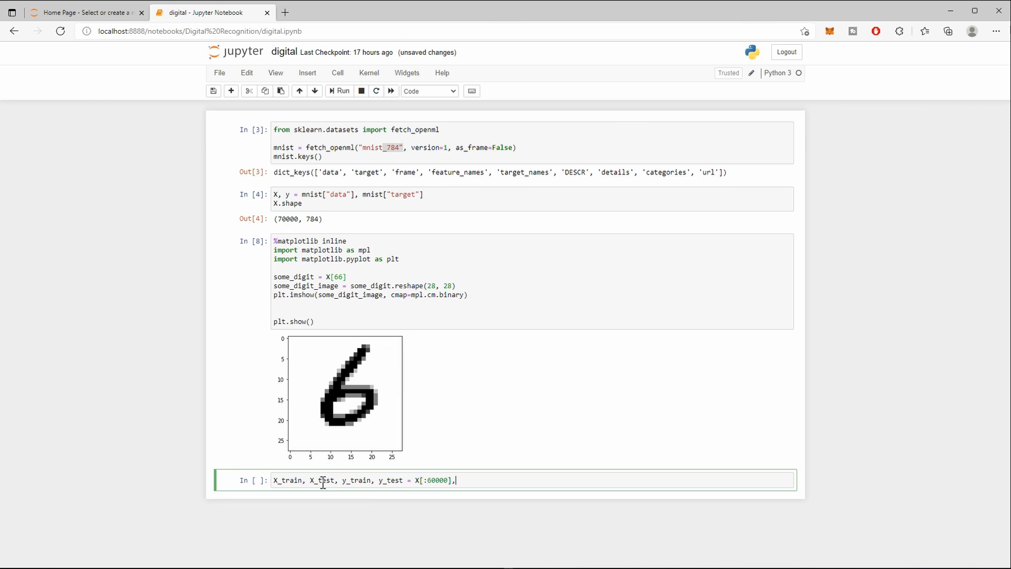
text(X)
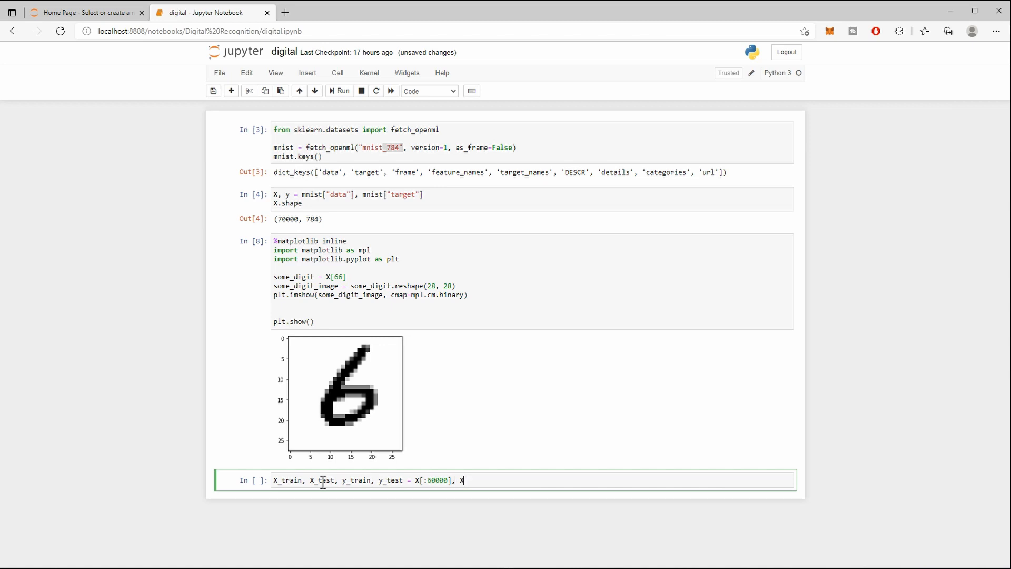
text([)
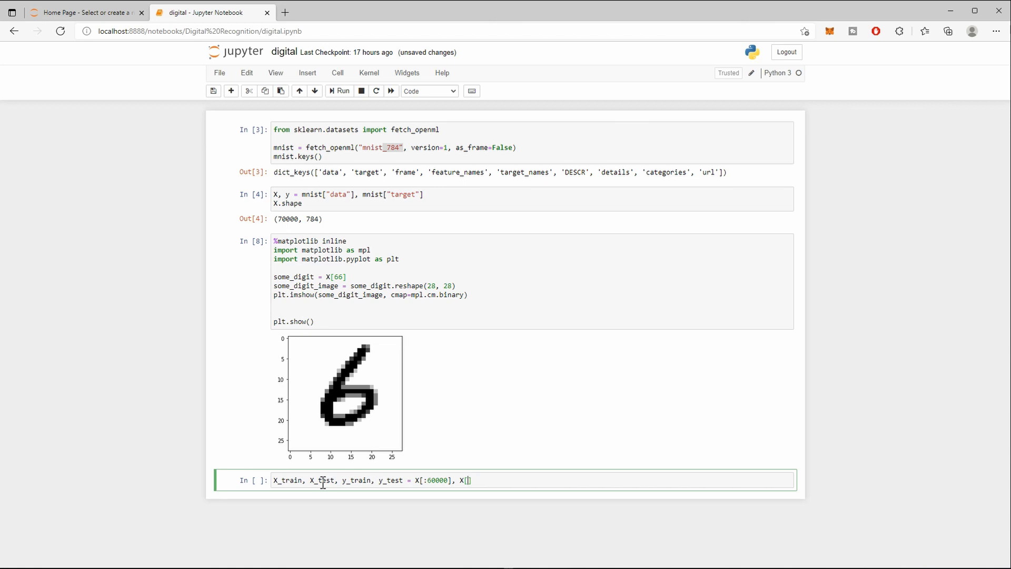
text(60000:)
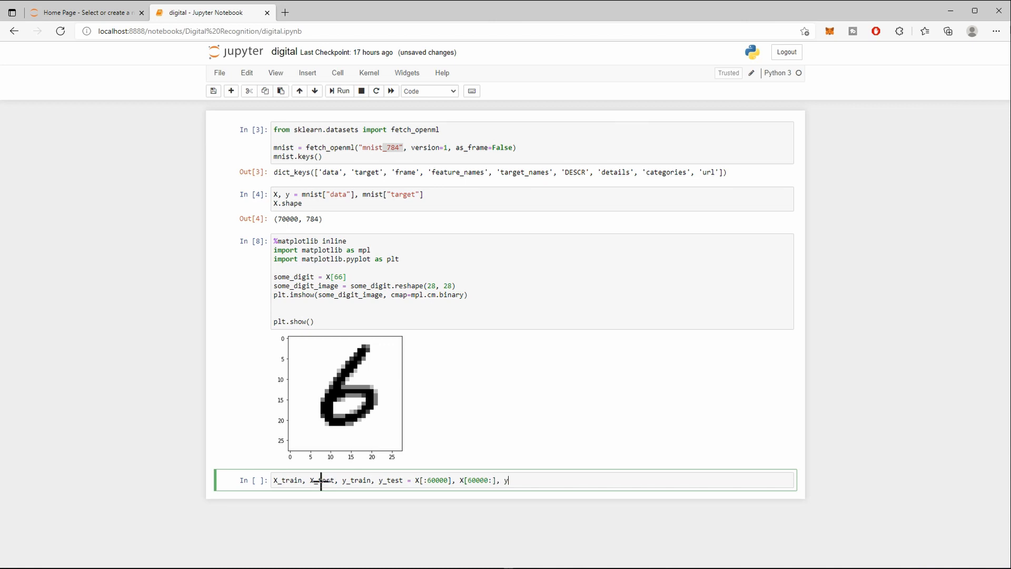
text([:)
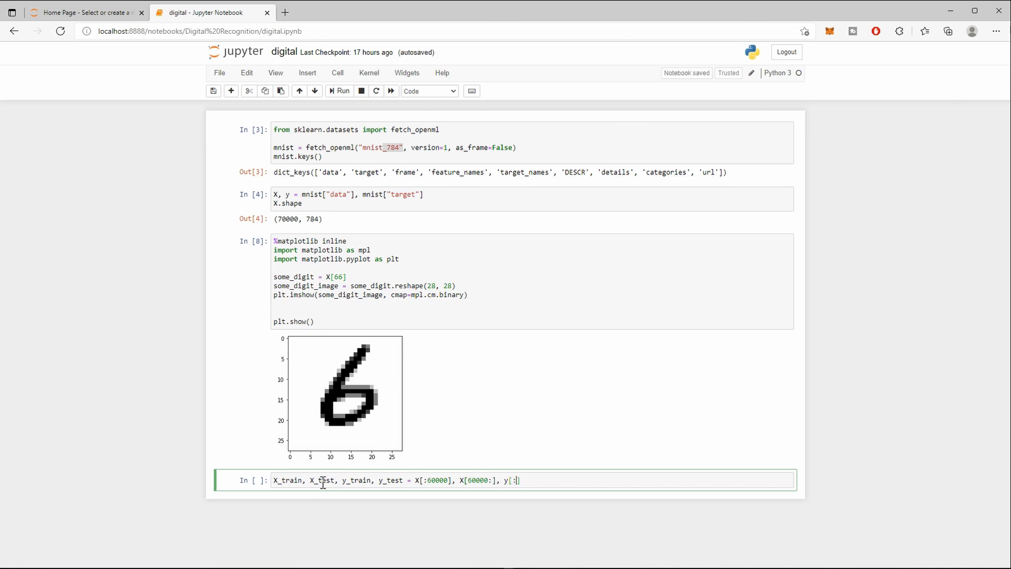
text(60000)
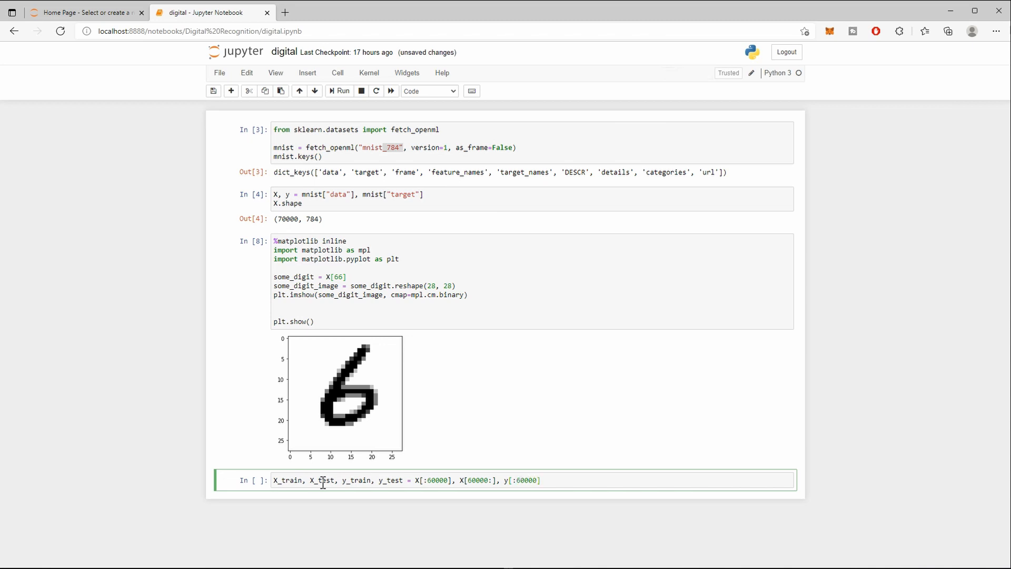
text(, y)
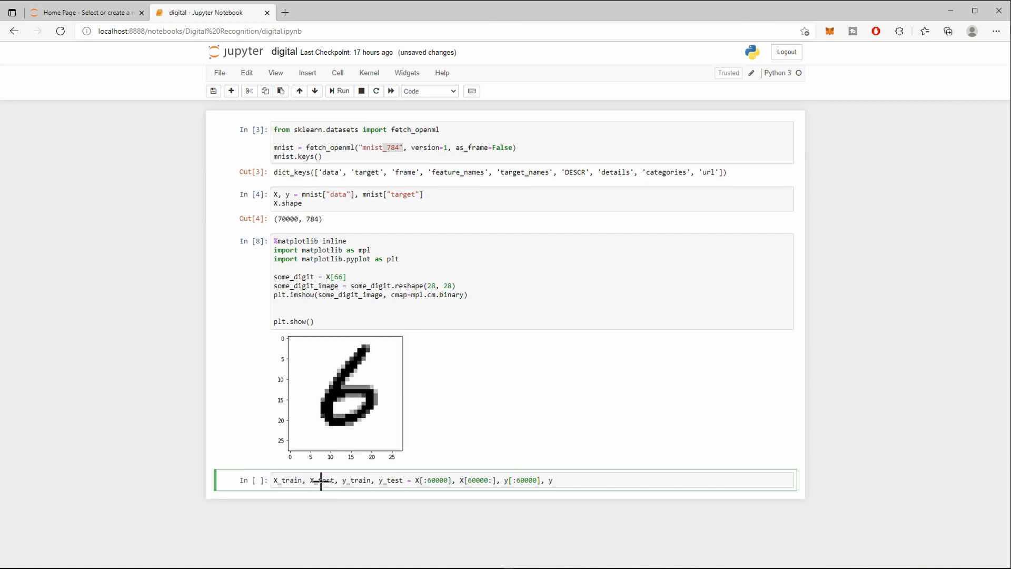
text([])
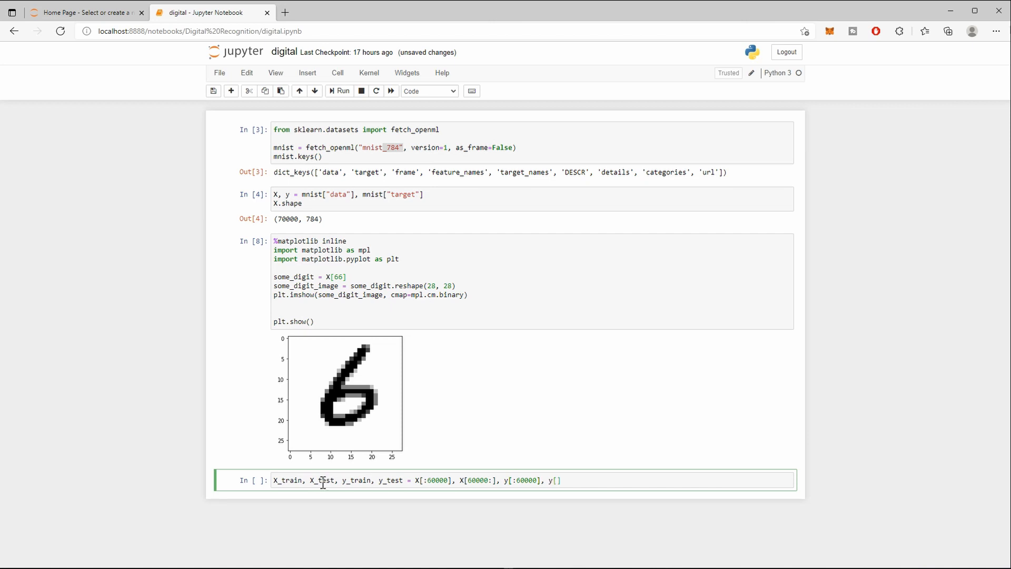
text(6000)
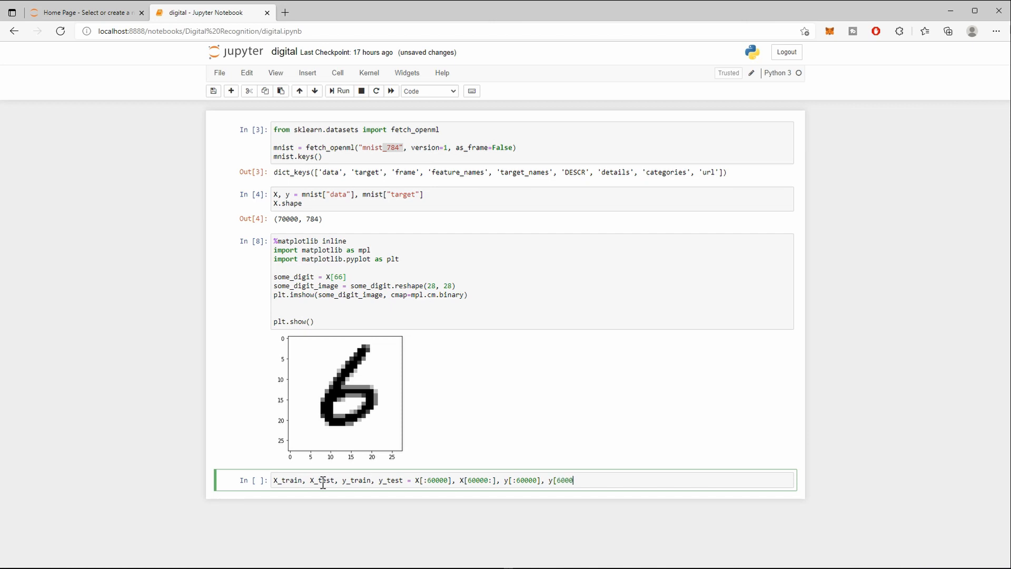
text(0:)
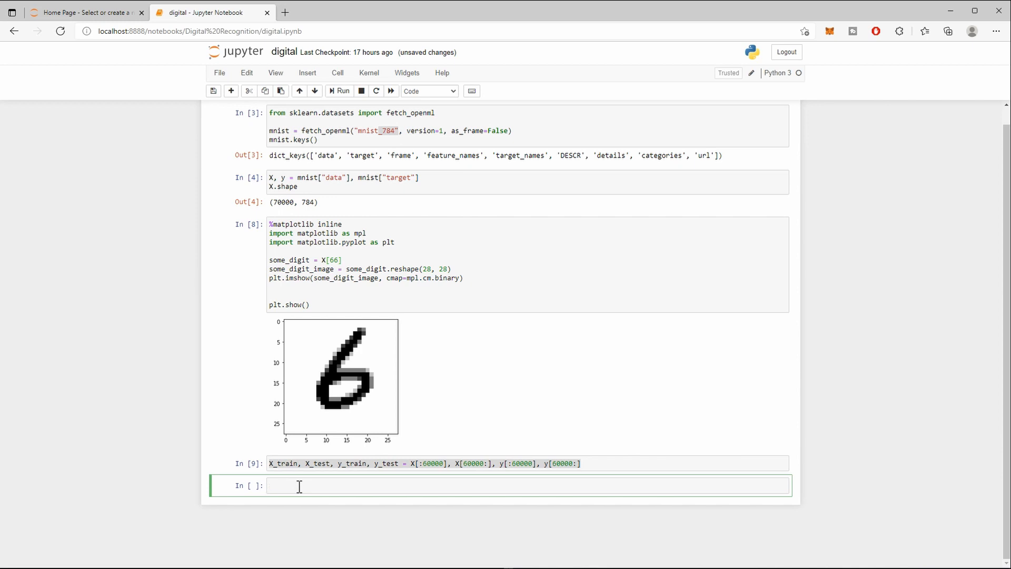
Import SVC from sklearn.svm.
text(from sm)
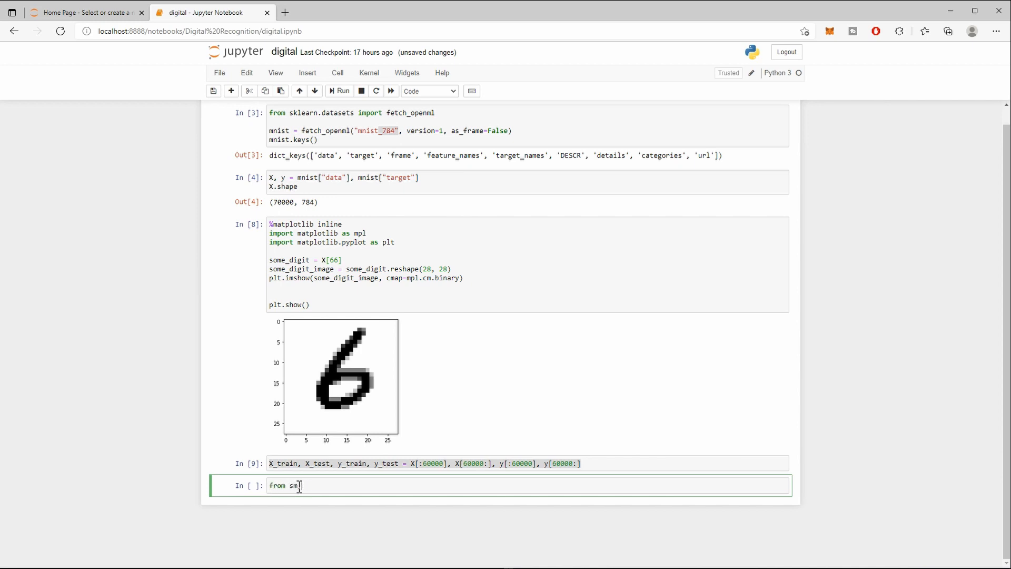
text(klearn)
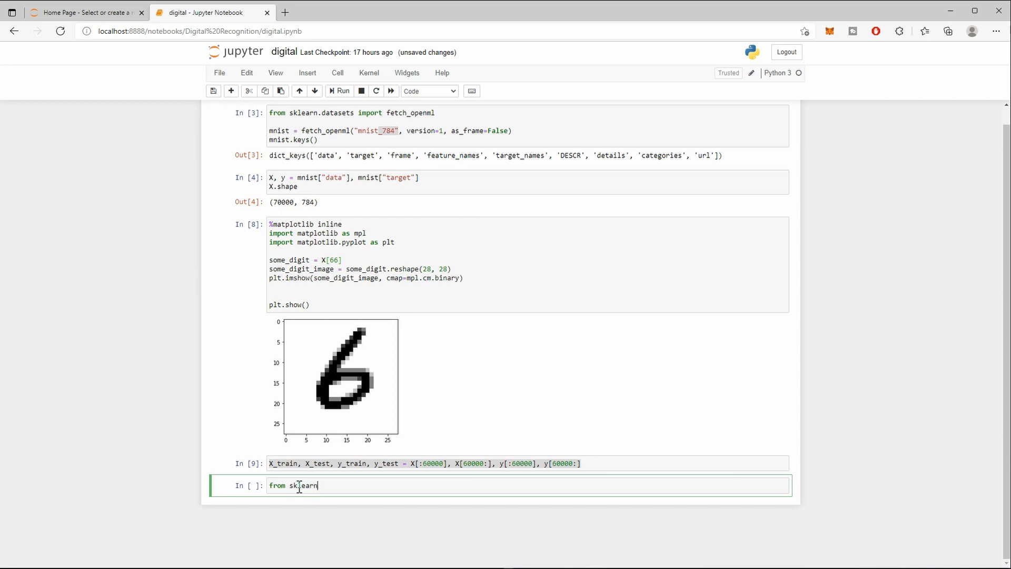
text(.svm)
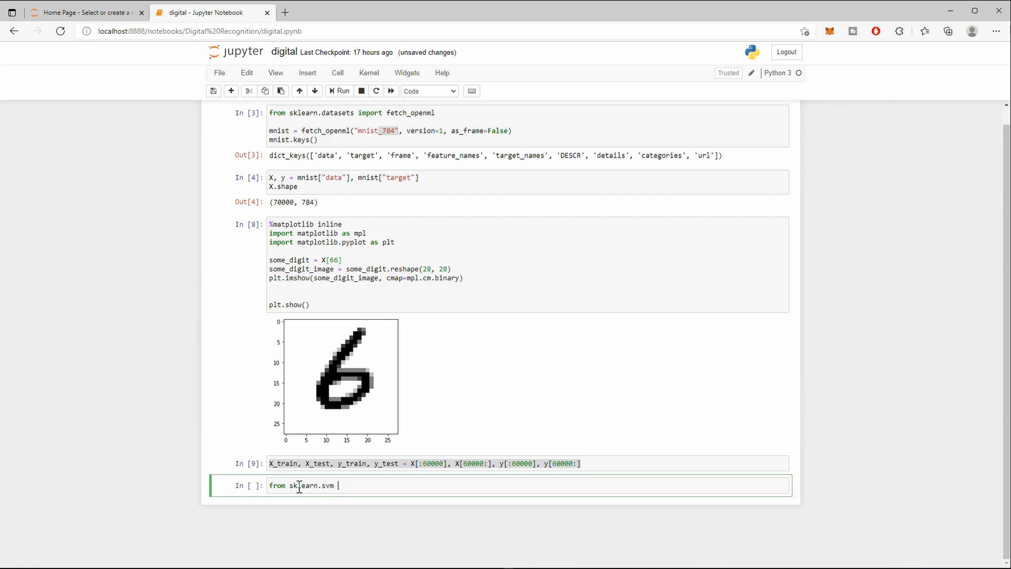
text(import SVC)
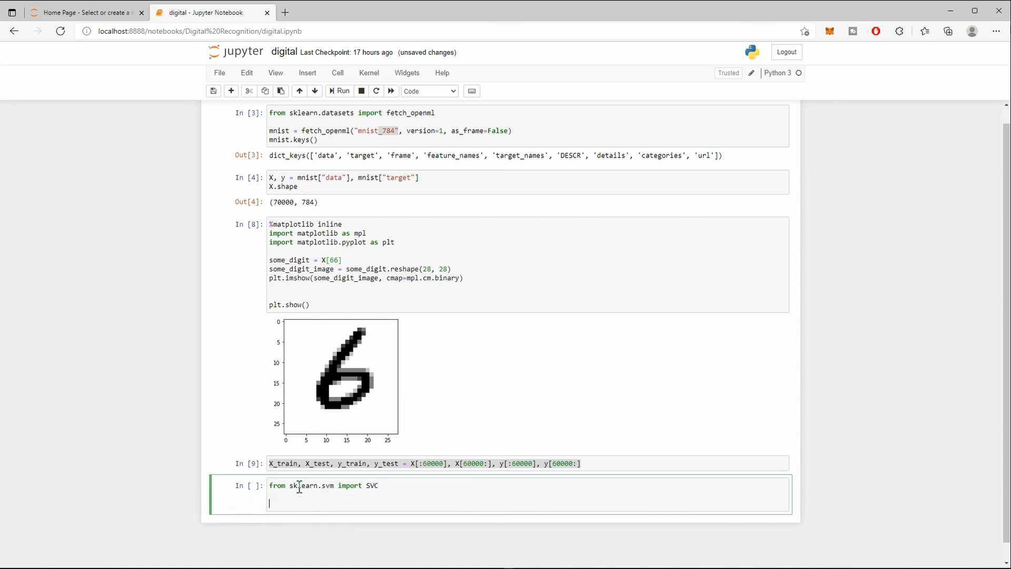
Define svm_clf = SVC(gamma="auto", random_state=42).
text(s)
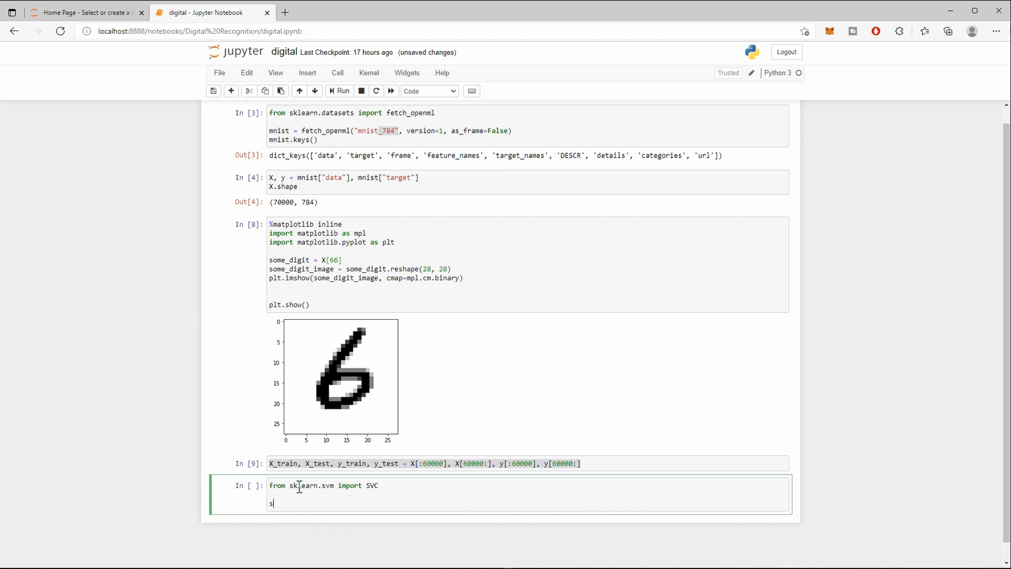
text(vm_)
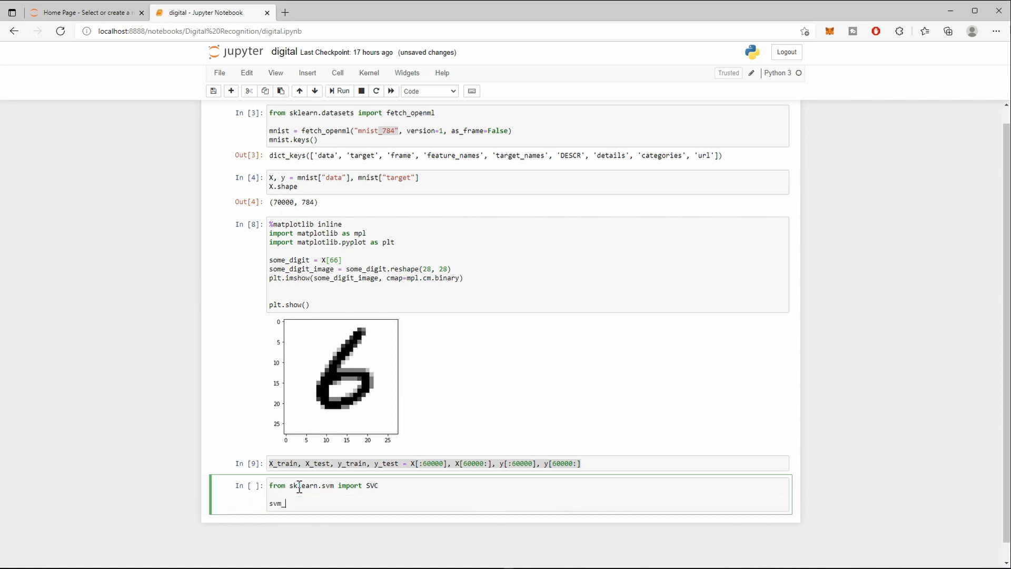
text(clf =)
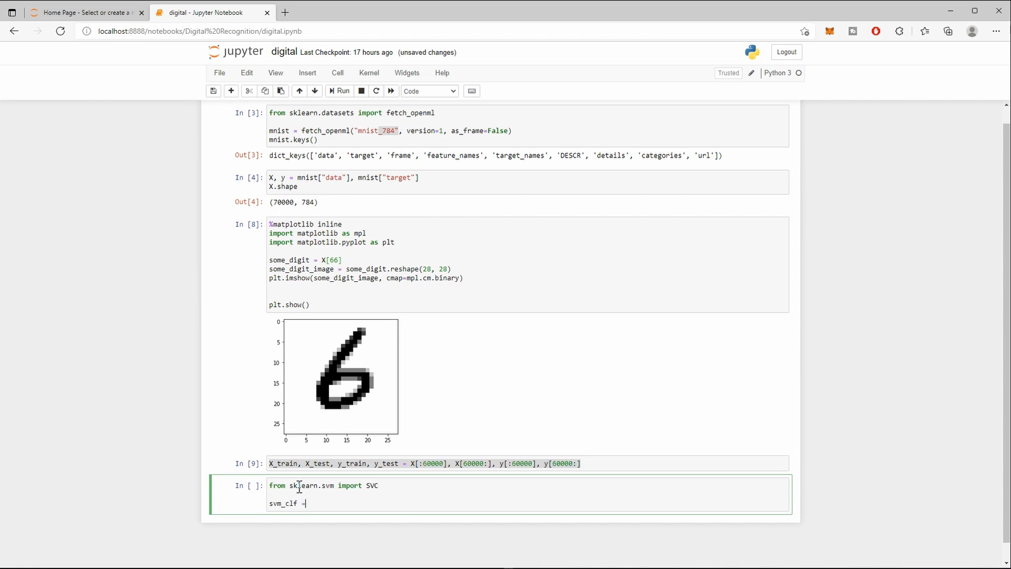
text(SVC)
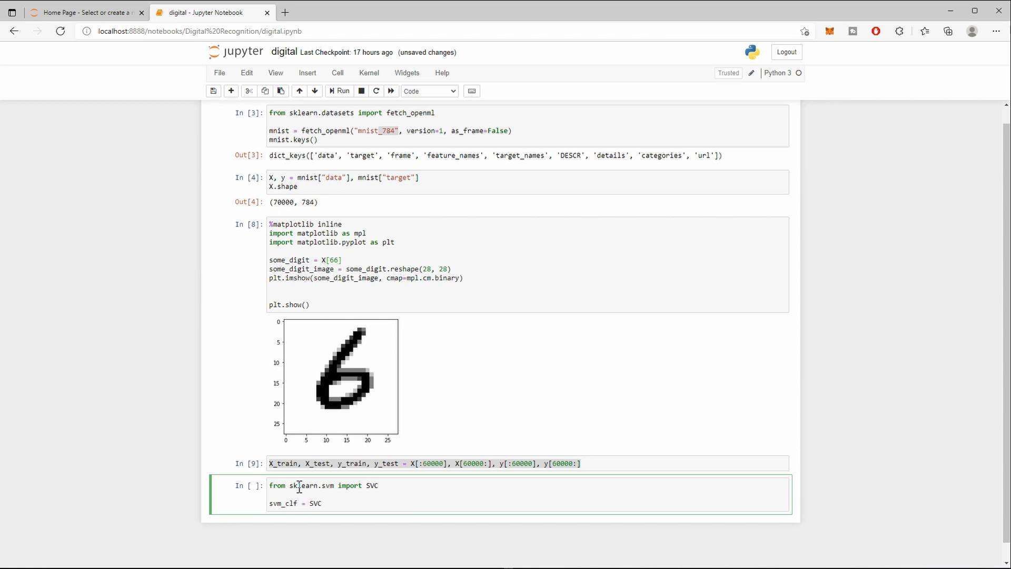
text(())
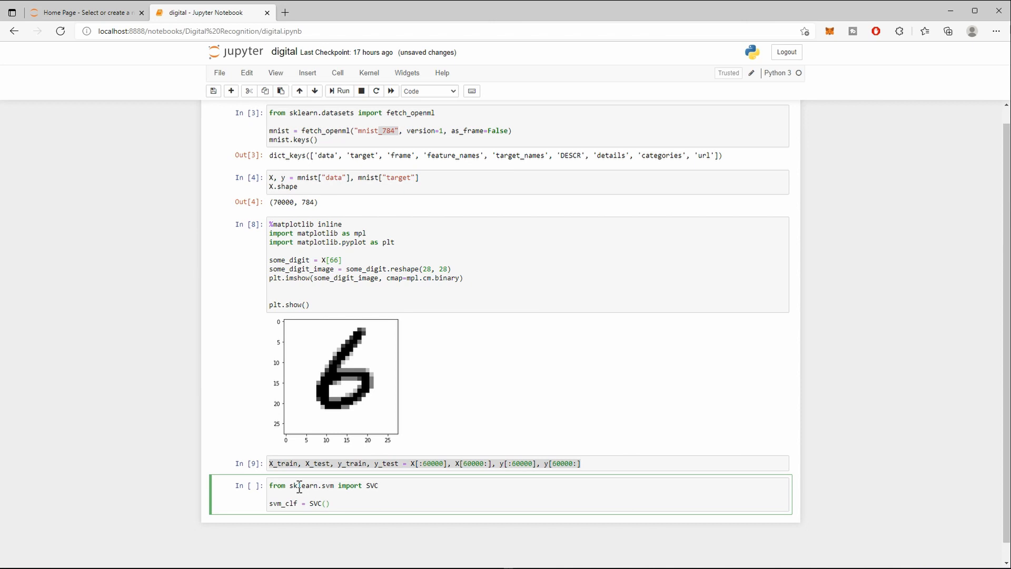
text(gamma=")
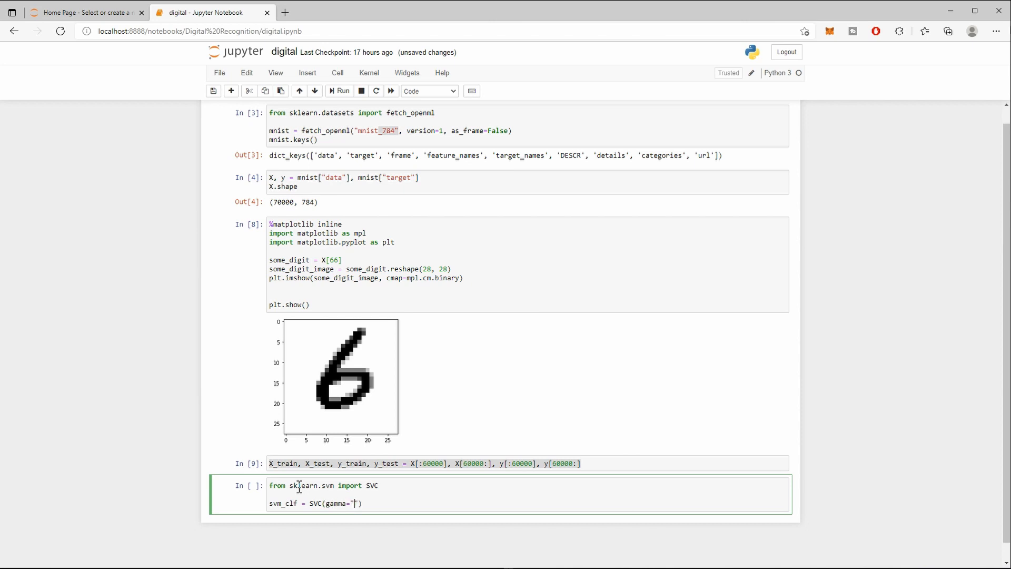
text(auti)
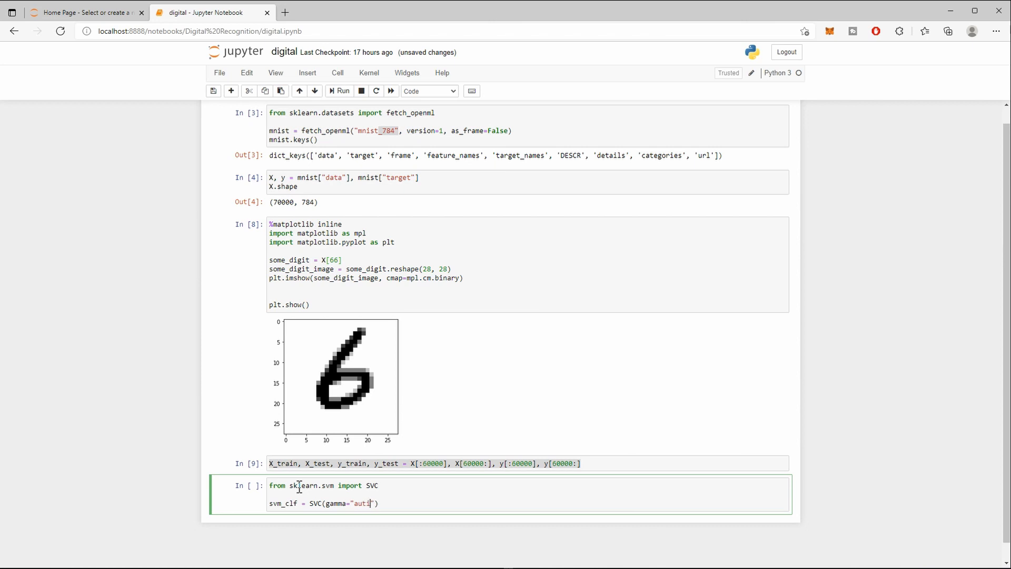
text(o)
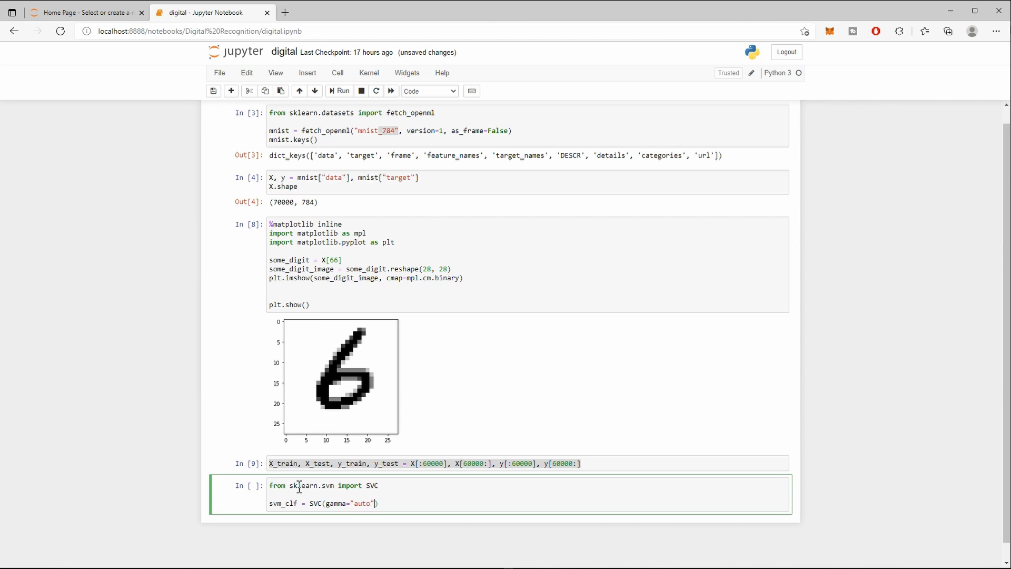
text(,)
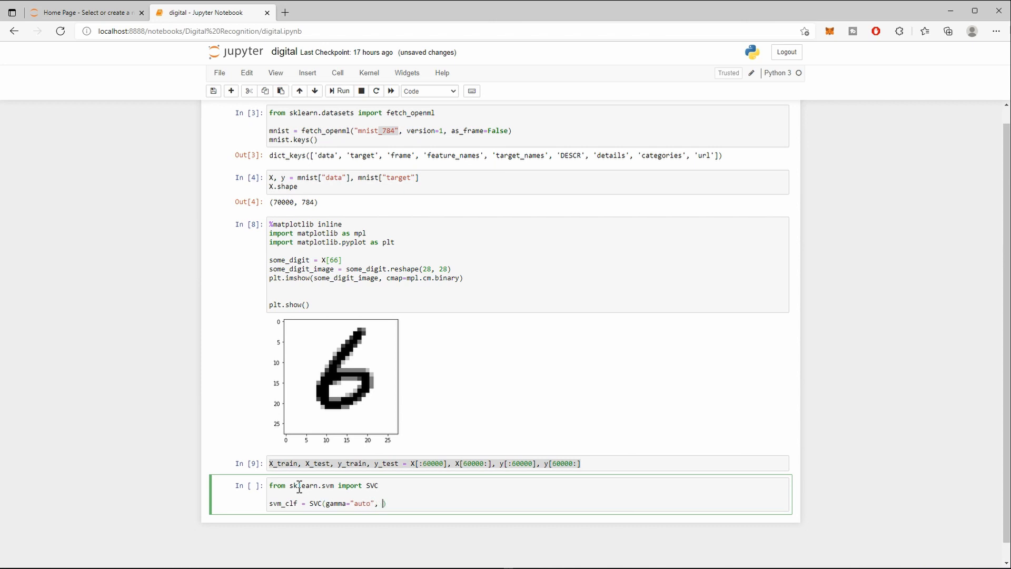
text(random_state=42)
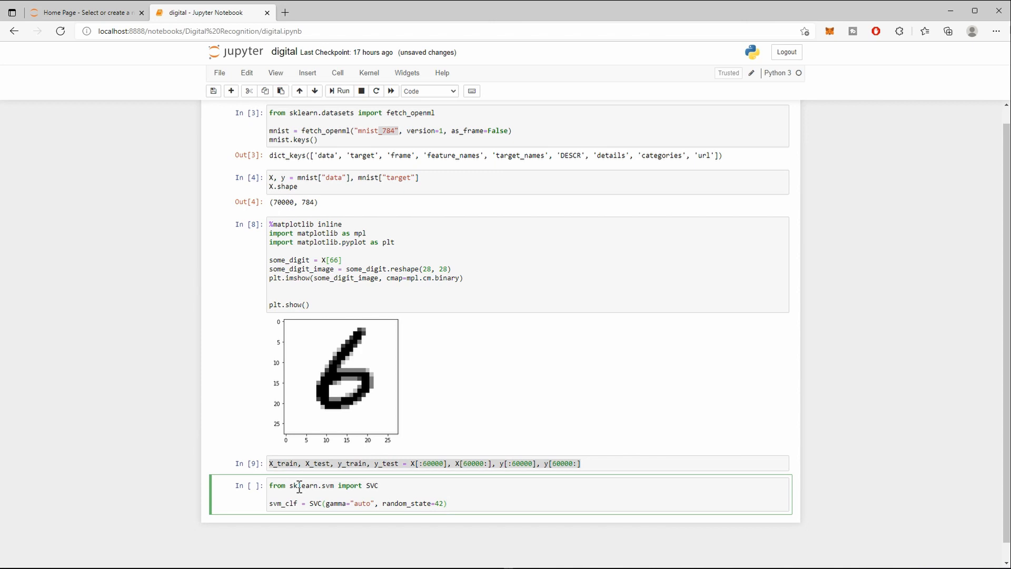
key(enter)
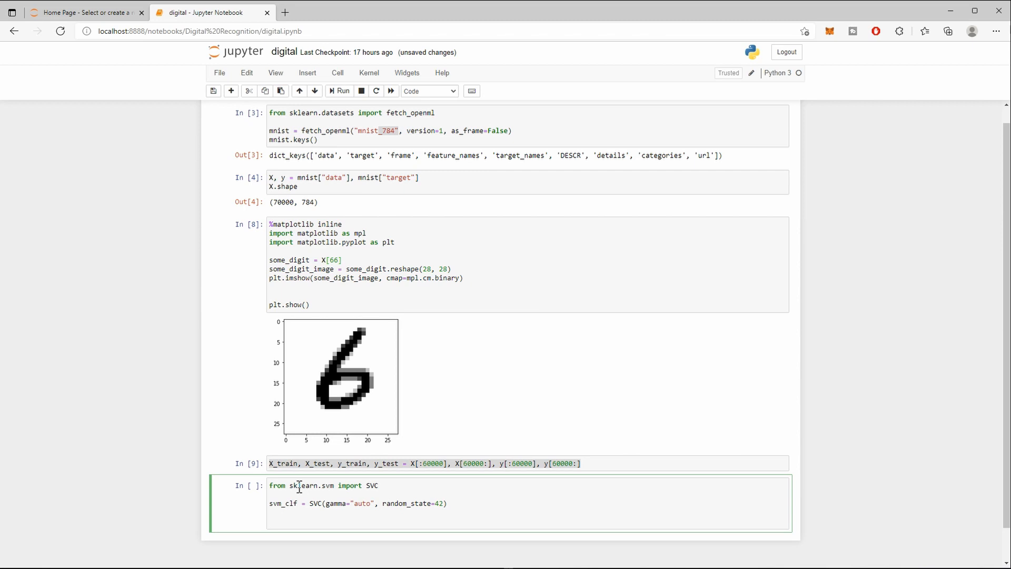
Add svm_clf.fit(X_trian[:10000], y_train[:10000]) to train on the first 10000 samples.
text(s)
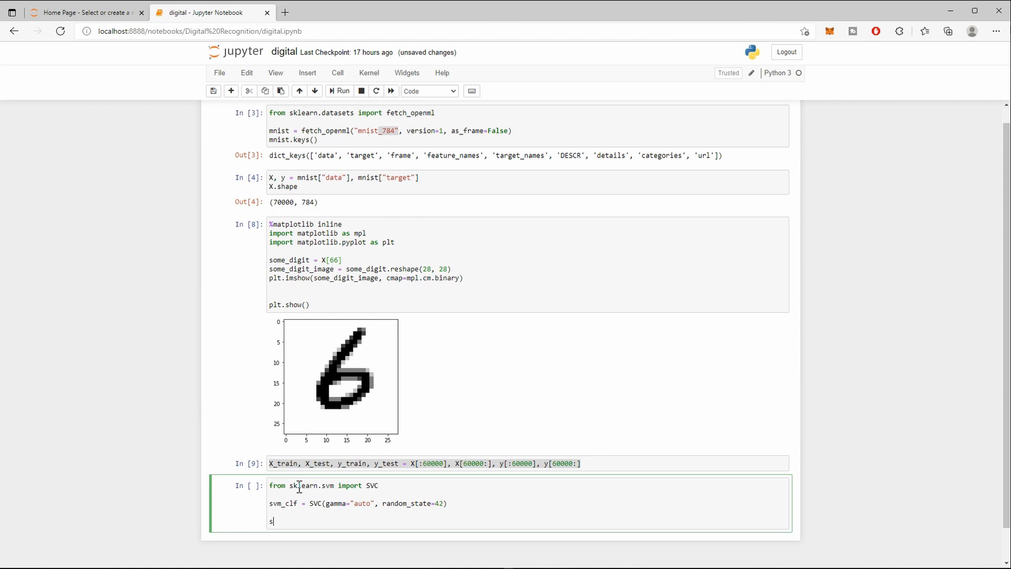
text(vm)
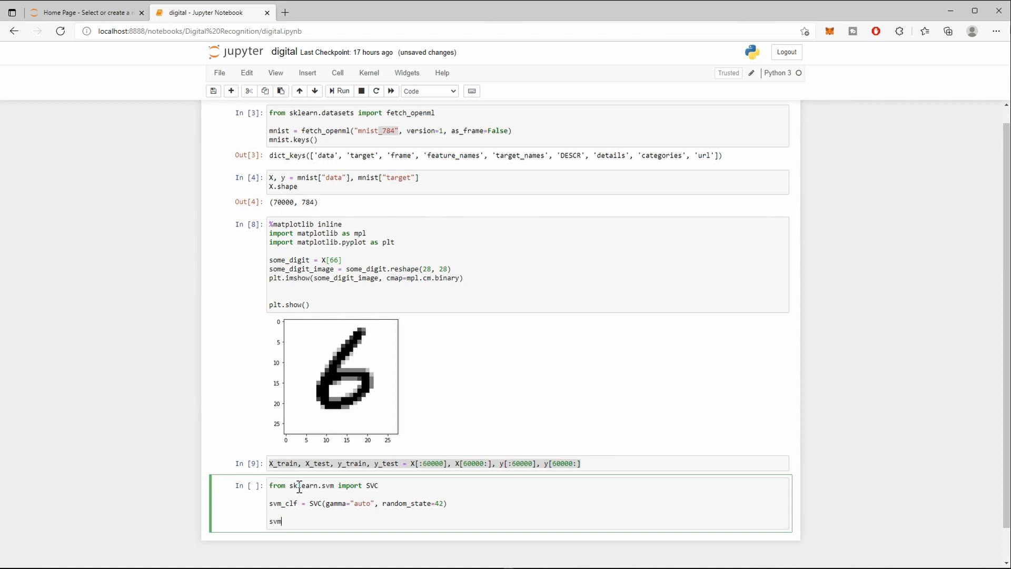
text(_clf)
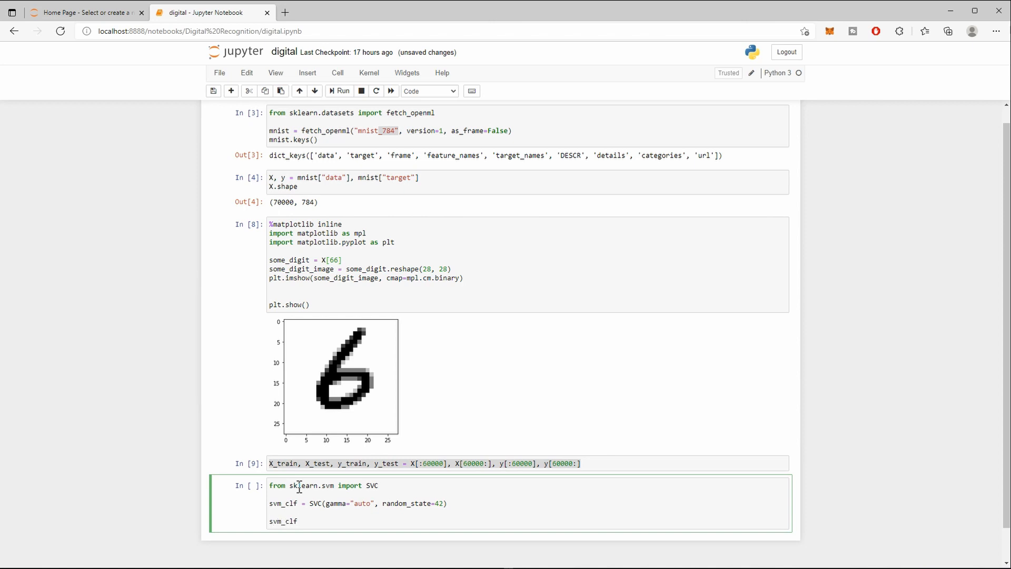
text(.fit())
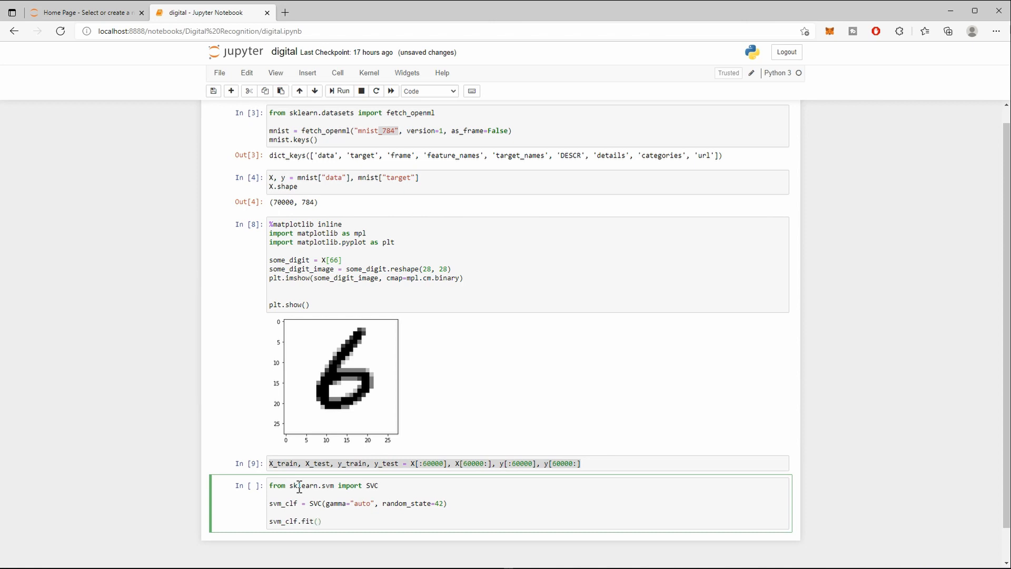
text(X_trian)
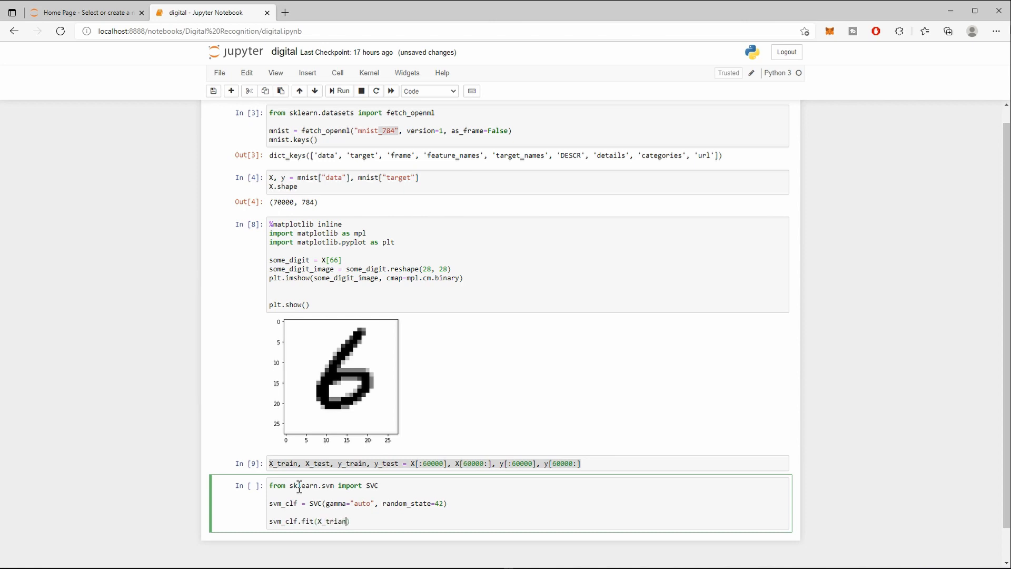
text([], y_)
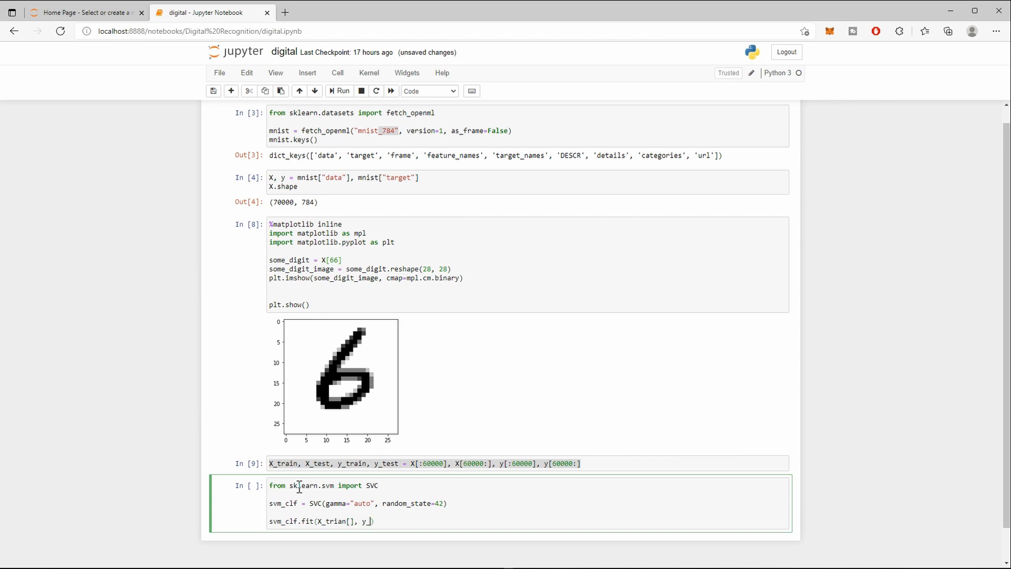
text(train[)
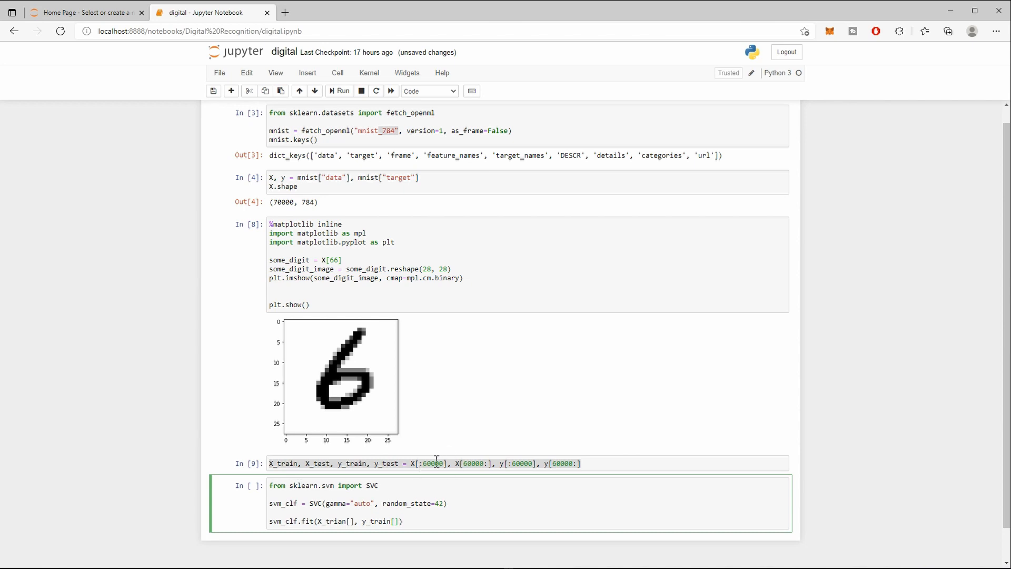
click(471, 463)
text(:)
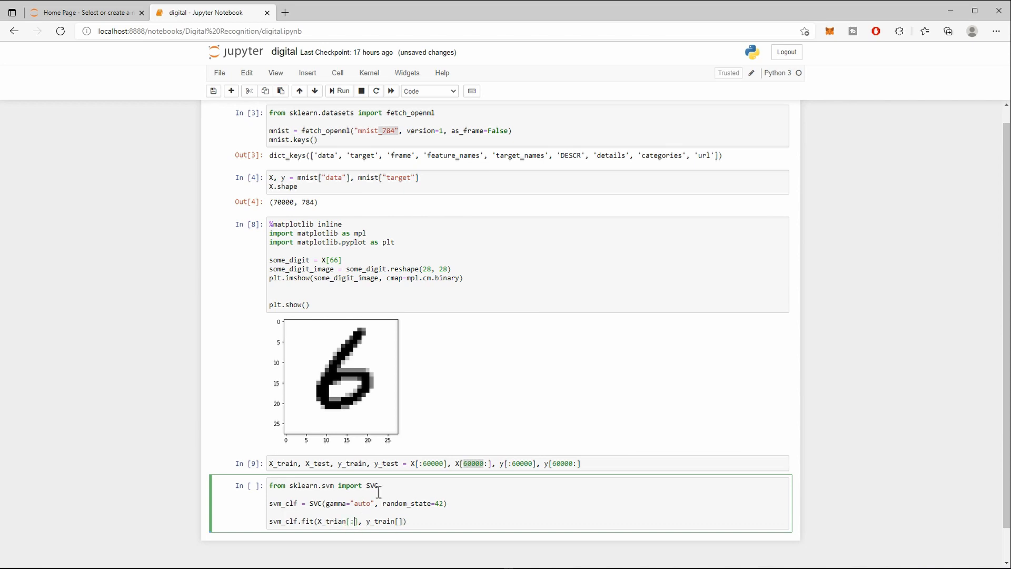
text(1)
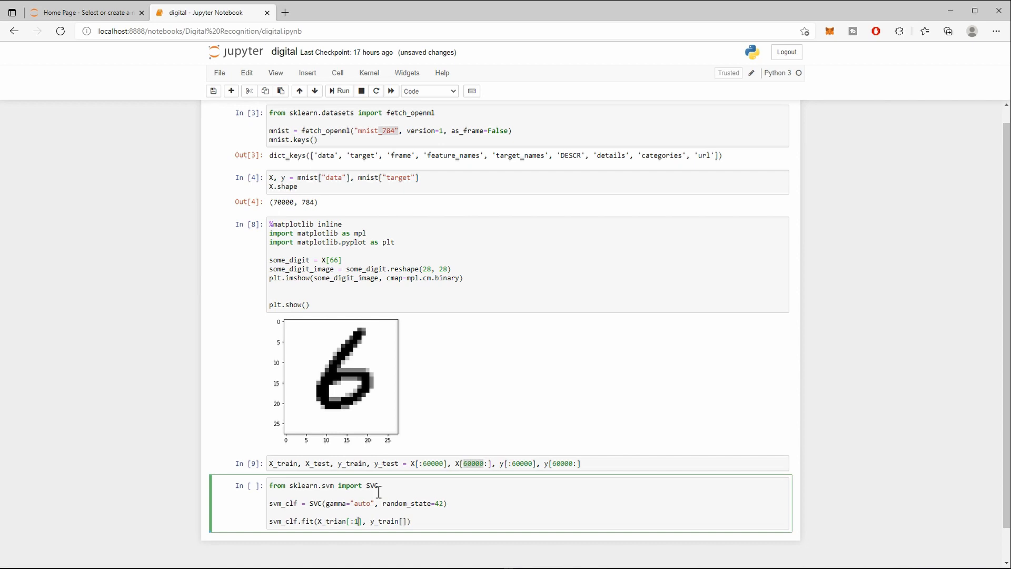
text(0000)
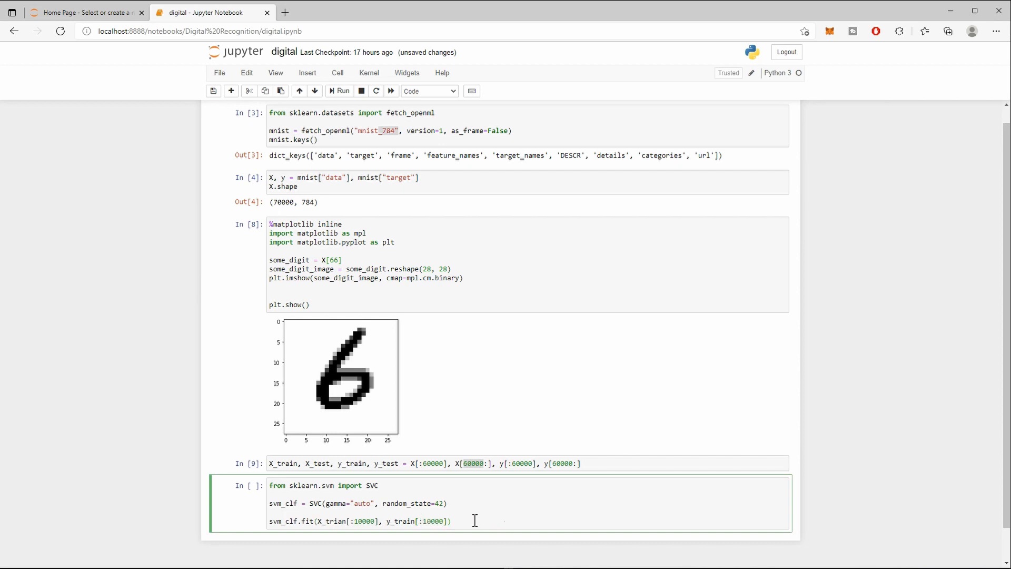
End the classifier cell with svm_clf.predict([some_digit]).
text(svm_clf.)
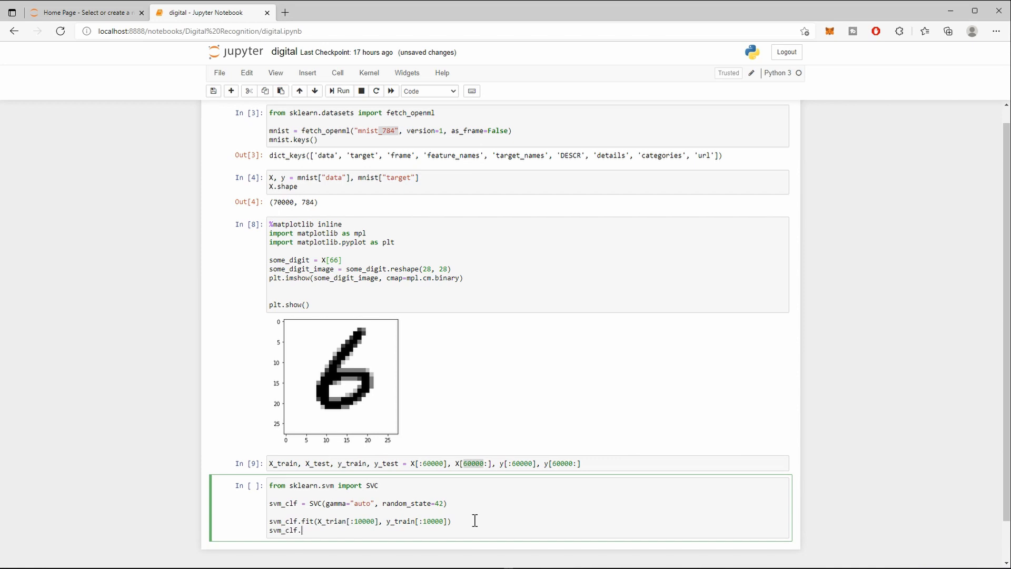
text(predict())
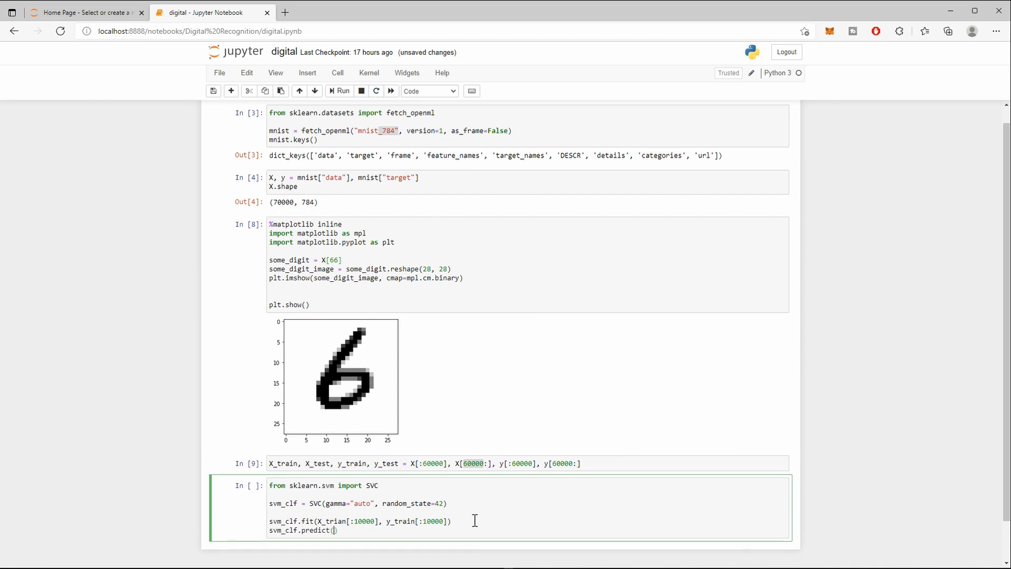
mouse_move(471, 519)
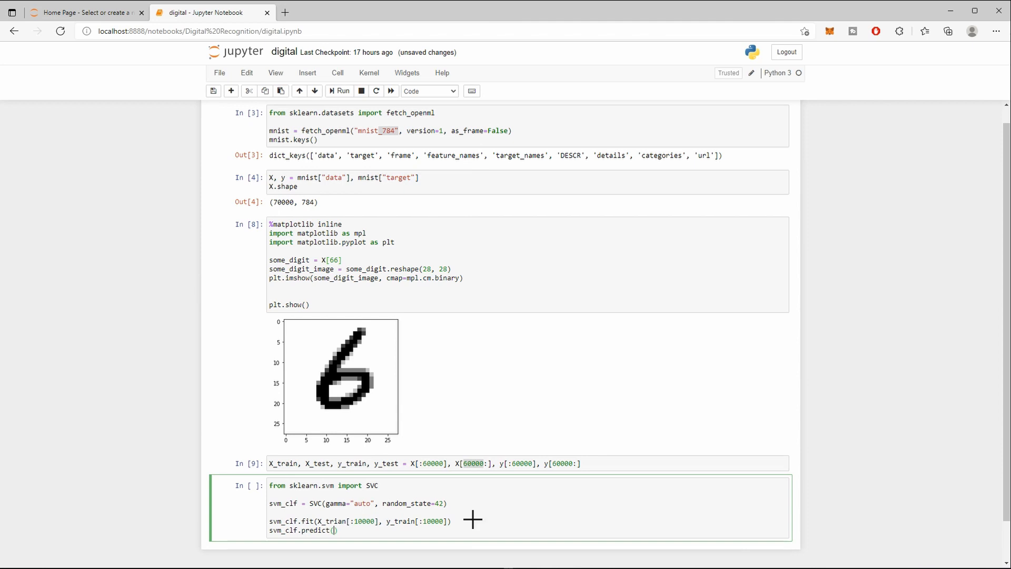
text([some_d)
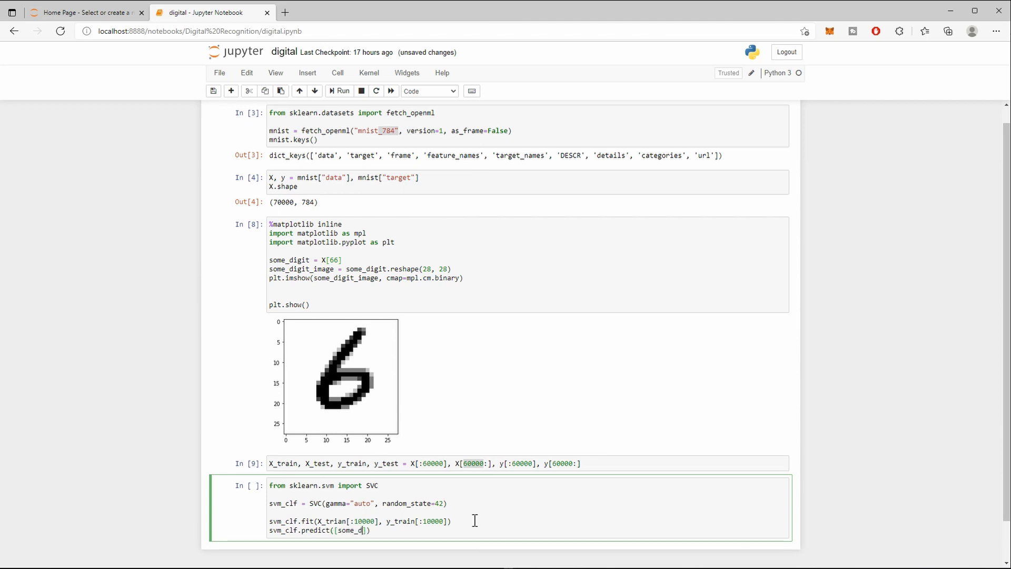
text(igit)
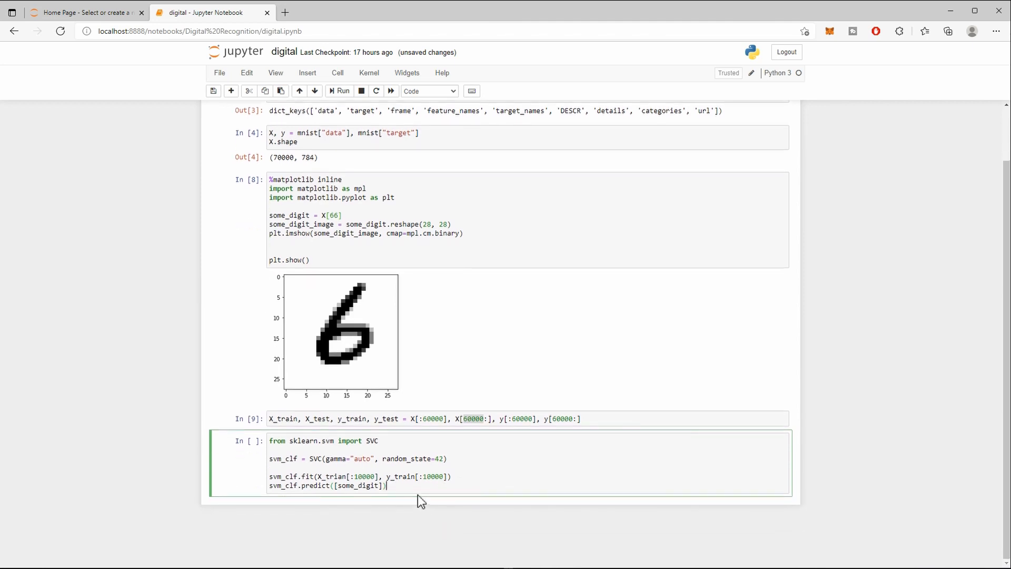
Change the plotted sample from X[66] to X[0], rerun to show a 5, and reselect the classifier cell.
double_click(359, 485)
text(0)
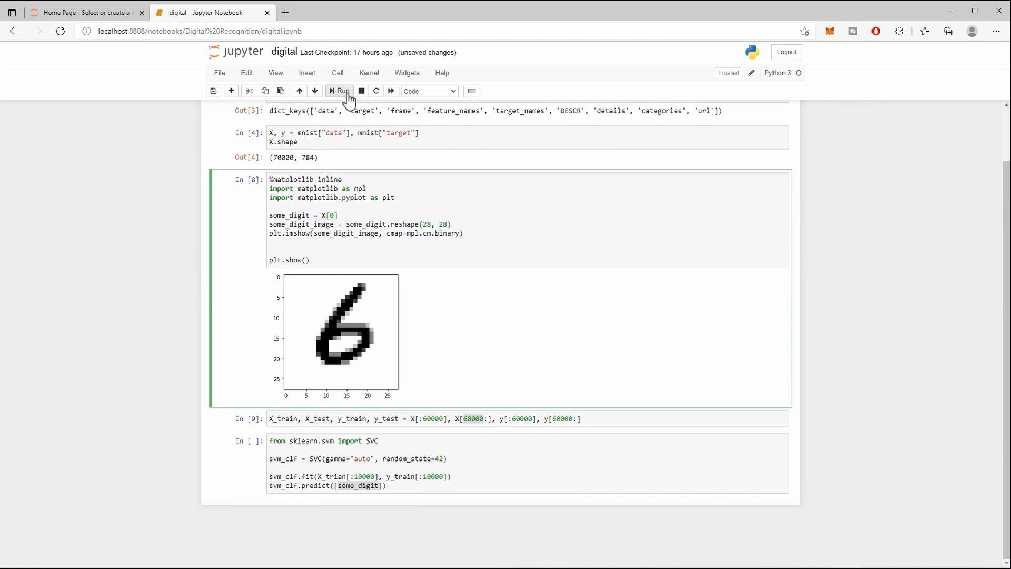
click(338, 91)
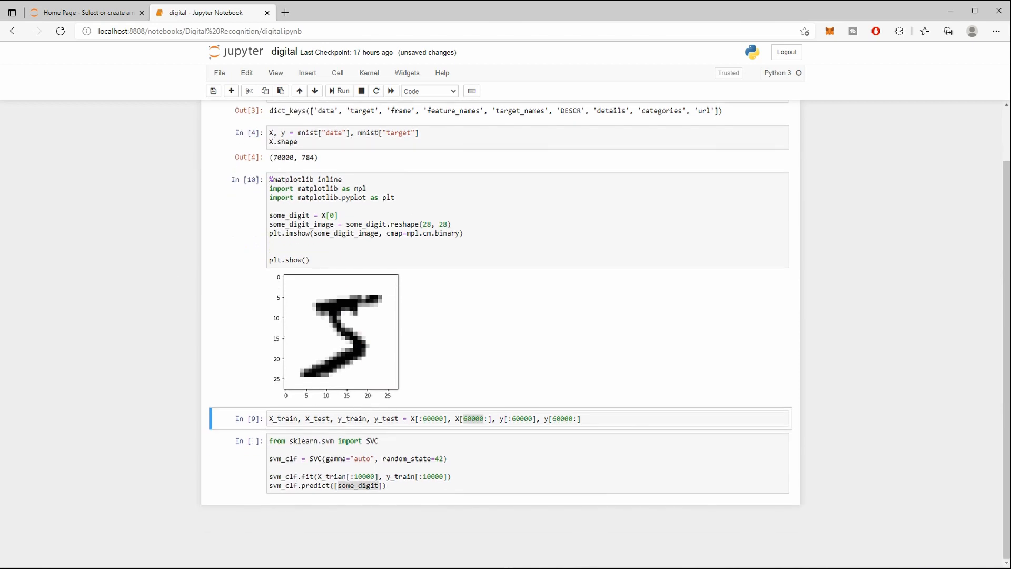
mouse_move(312, 463)
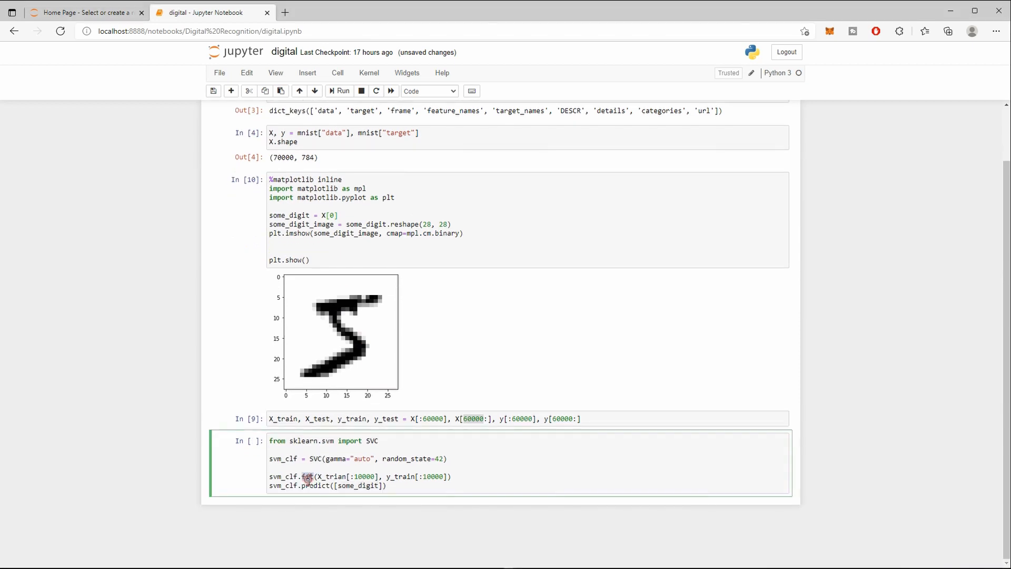
click(308, 476)
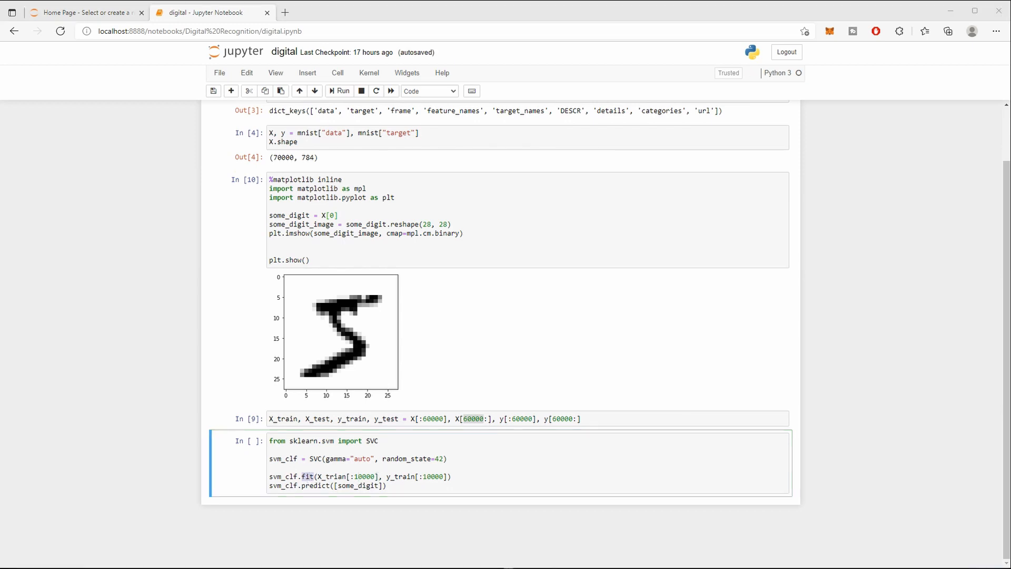
mouse_move(384, 505)
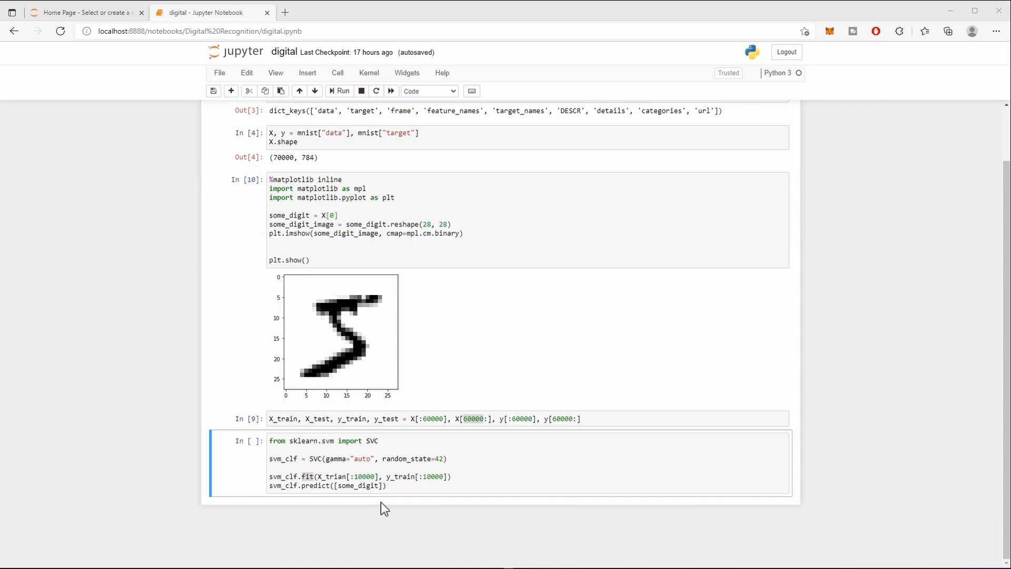
click(309, 476)
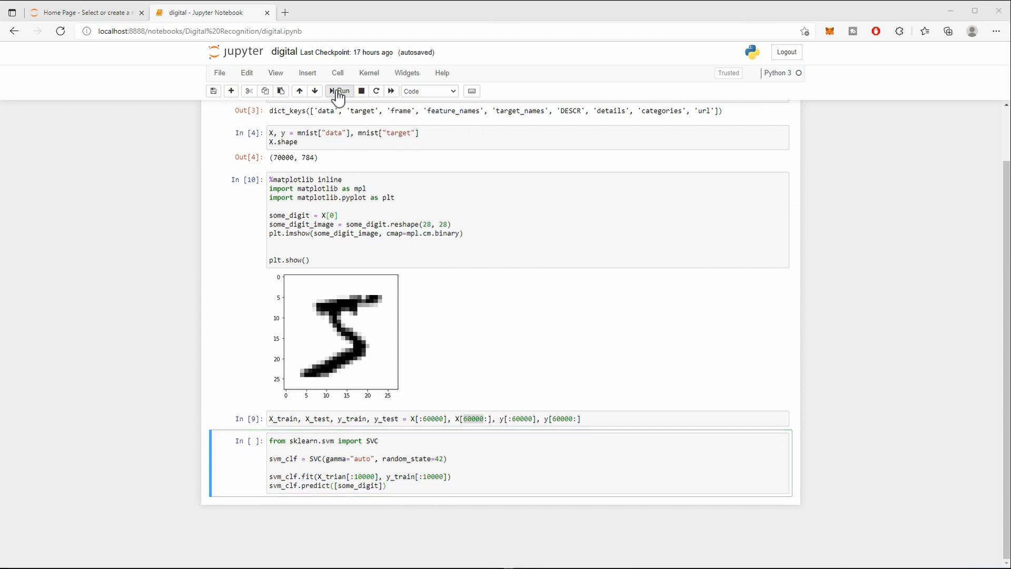
Correct X_trian to X_train and rerun the SVC cell so it predicts array(['5']) for some_digit.
click(339, 91)
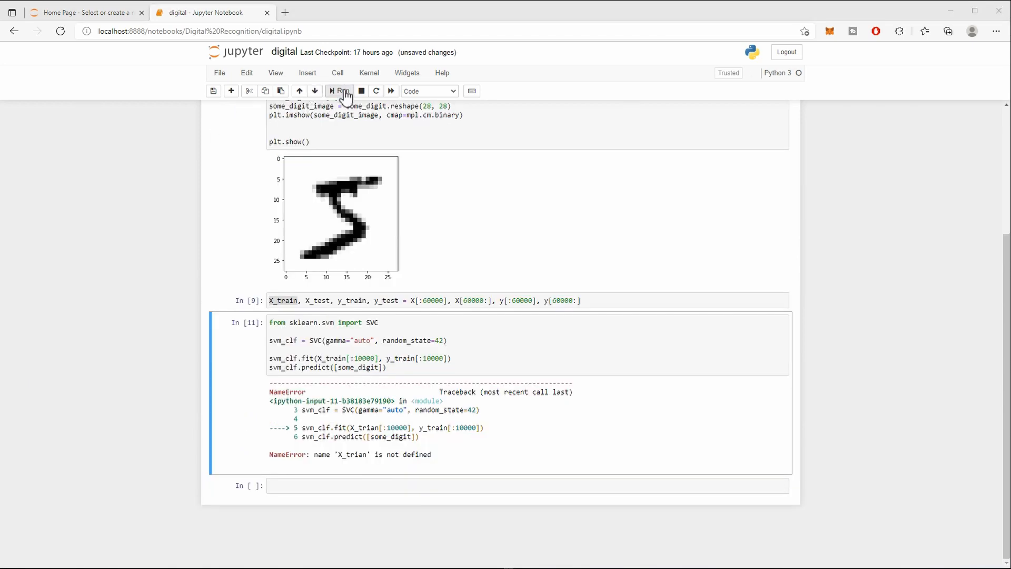
click(340, 91)
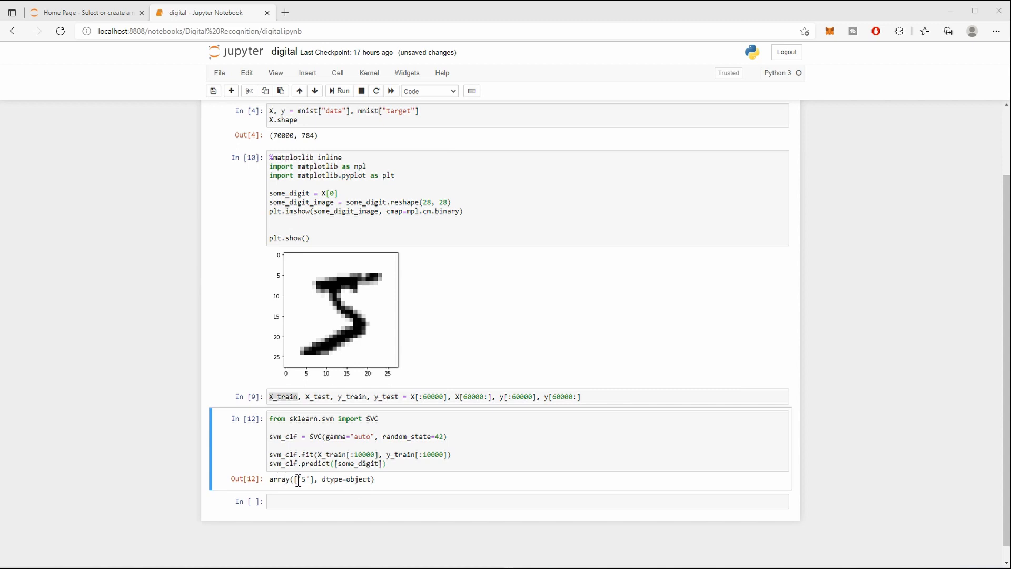
click(297, 501)
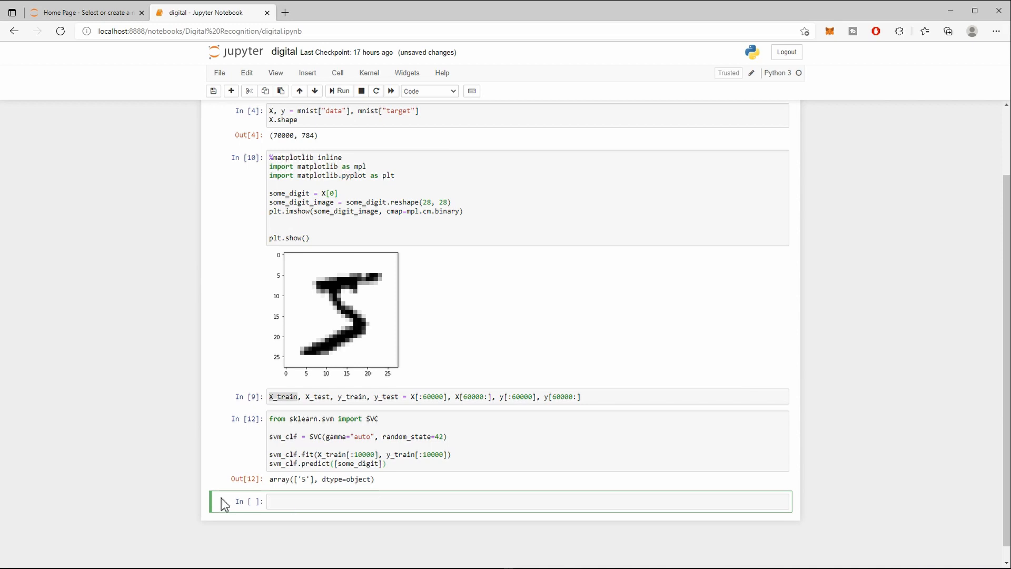
Run svm_clf.classes_ in a new cell and highlight the listed labels '0' through '9'.
click(340, 502)
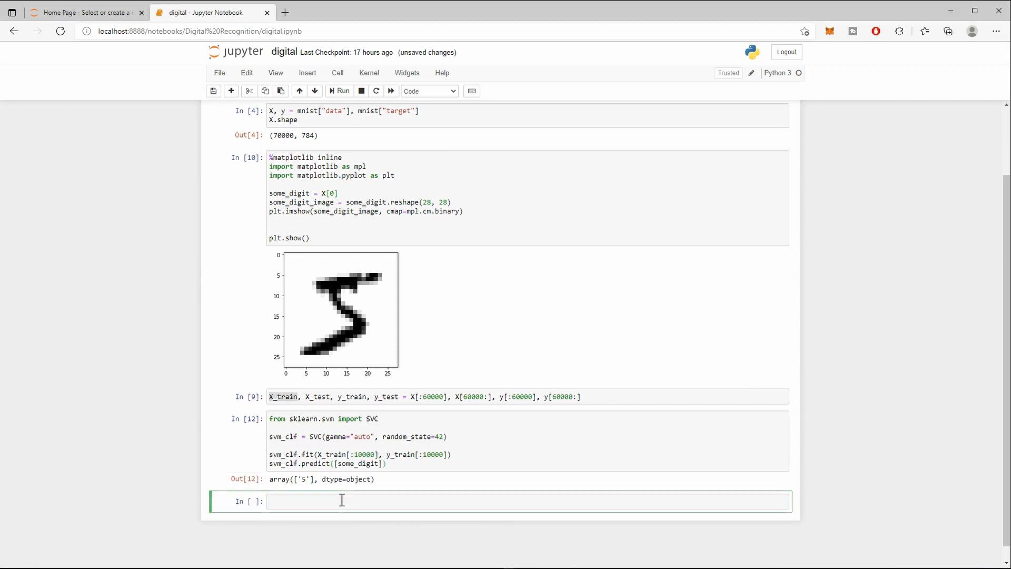
text(s)
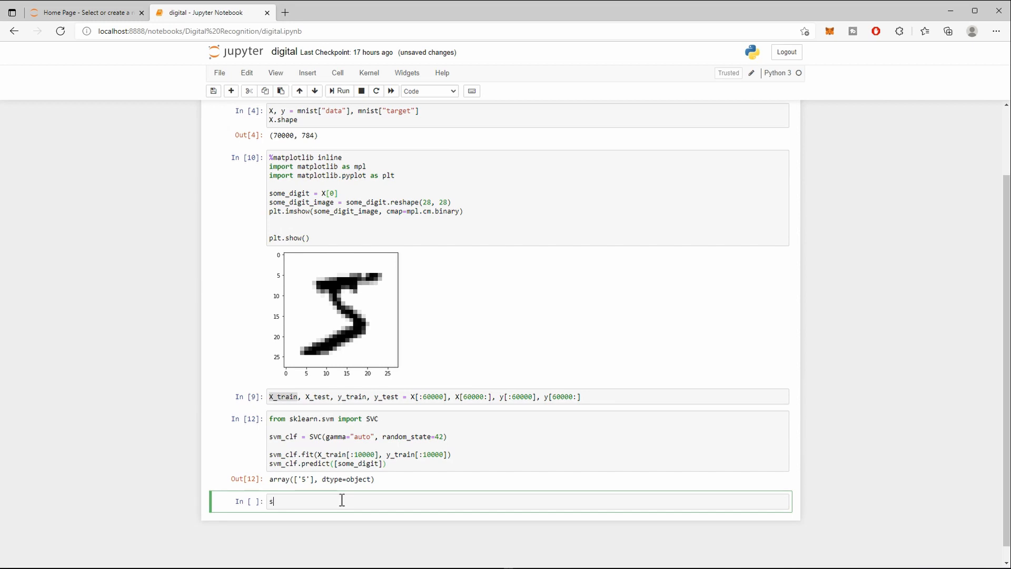
text(vm_cls.)
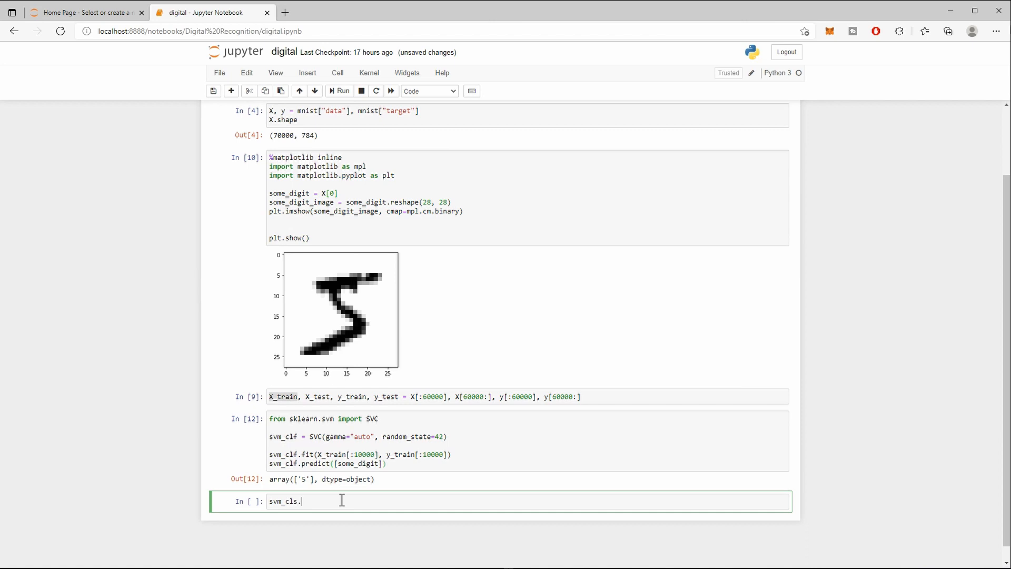
text(classes_)
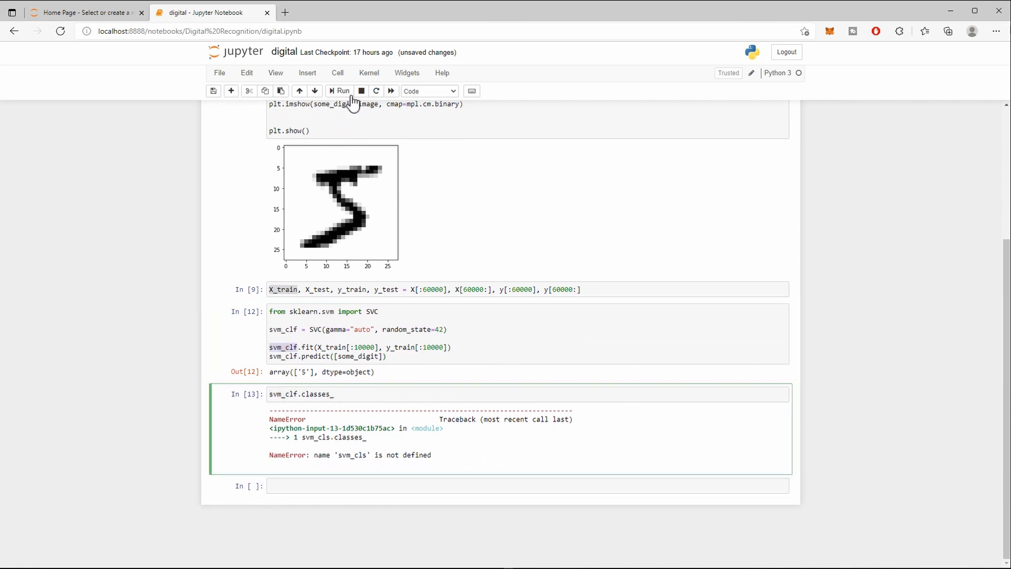
click(339, 90)
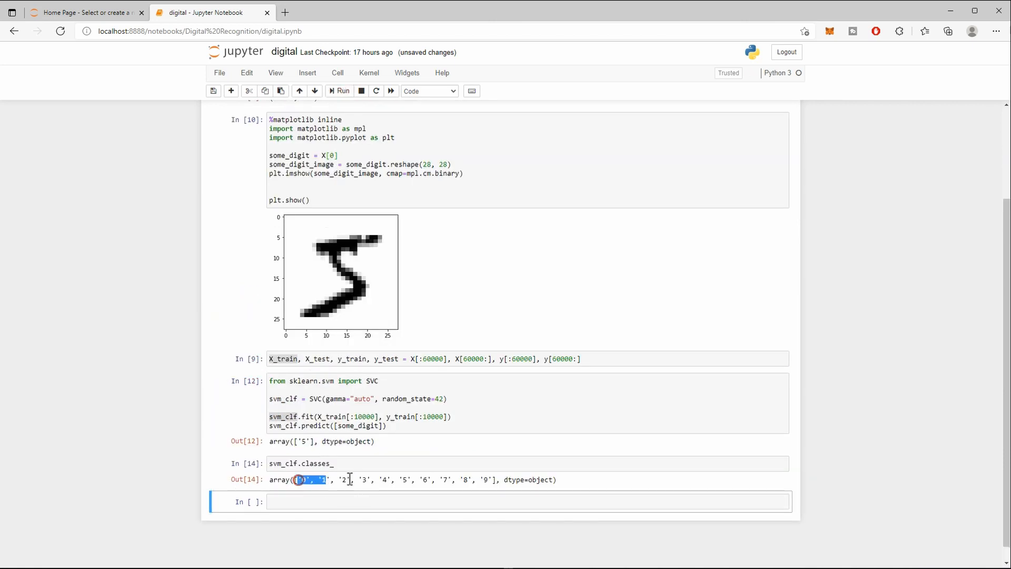
drag(300, 479, 489, 479)
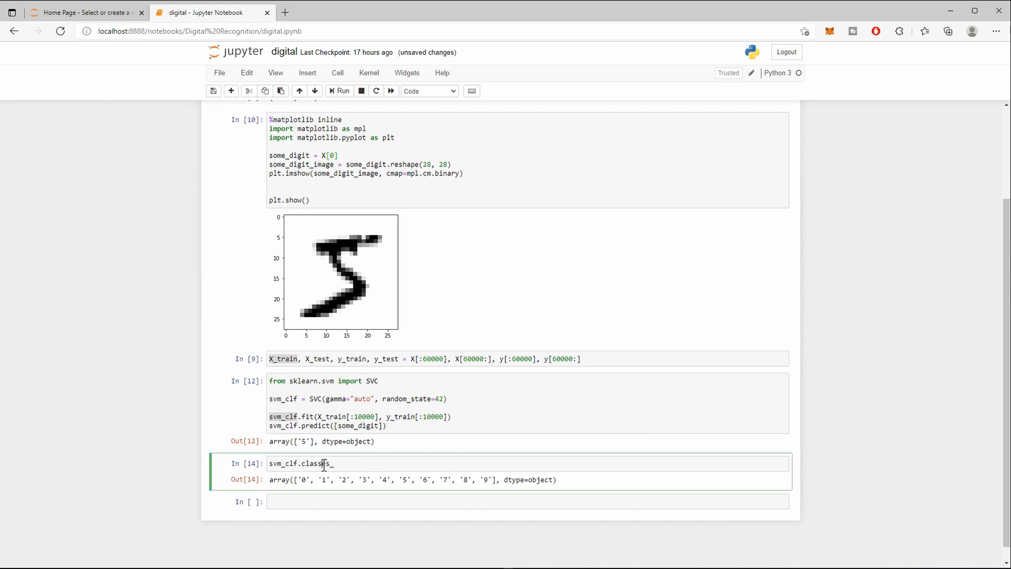
double_click(315, 463)
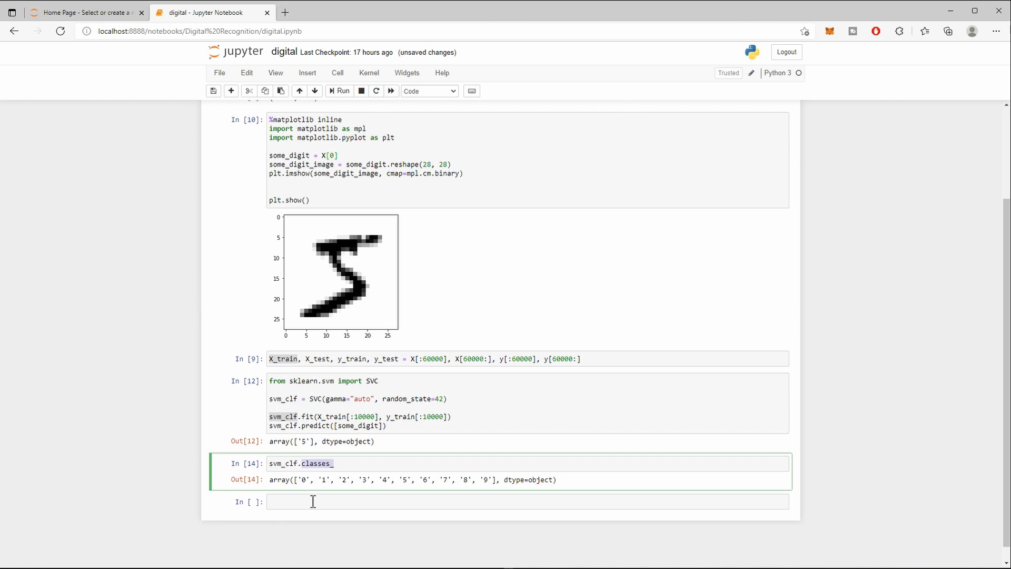
Add some_digit_scores = svm_clf.decision_function([some_digit]) and view the ten scores, 9.29 highest.
key(enter)
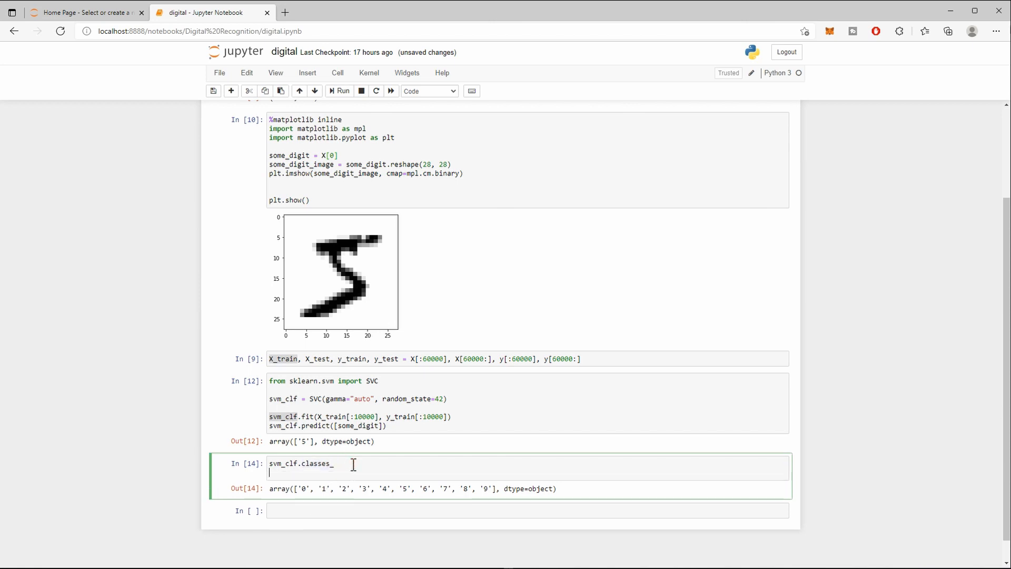
text(s)
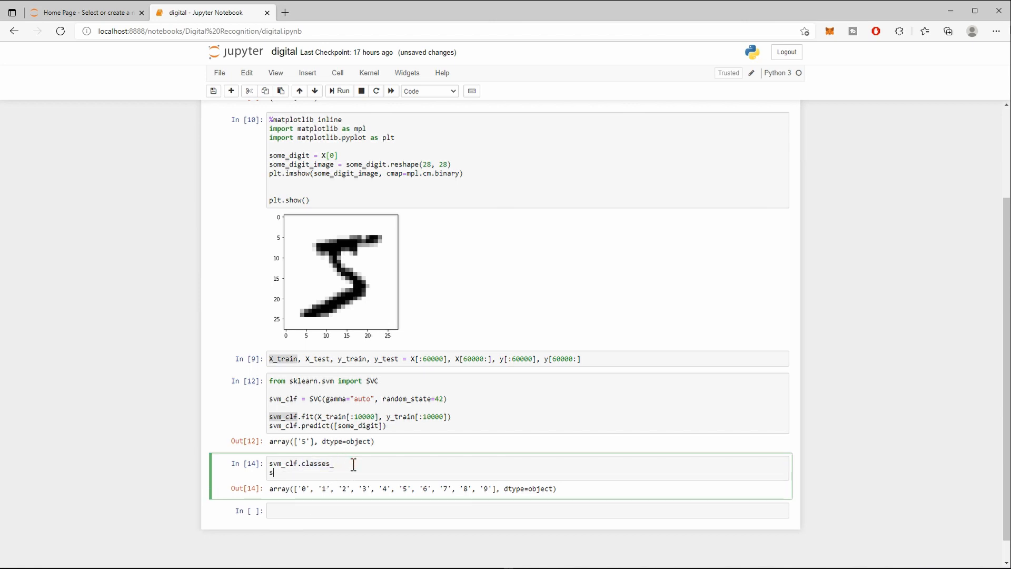
text(ome_digit)
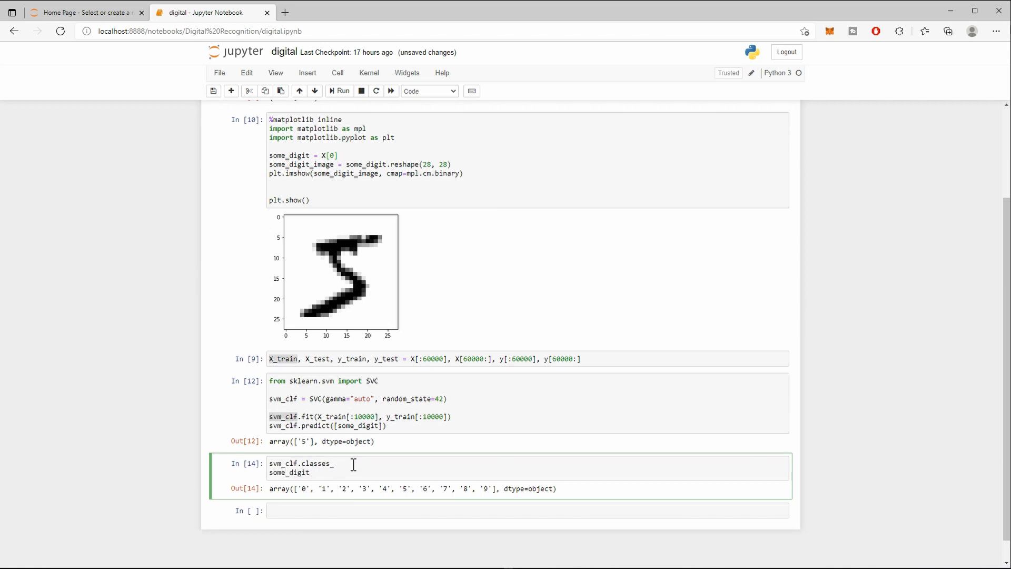
text(_scores)
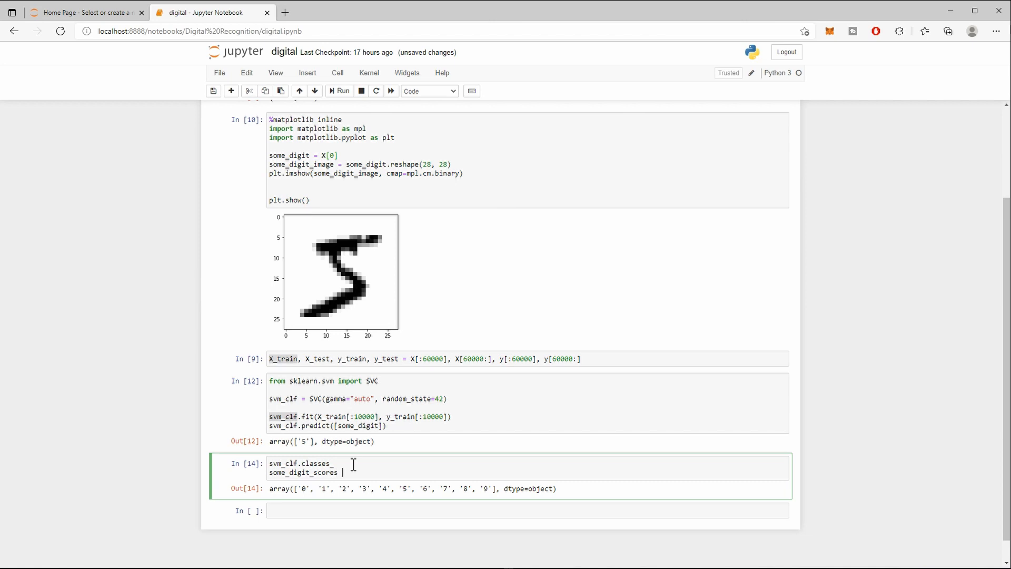
text(= svm)
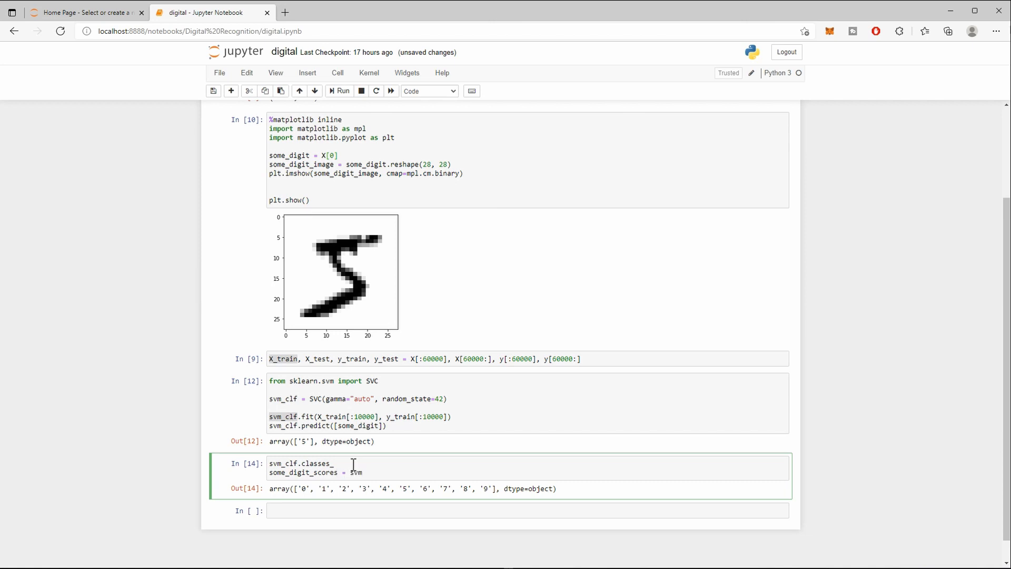
text(_clf)
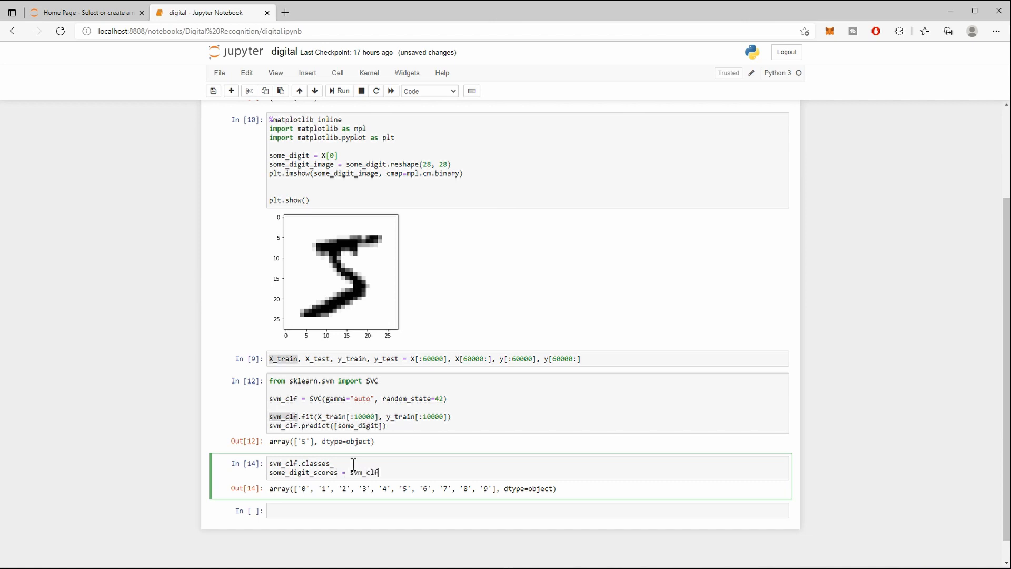
text(.decision_fu)
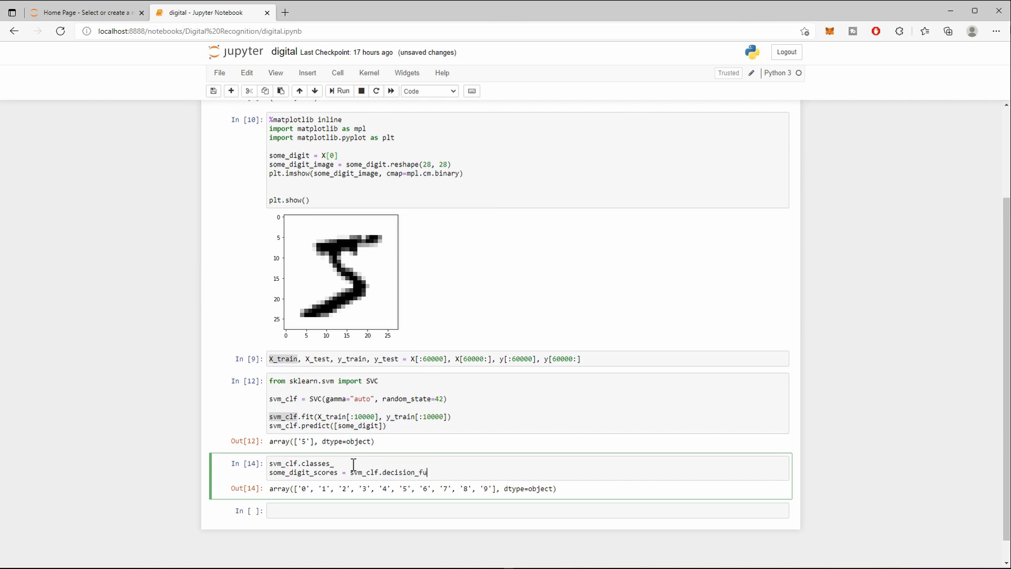
text(nction())
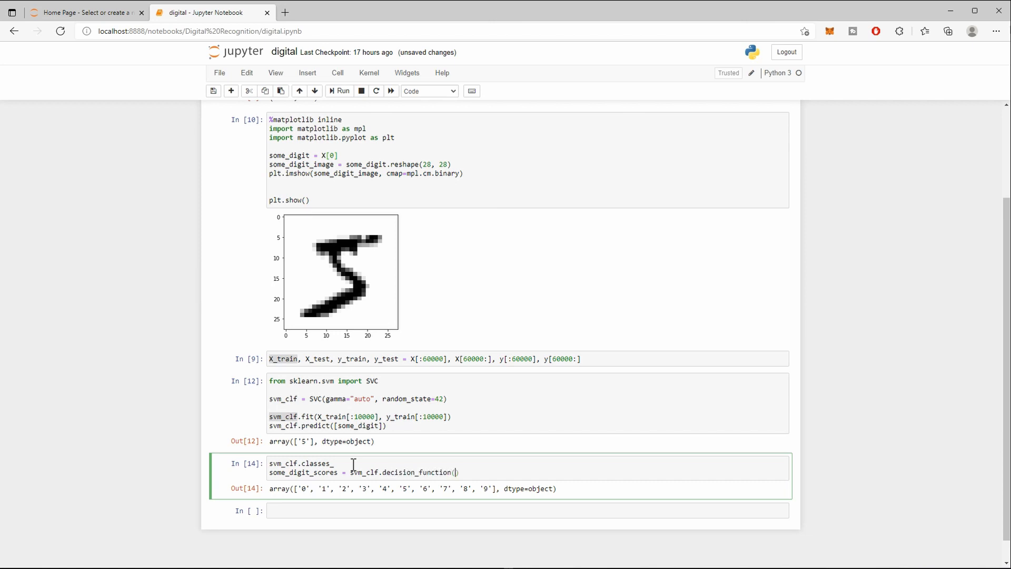
text([some_)
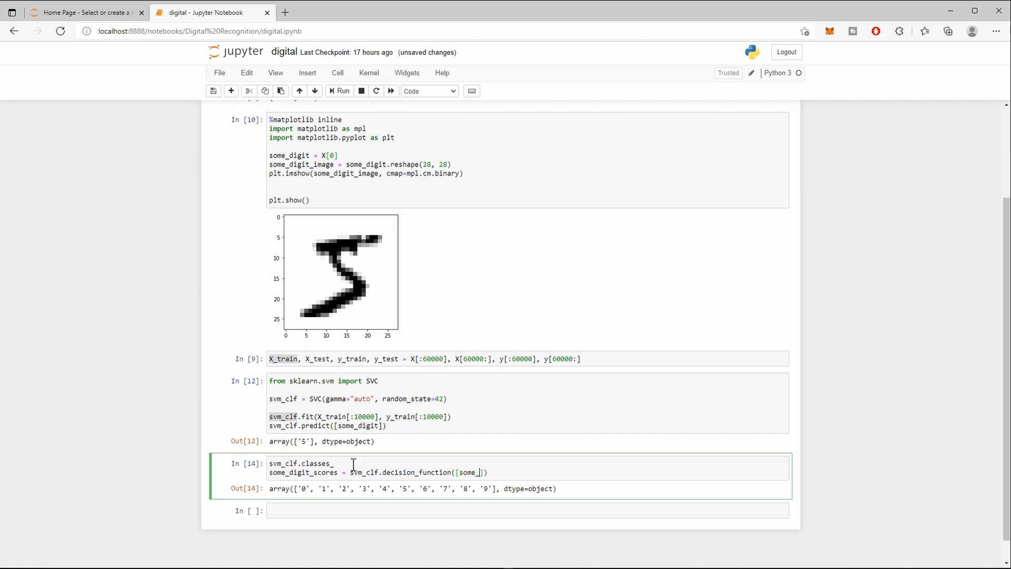
text(digit]))
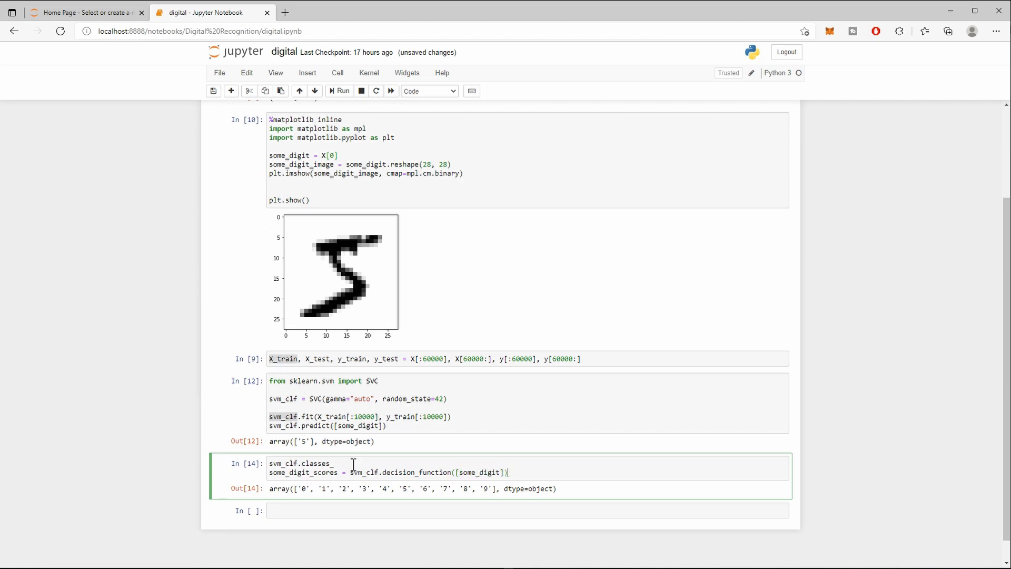
text(some_digit_scores)
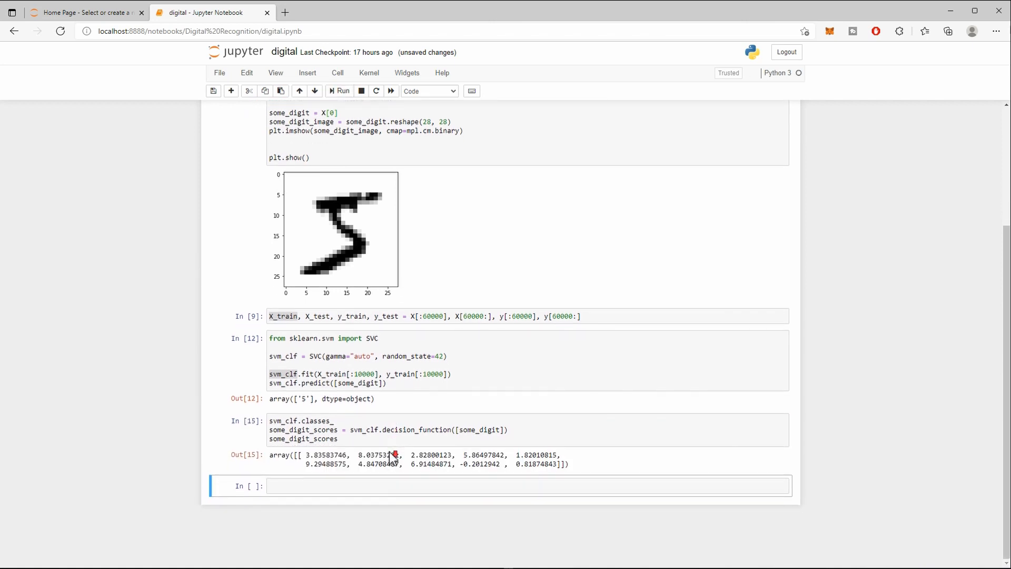
drag(310, 454, 545, 455)
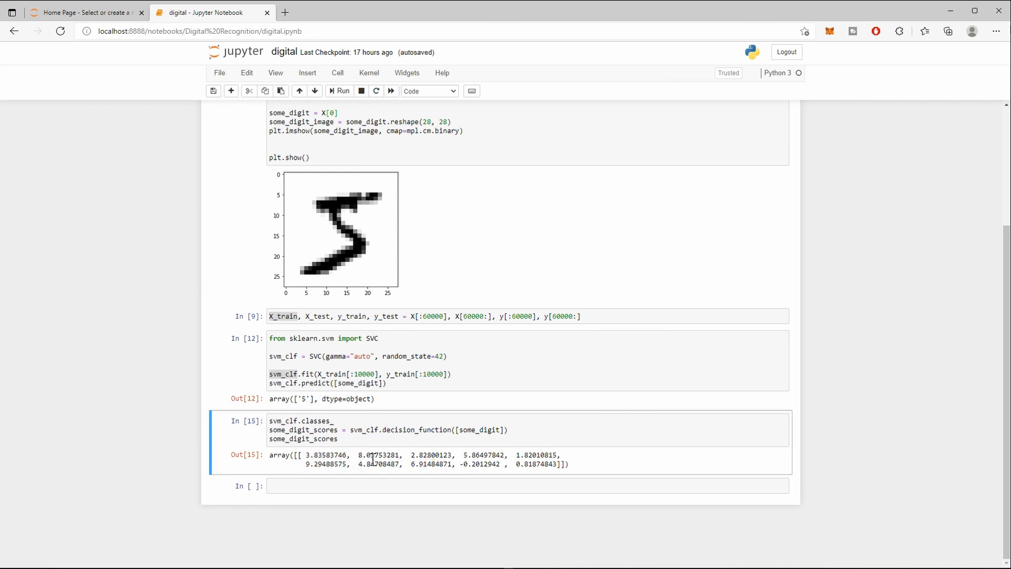
double_click(369, 455)
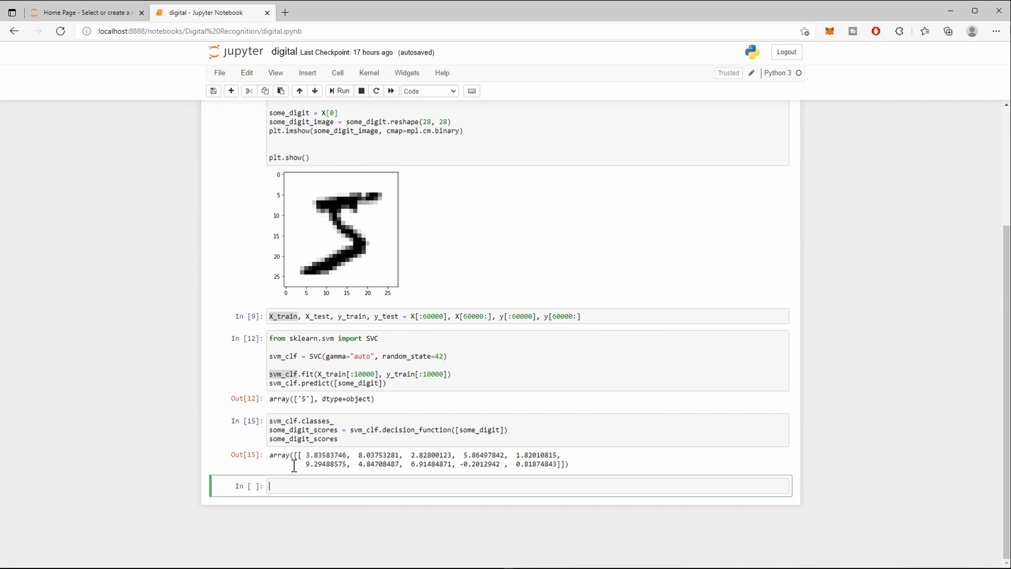
Import cross_val_score from sklearn.model_selection.
text(from)
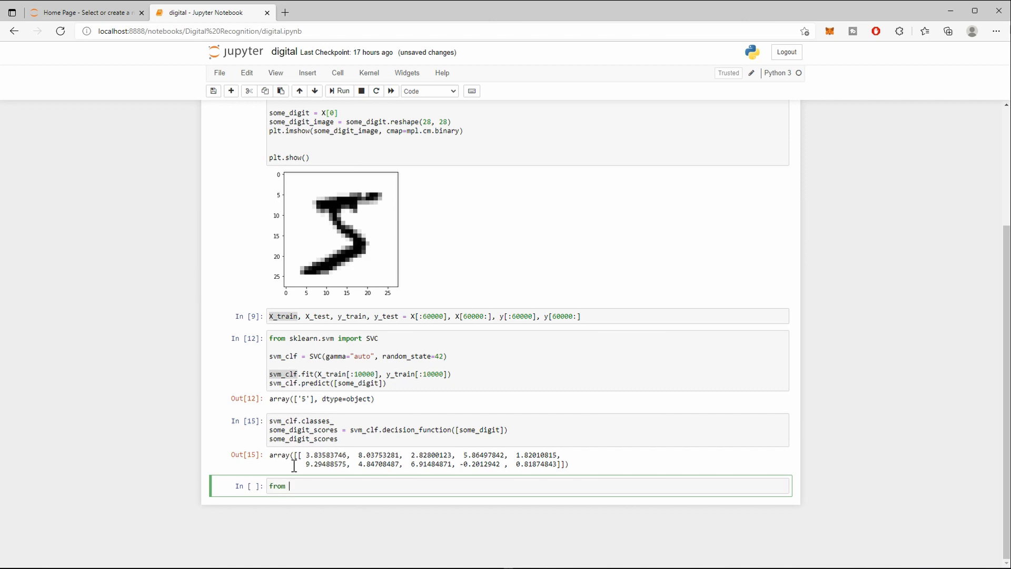
text(sklearn)
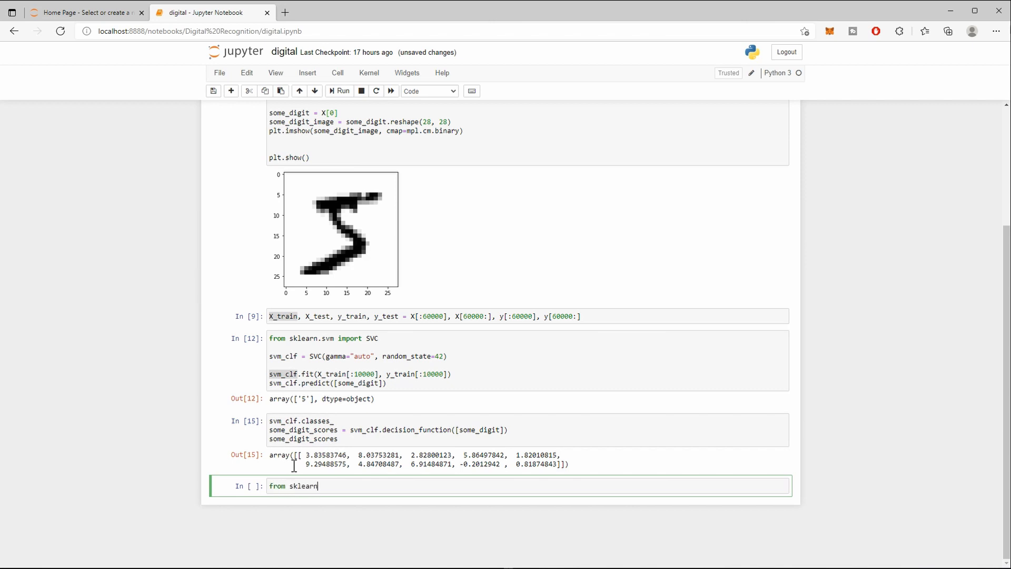
text(.model_s)
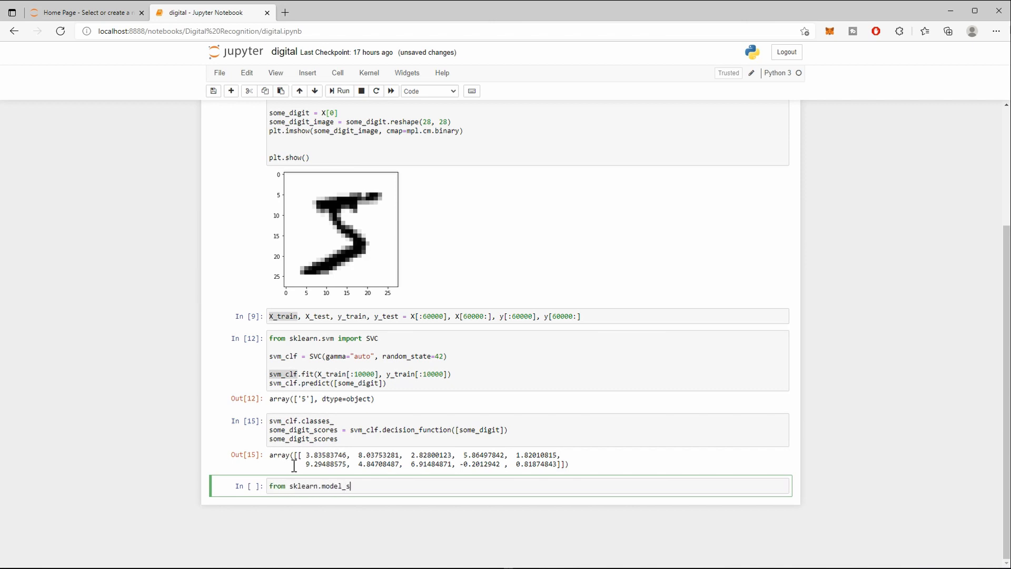
text(election im)
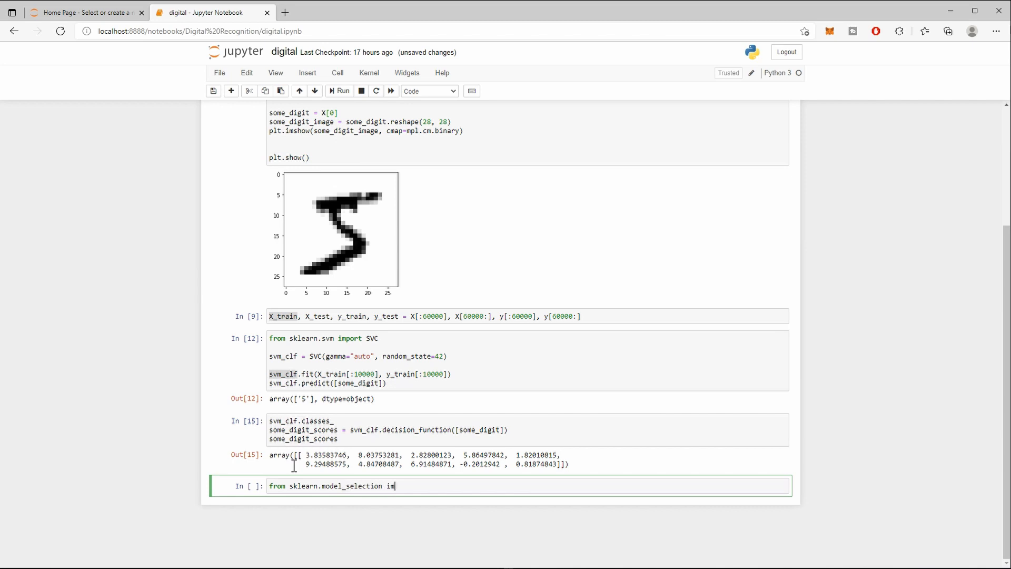
text(ort)
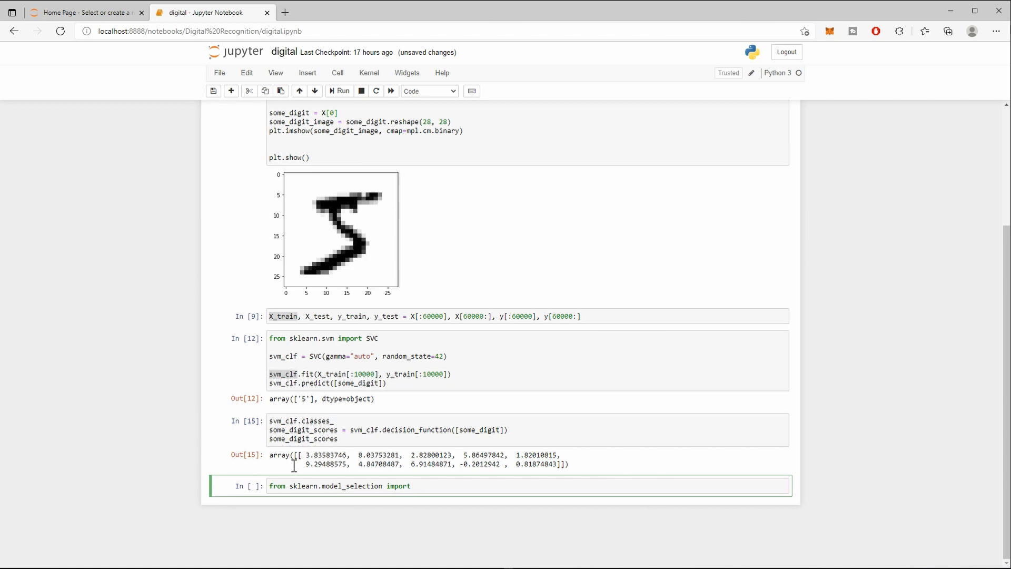
text(cross_v)
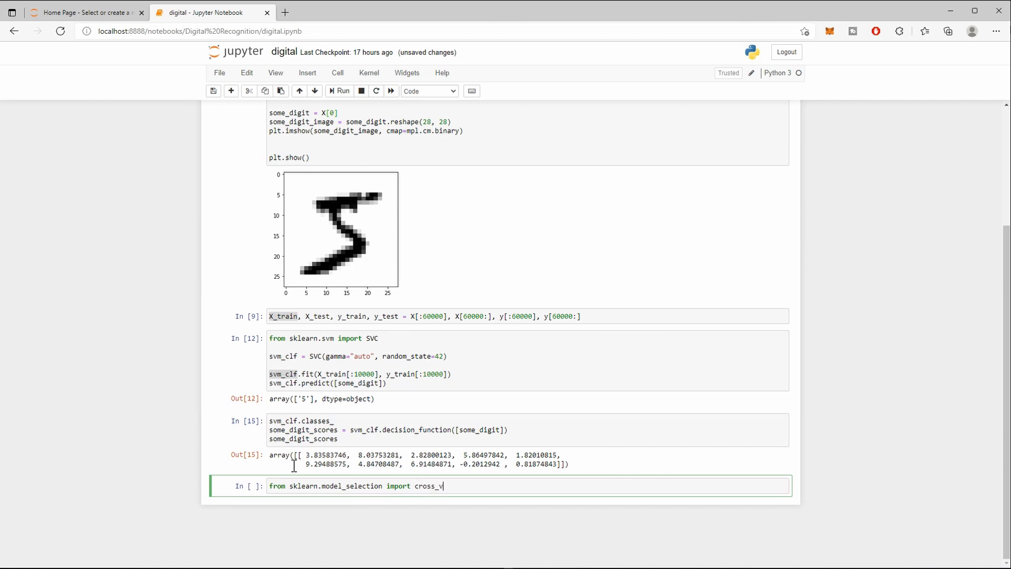
text(al_score)
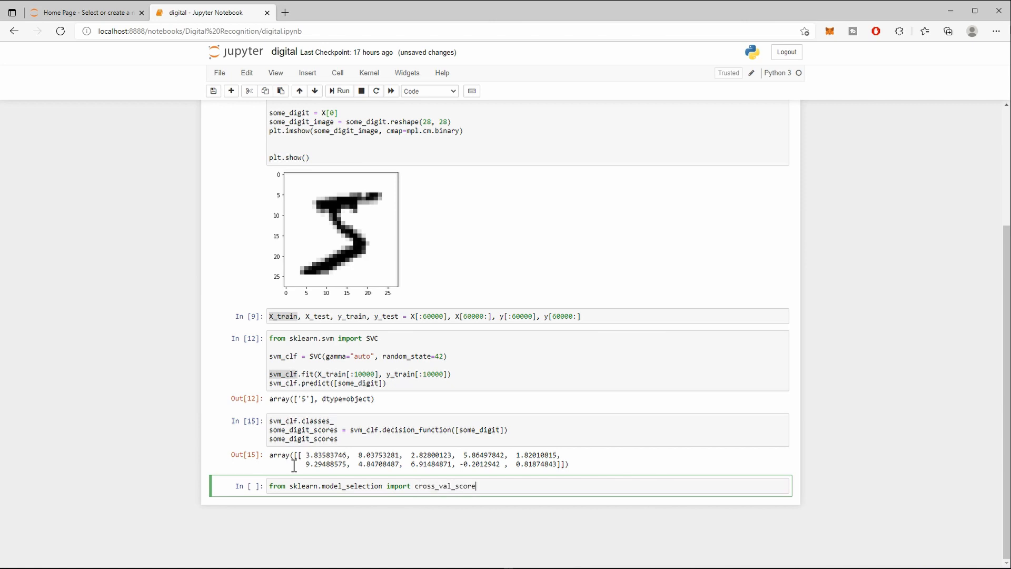
key(enter)
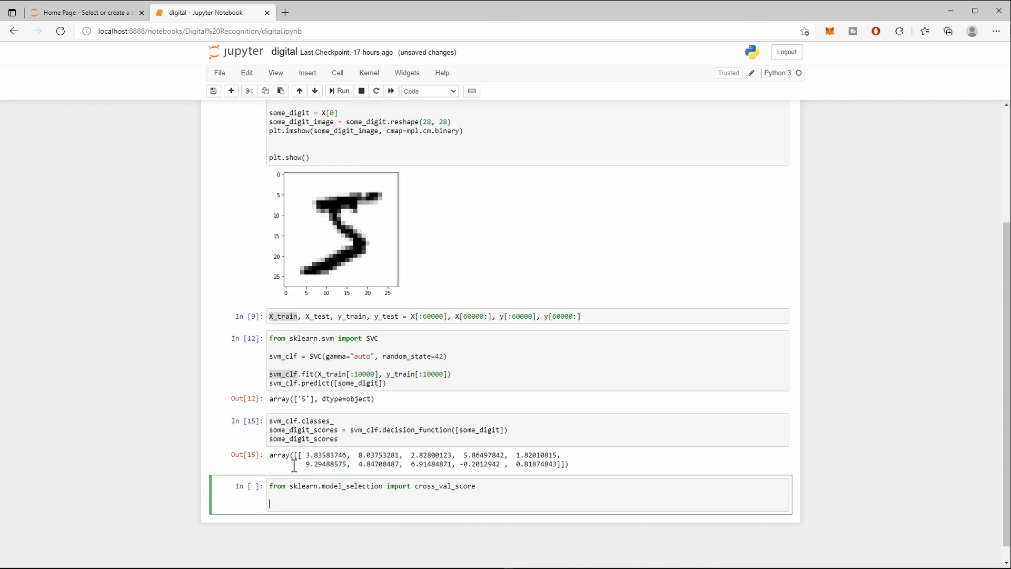
Call cross_val_score(svm_clf, X_train[:10000], y_train[:10000], cv=3, scoring="accuracy").
text(cross_)
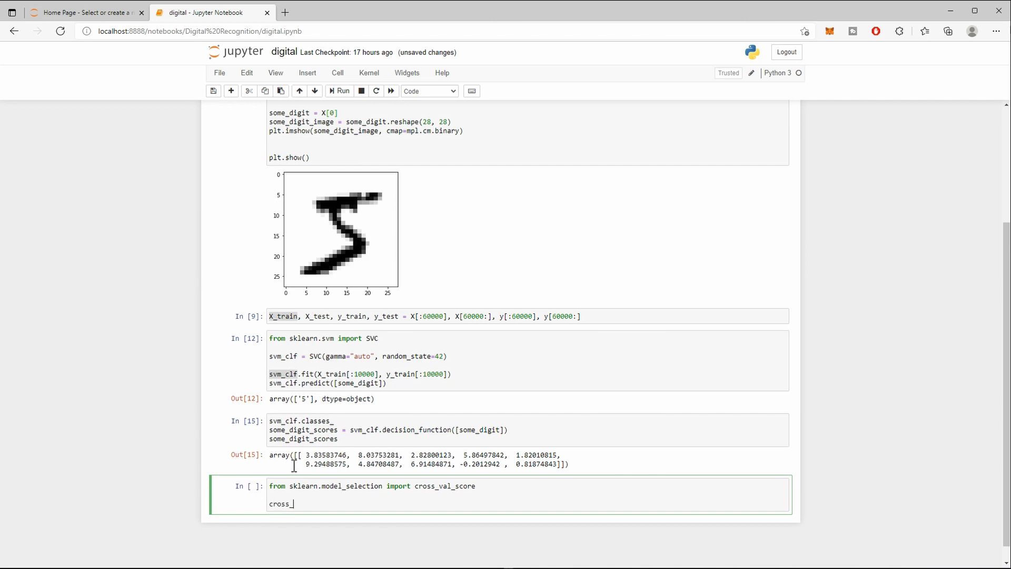
text(val_sc)
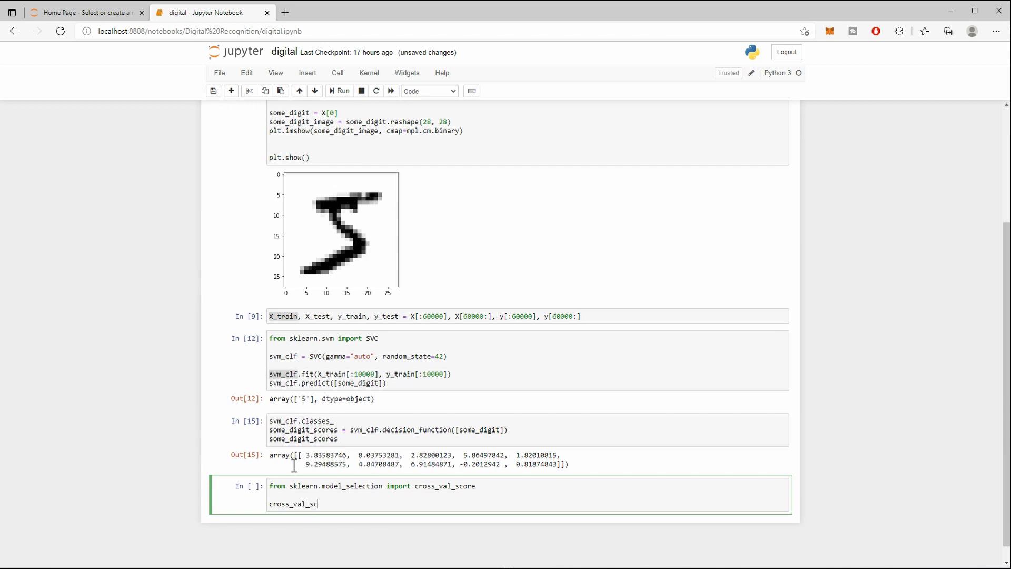
text(ore(s))
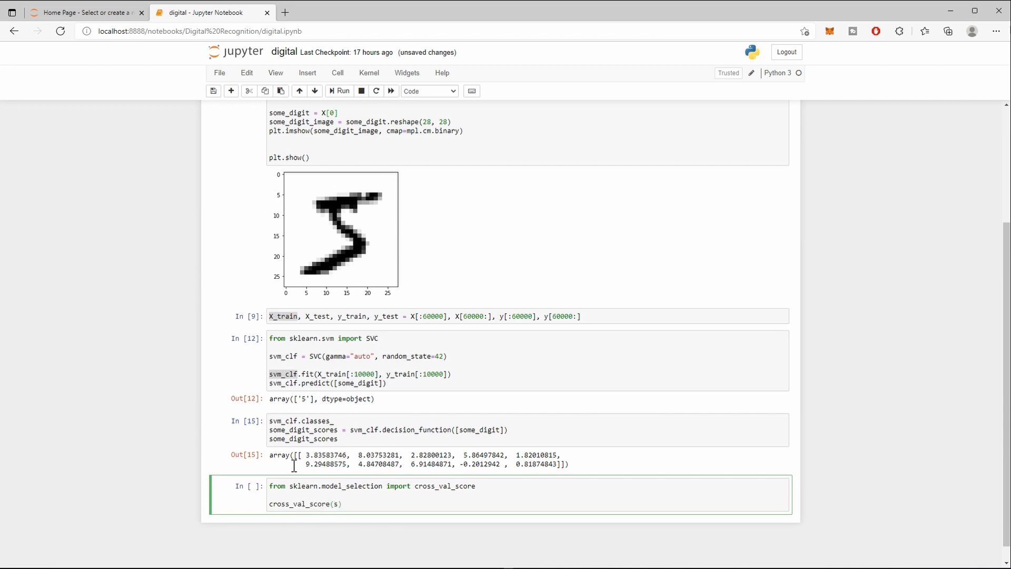
text(vm_clf,)
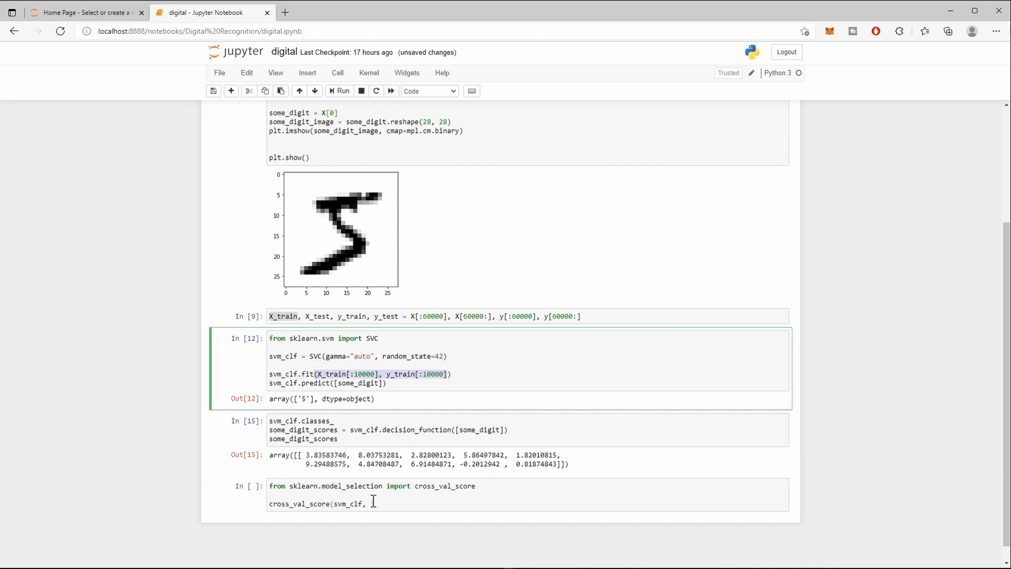
text((X_train[:10000], y_train[:10000]))
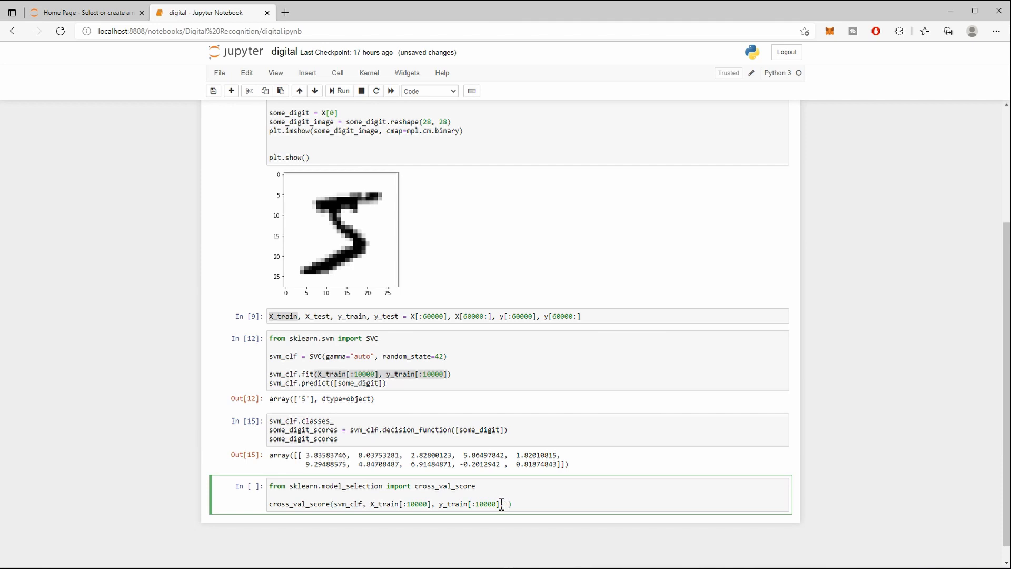
text(cv=)
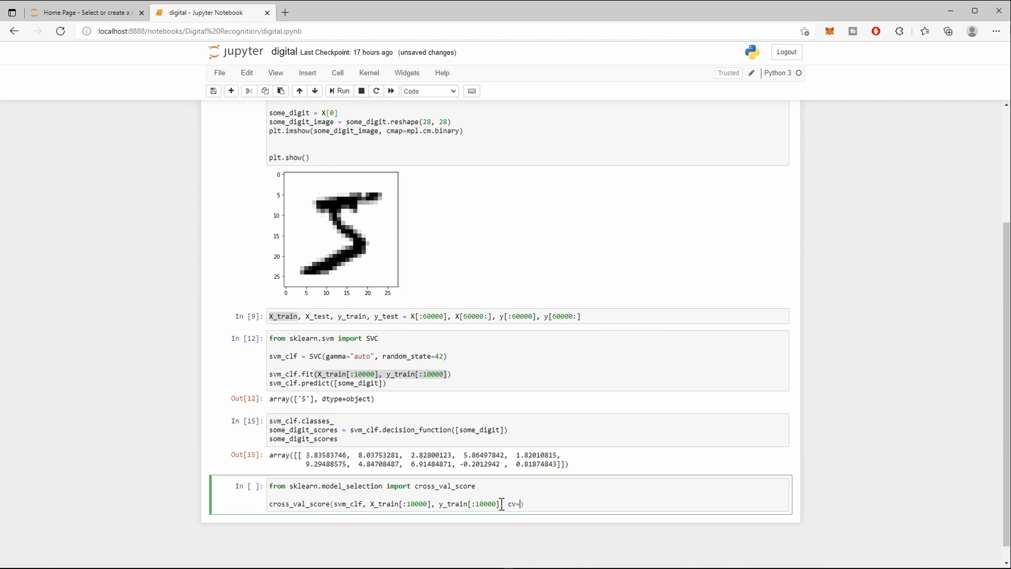
text(3)
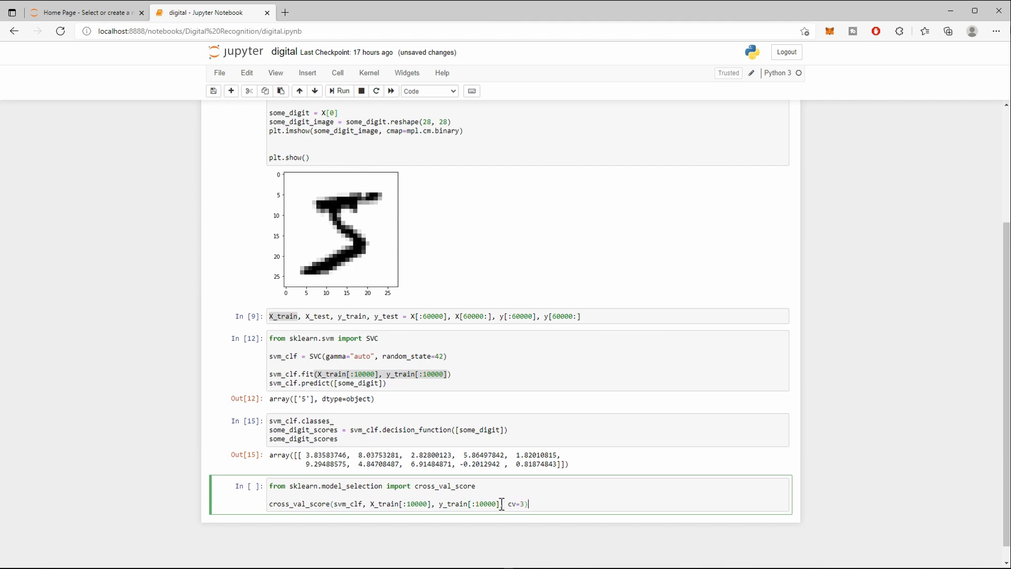
text(,)
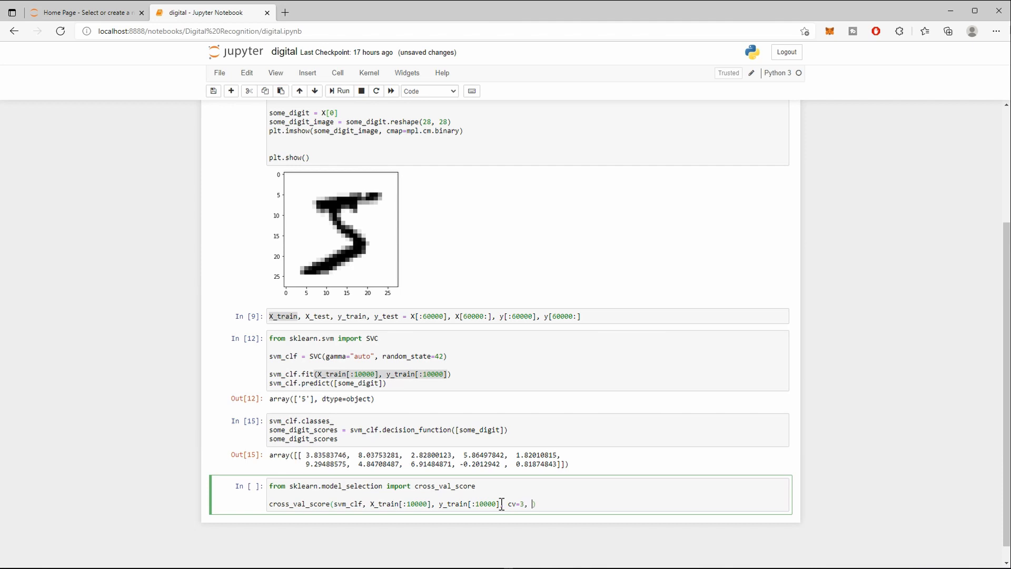
text(scoring="accuracy)
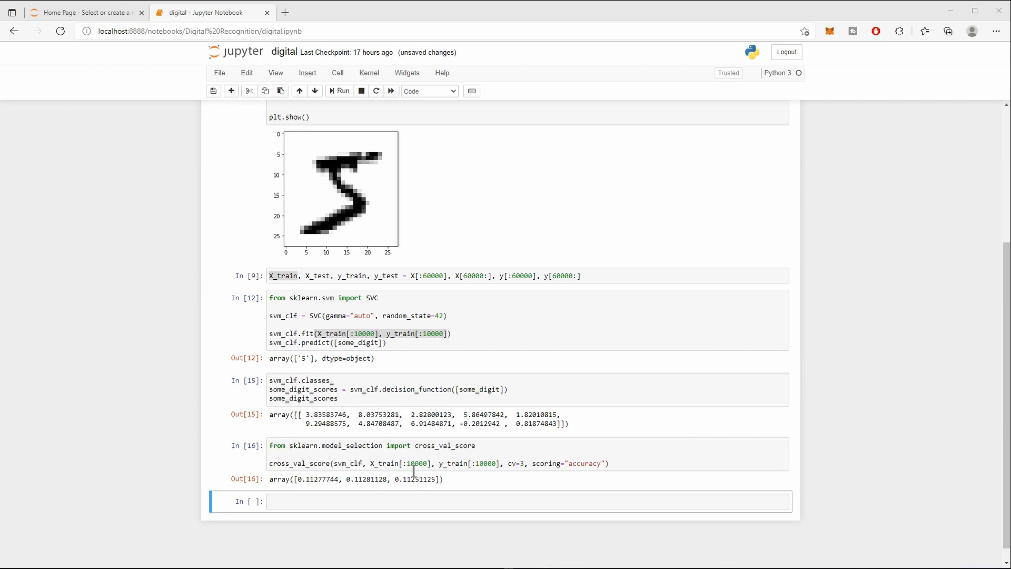
mouse_move(411, 465)
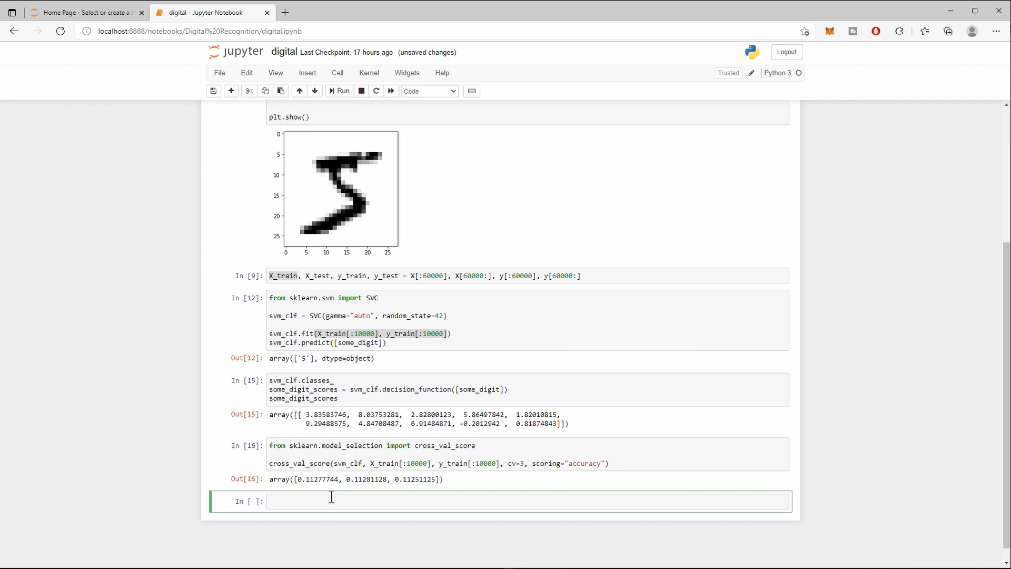
Import precision_score and recall_score from sklearn.metrics and cross_val_predict from model_selection.
text(from sklearn.me)
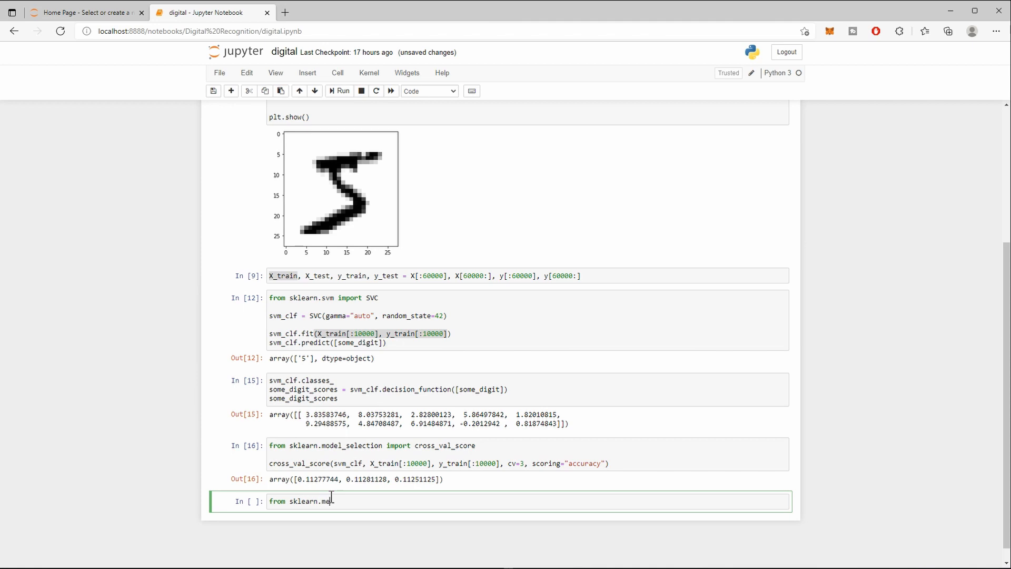
text(trics)
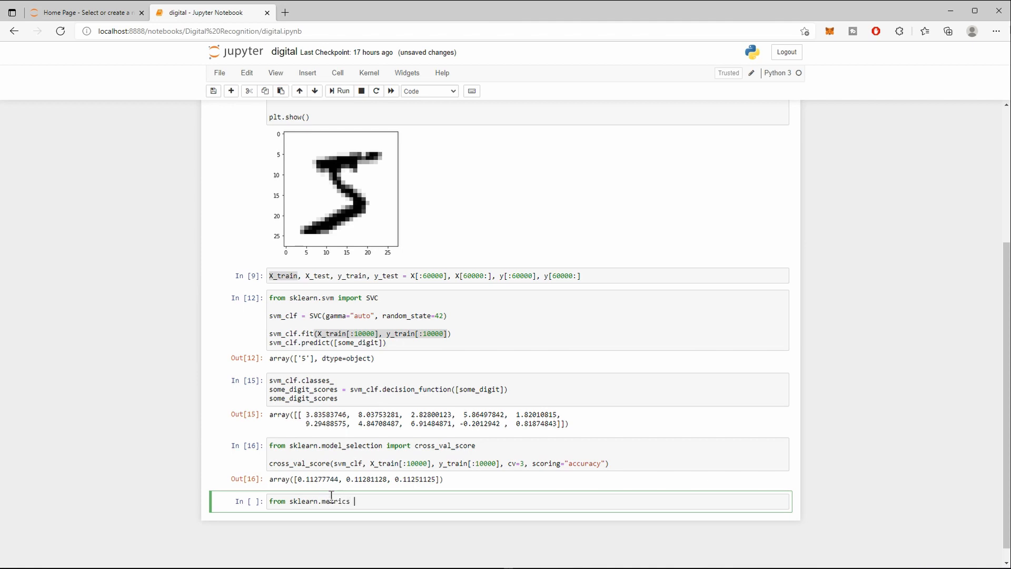
text(import)
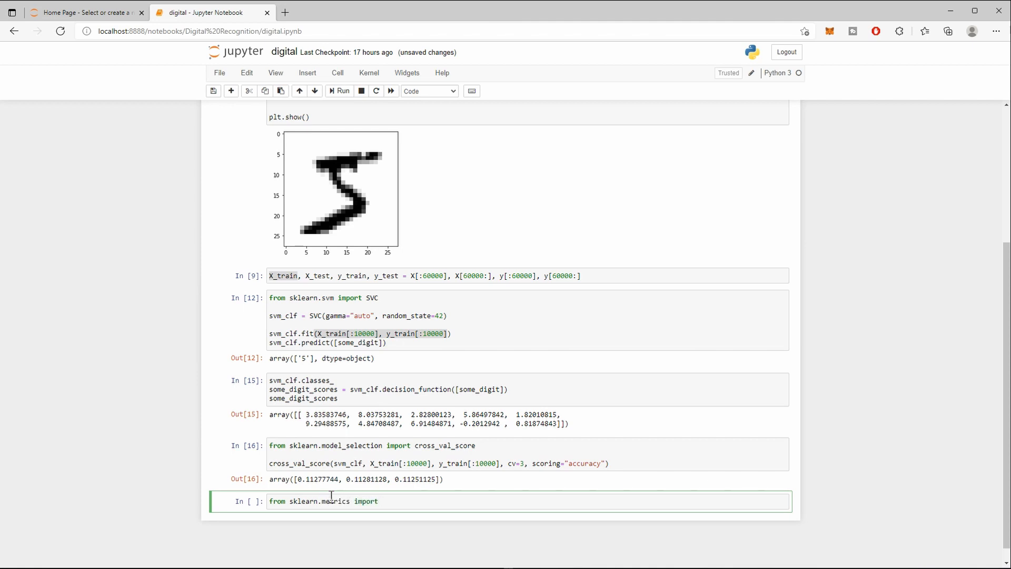
text(precision_s)
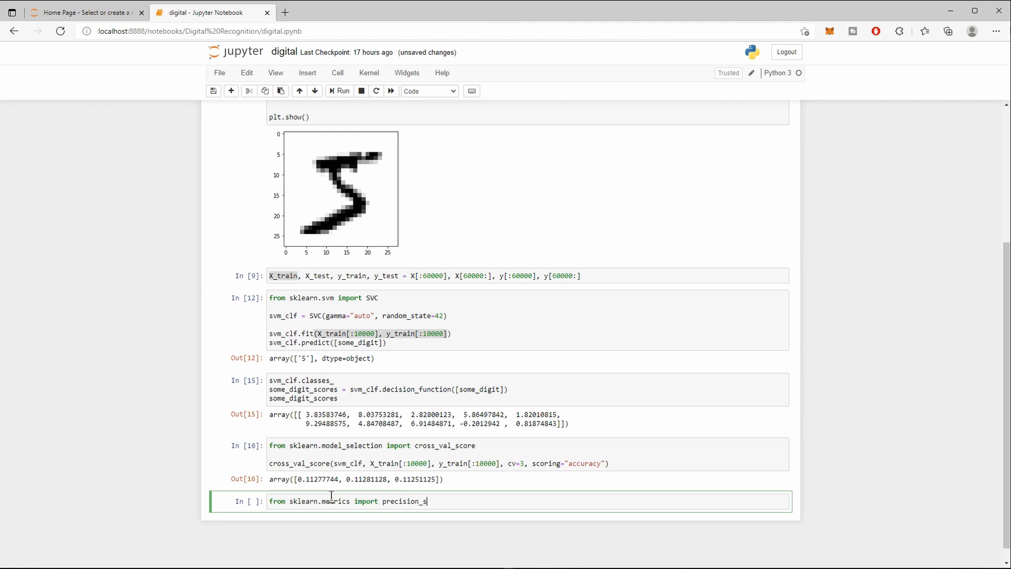
text(core, recal)
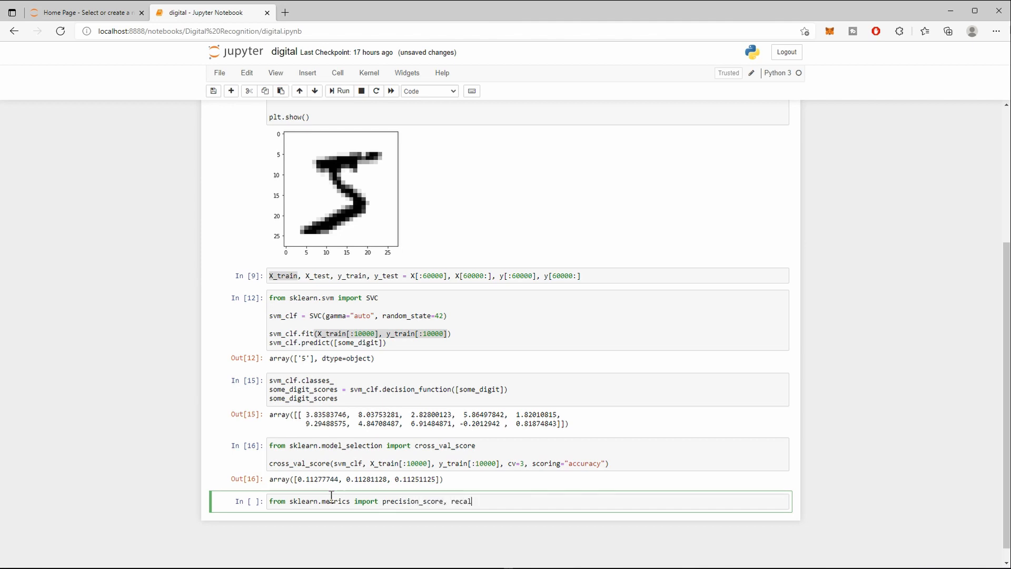
text(_score)
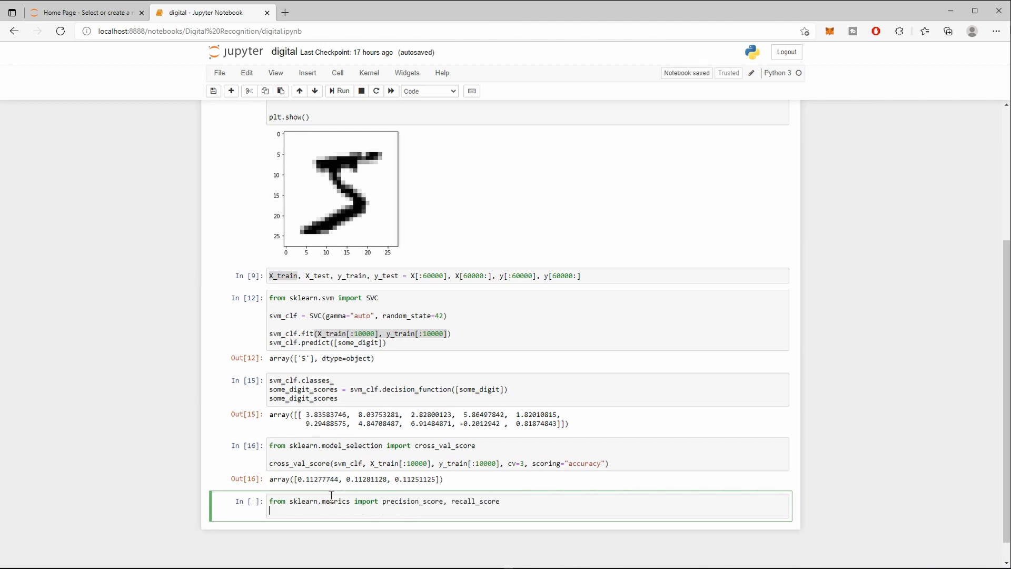
text(from sklearn.mo)
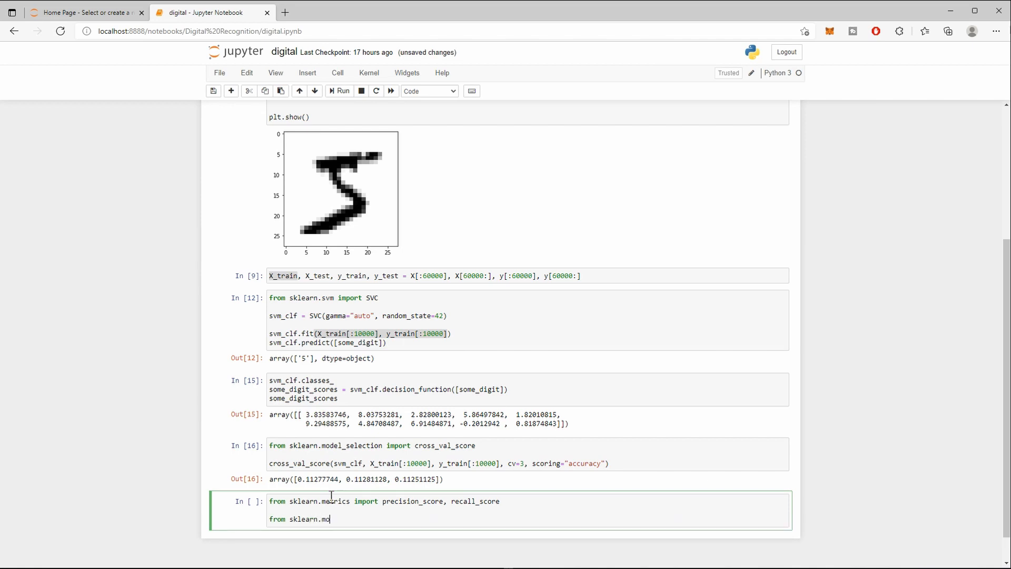
text(del_selection import)
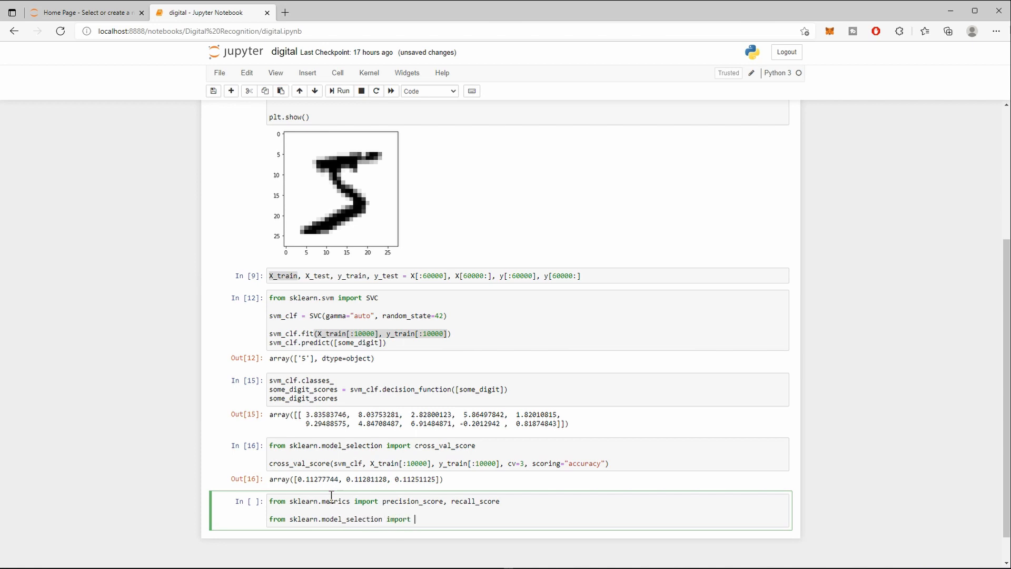
text(cross)
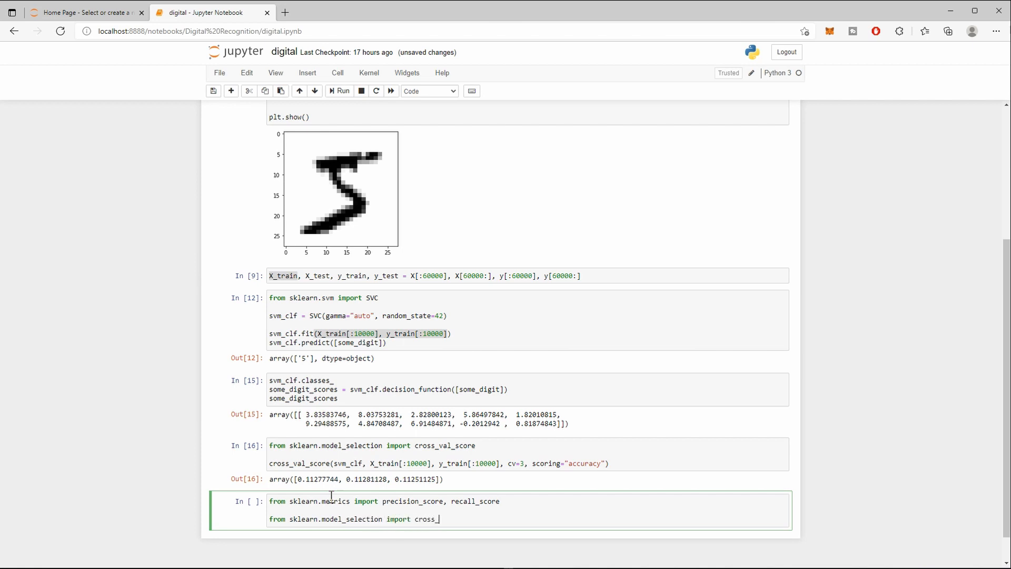
text(_predict)
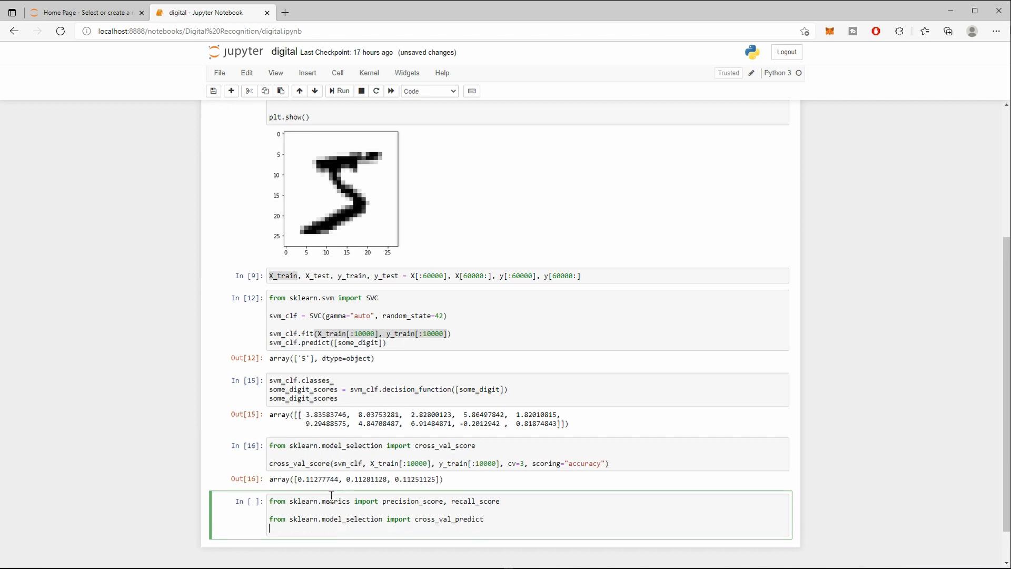
Begin y_train_pred = cross_val_predict(svm_clf, for the training predictions.
text(y_train_pre)
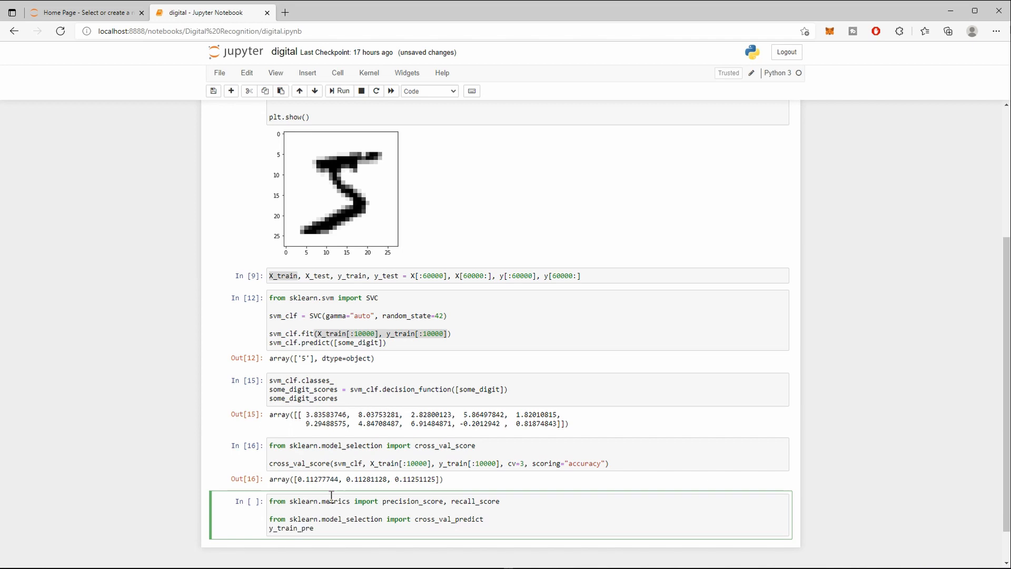
text(d)
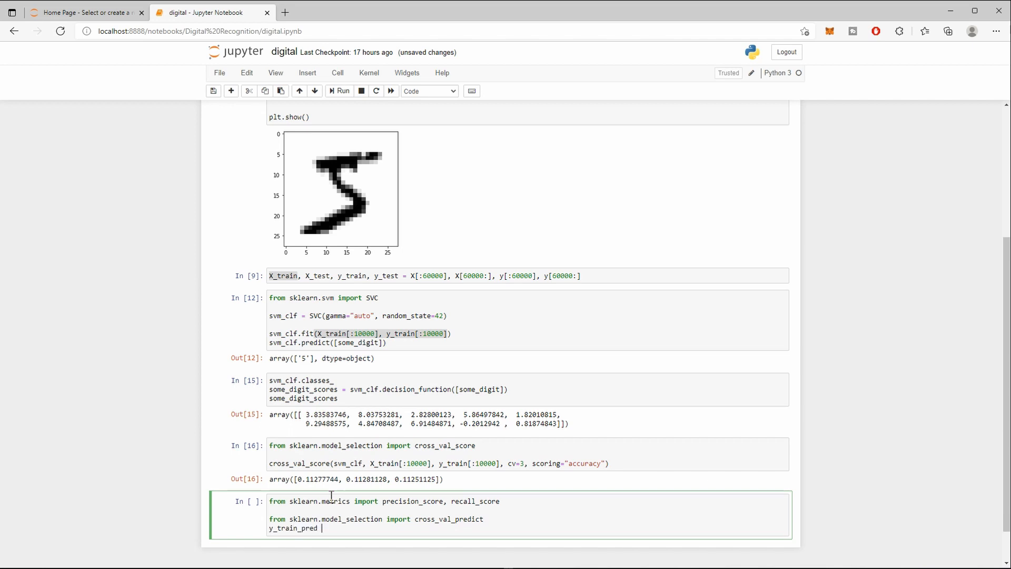
text(= cross_v)
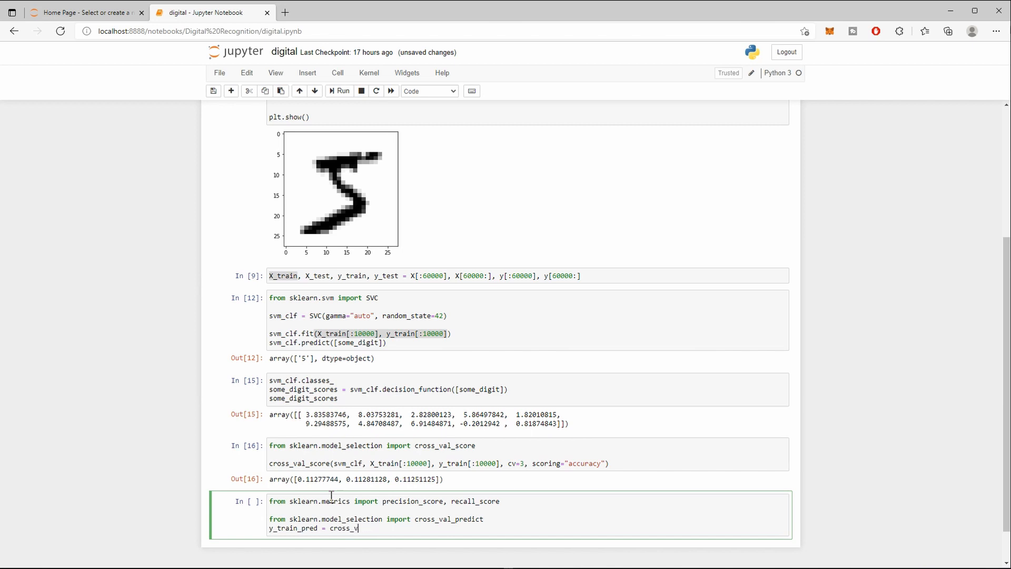
text(al_predict()
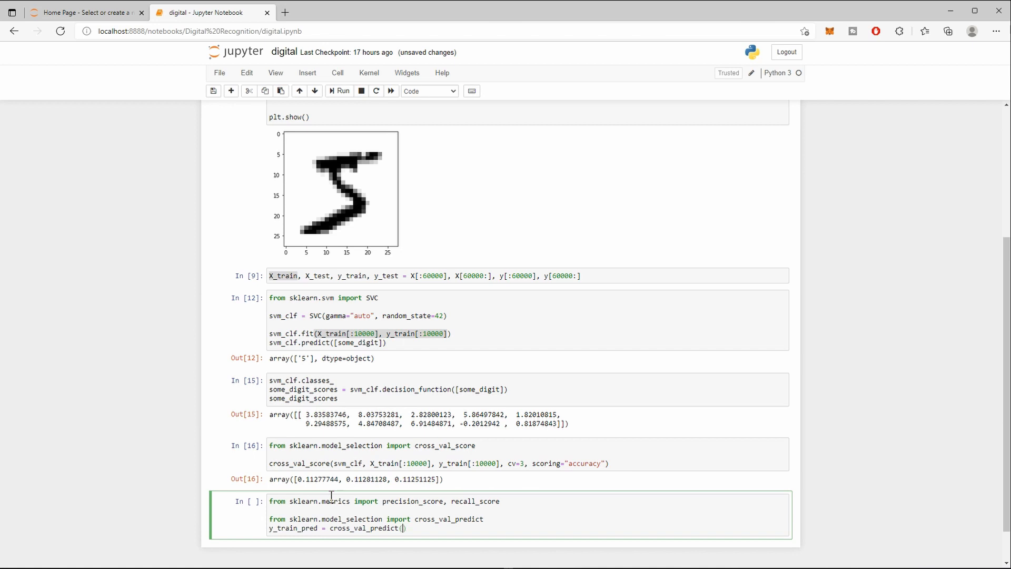
text(svm)
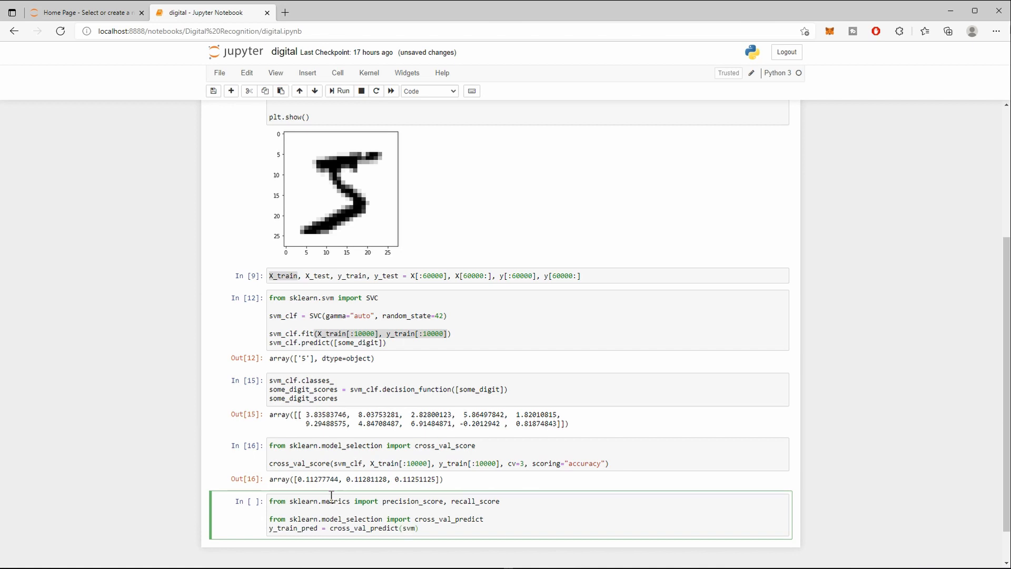
text(_clf,)
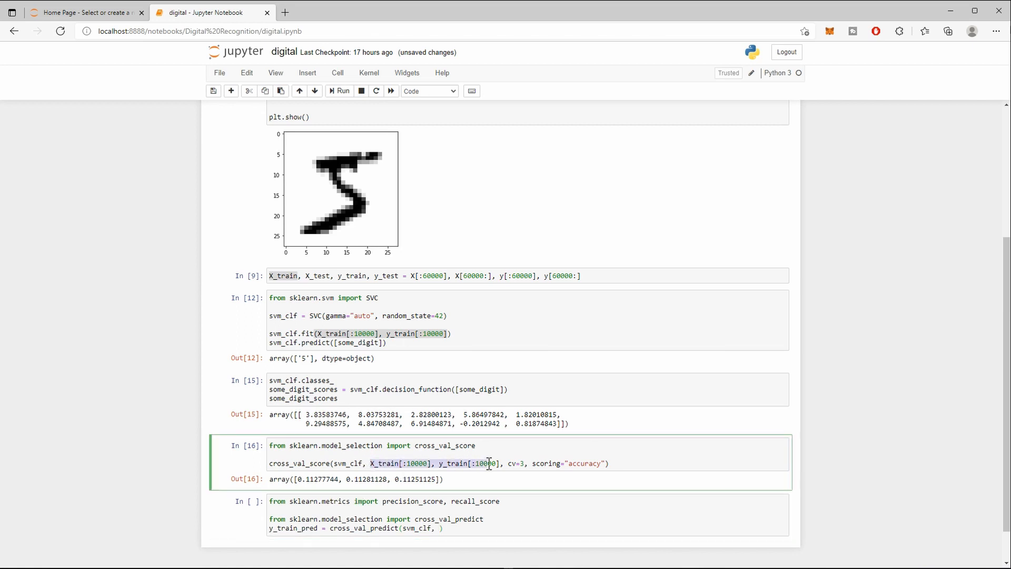
Complete cross_val_predict with X_train[:10000], y_train[:10000], cv=3.
click(438, 528)
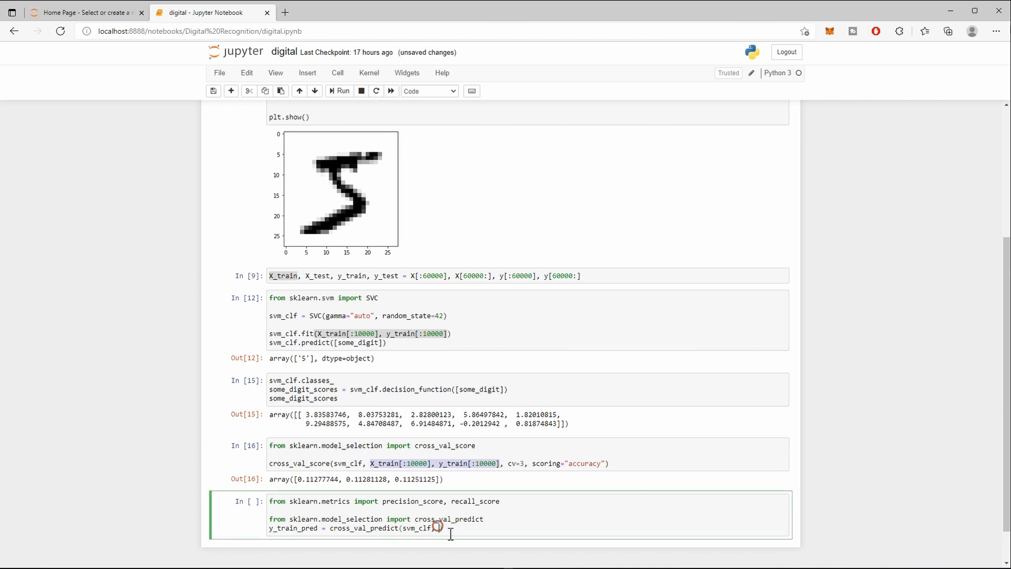
text(X_train[:10000], y_train[:10000]))
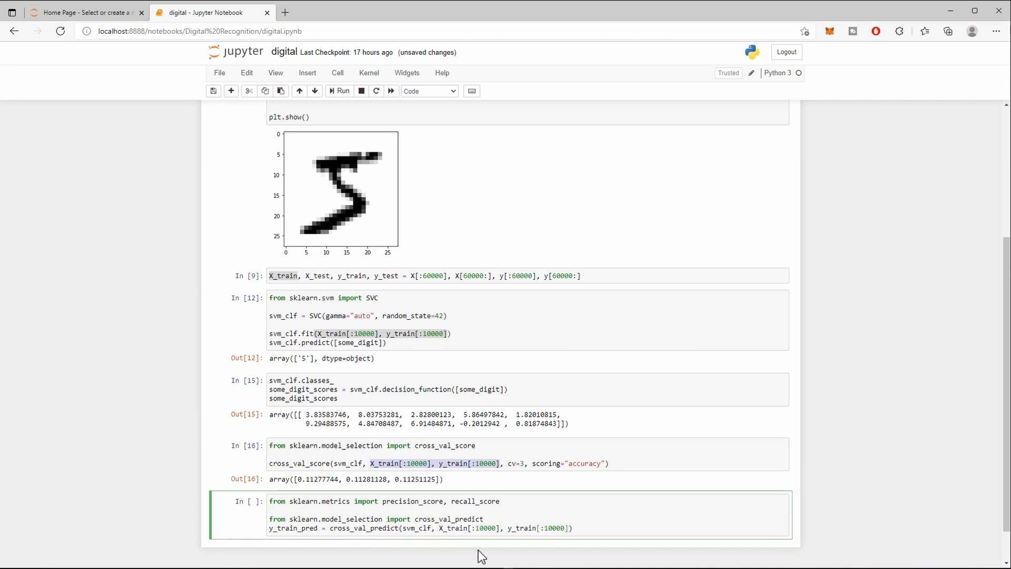
text(, cv=3)
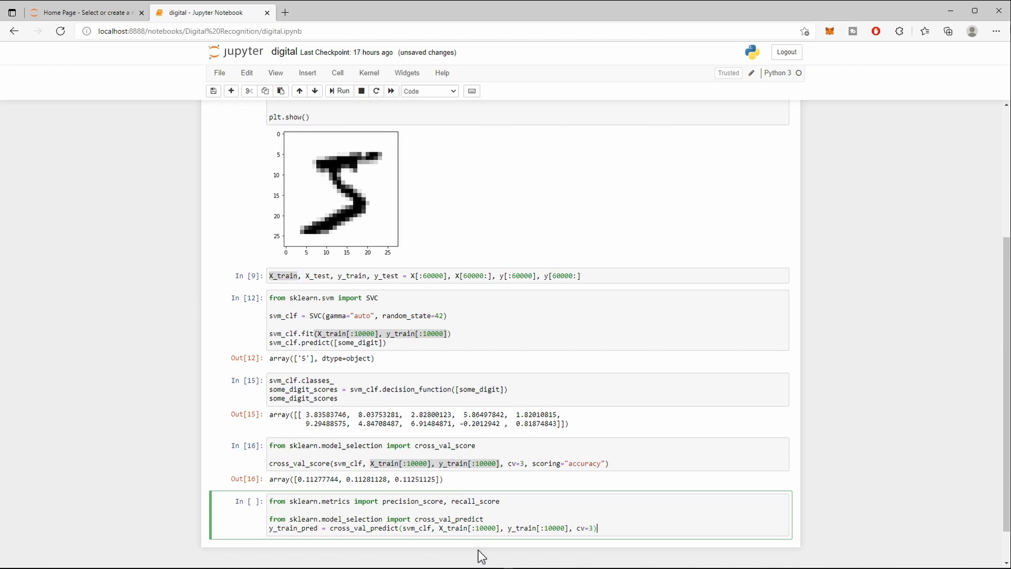
Add precision_score and recall_score on y_train[:10000] vs y_train_pred with average="micro".
text(p)
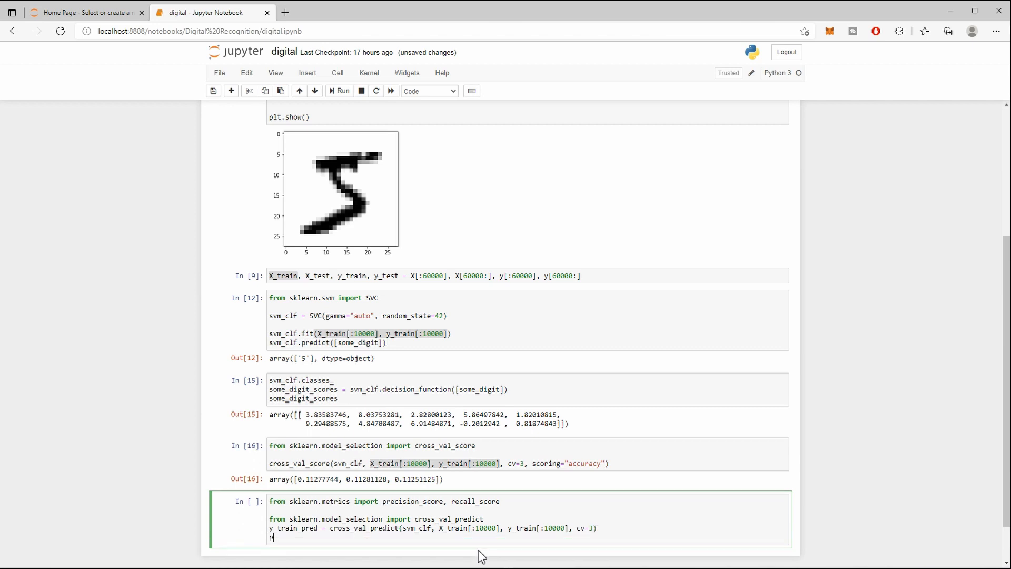
text(recis)
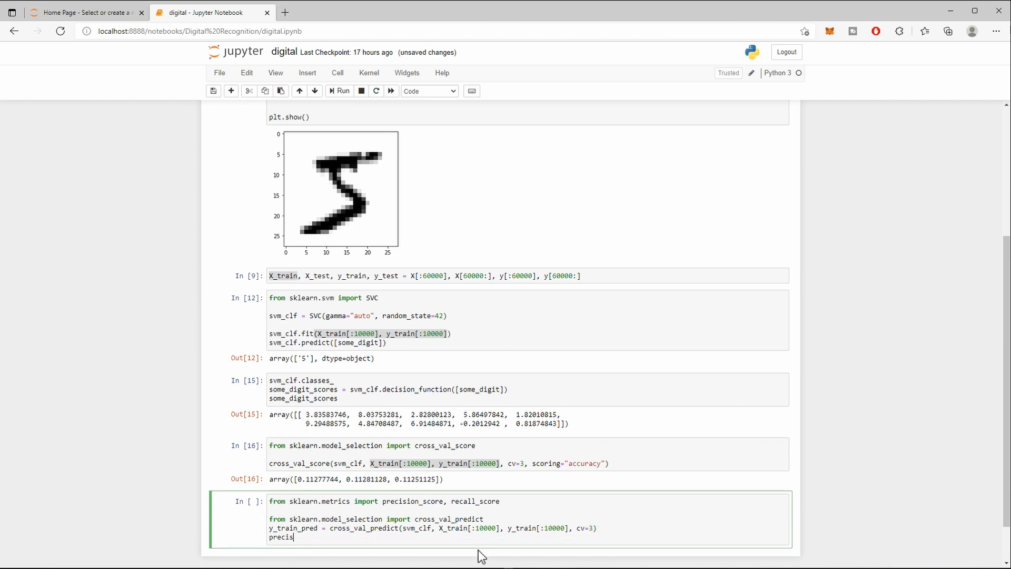
text(ion_score)
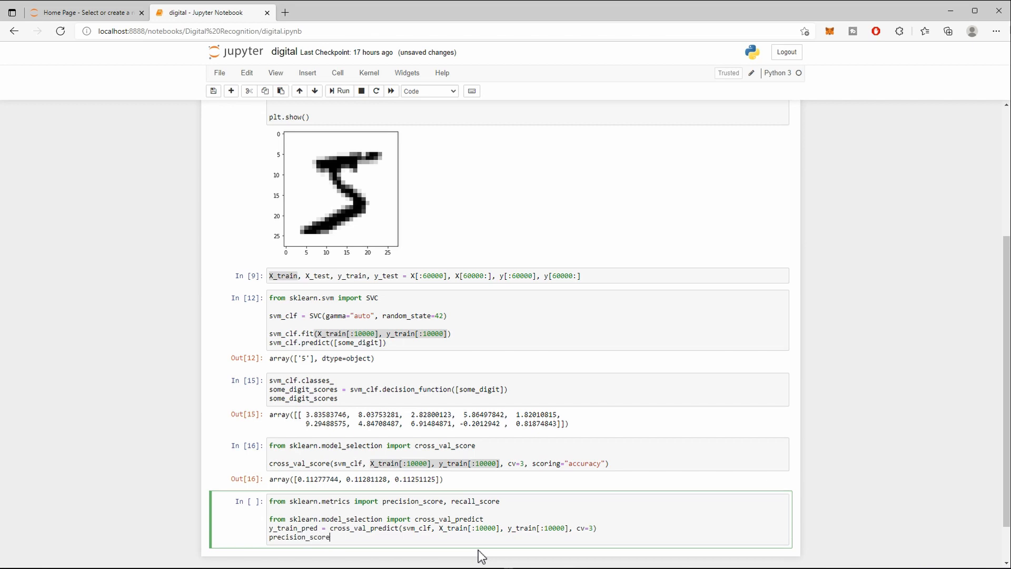
text(())
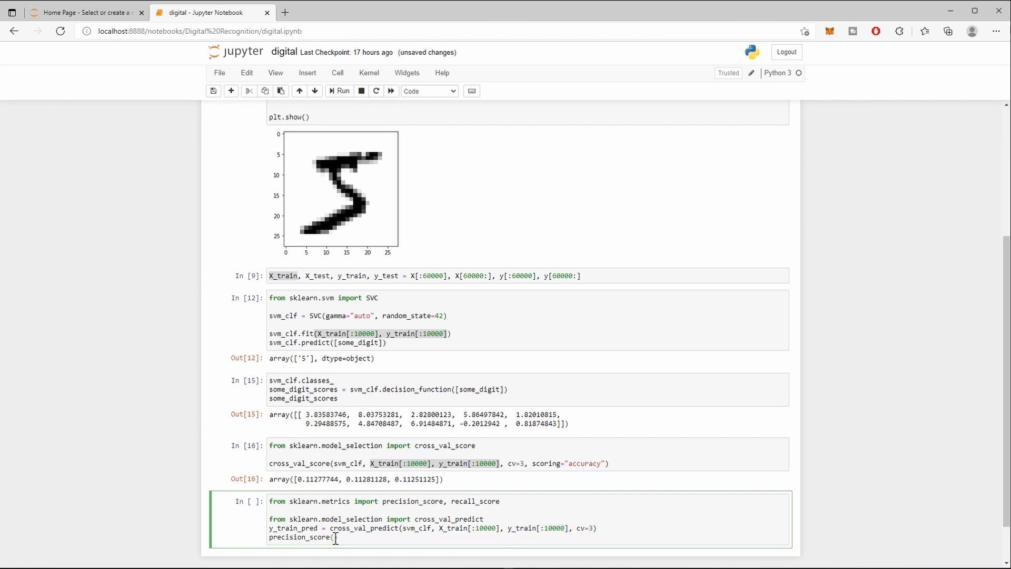
text(y_train[:10000],)
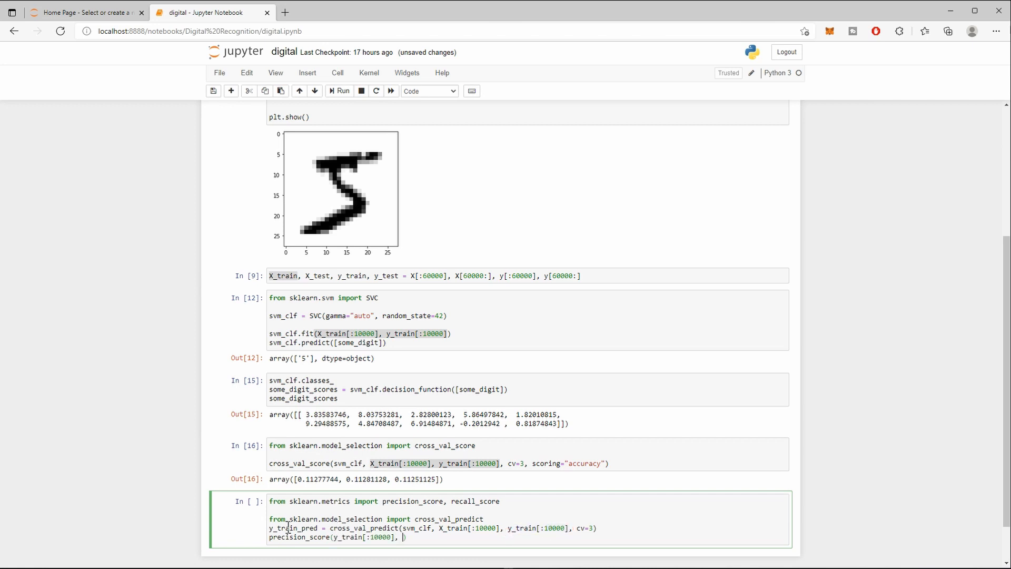
text(y_train_pred)
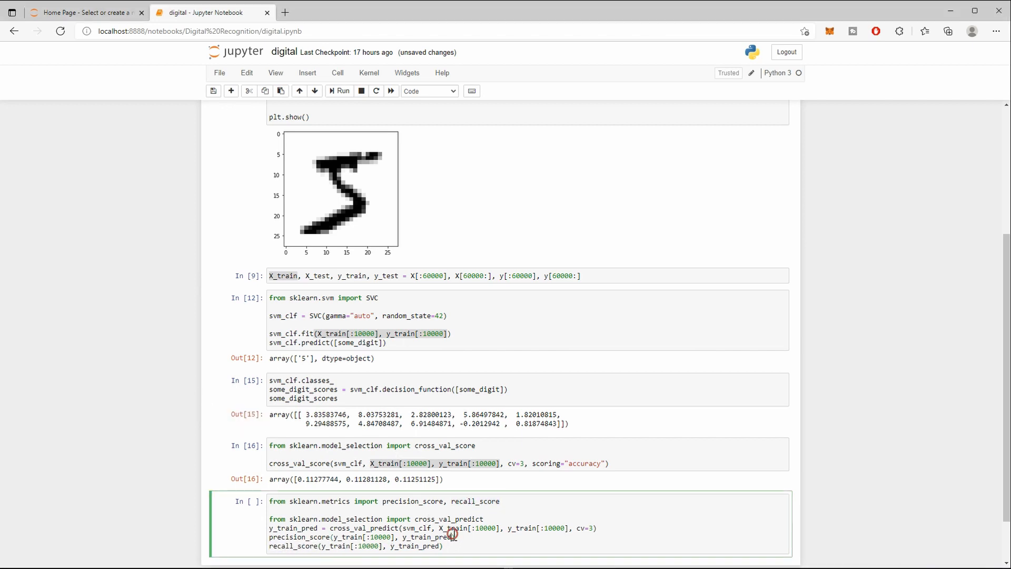
text(aver)
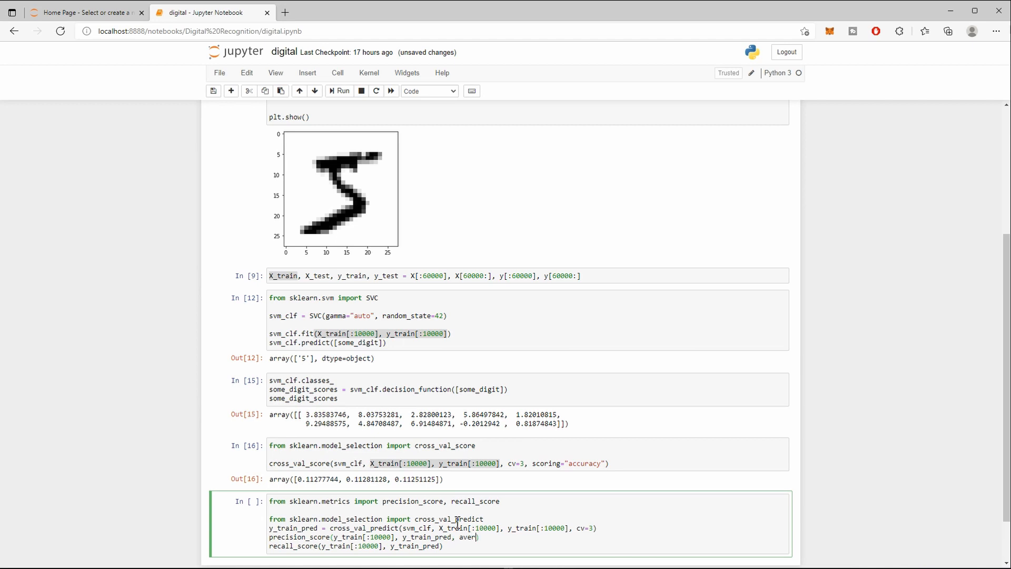
text(ga="")
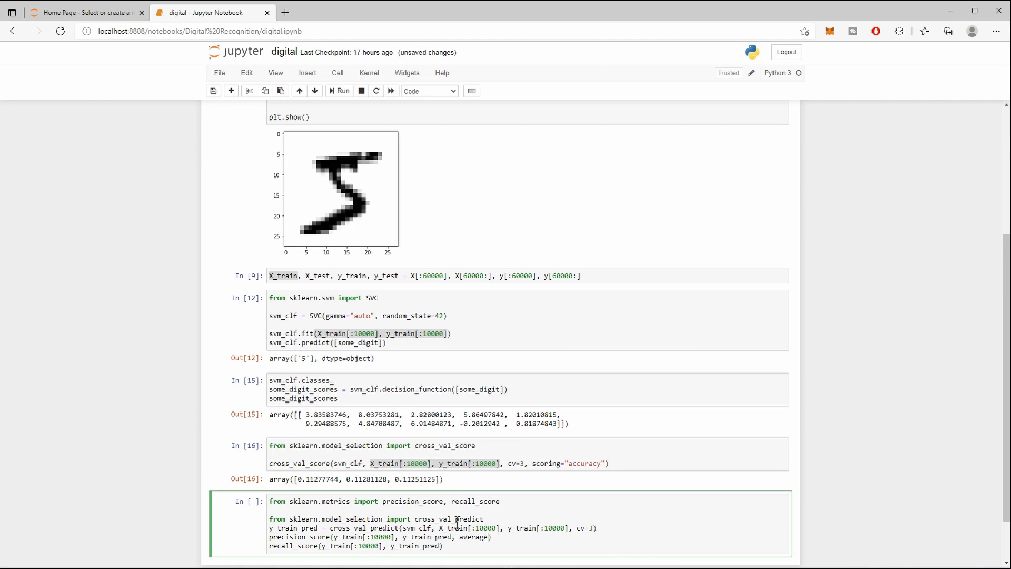
text("")
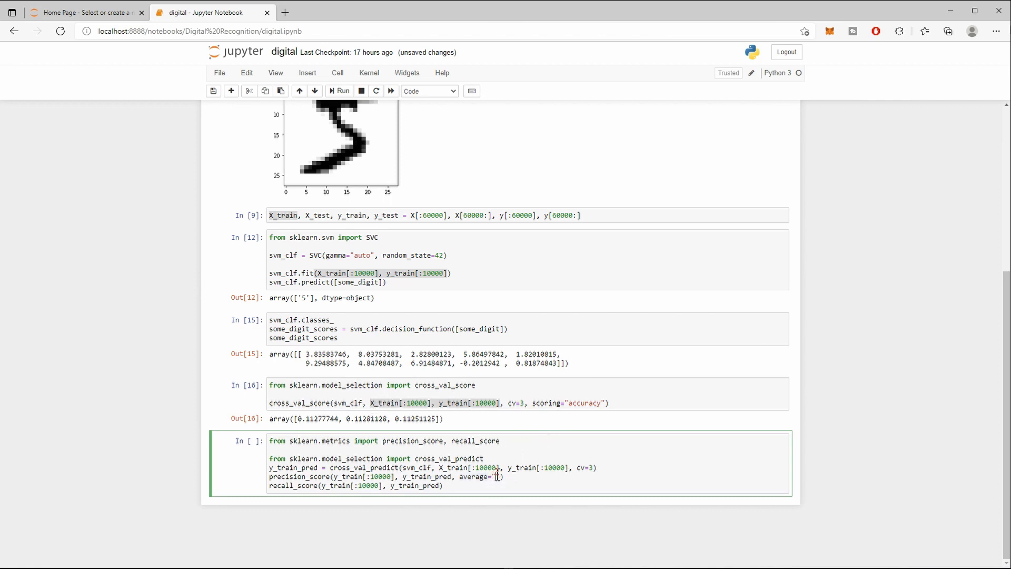
text(micro)
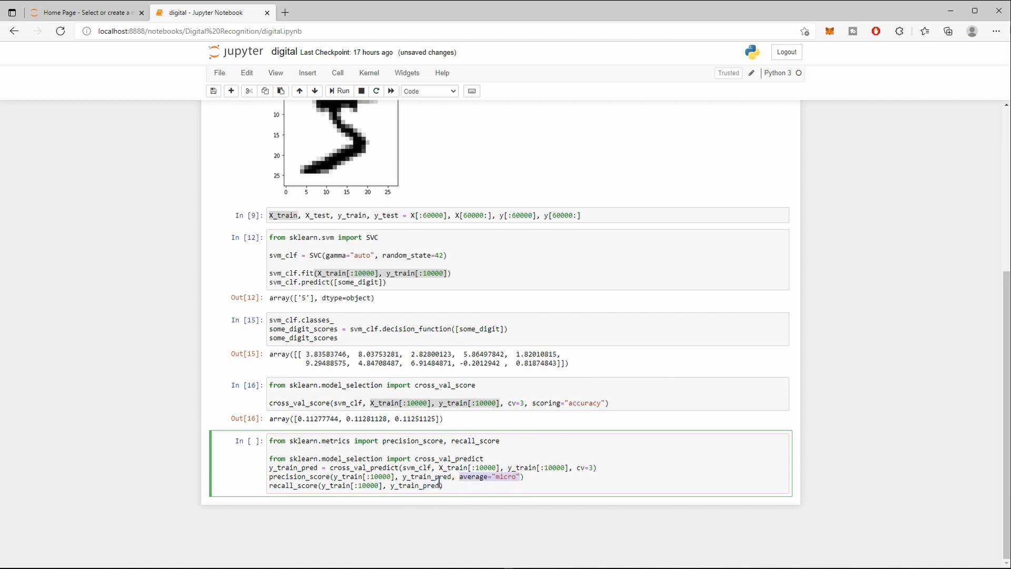
text(, average="micro")
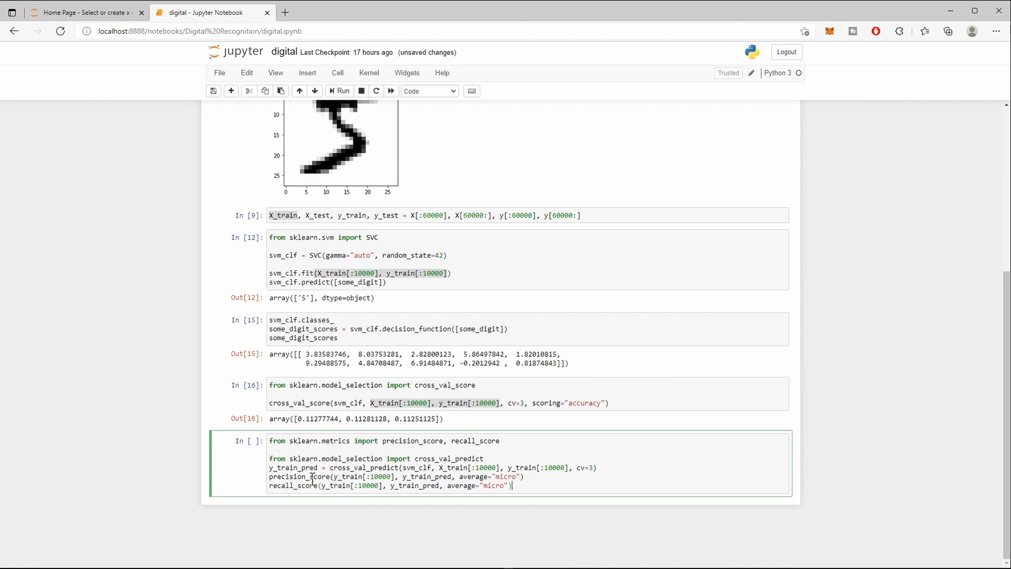
Remove the [:10000] slices from both validation cells and run them on the full training set.
click(401, 404)
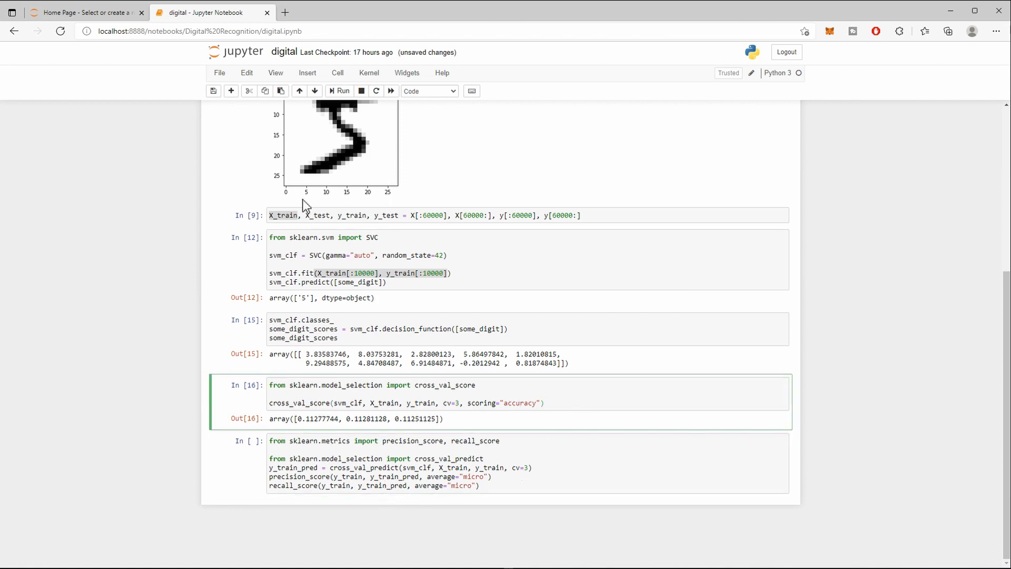
click(338, 90)
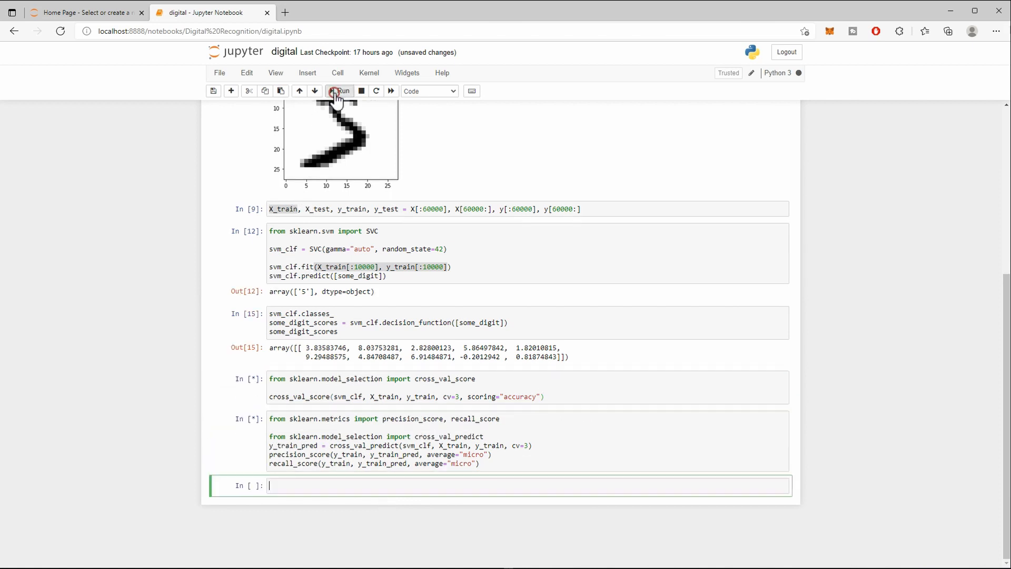
click(209, 13)
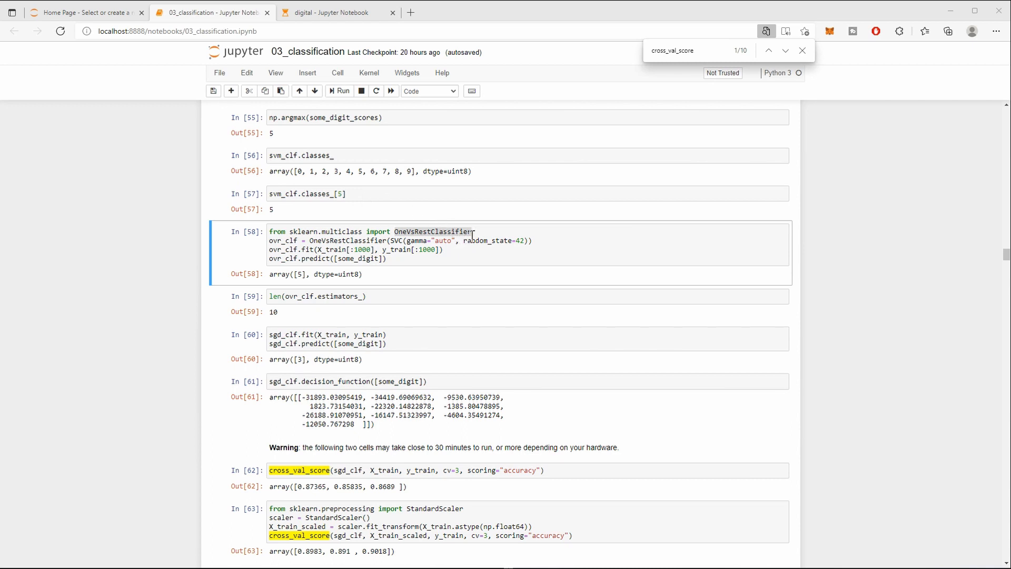
mouse_move(469, 377)
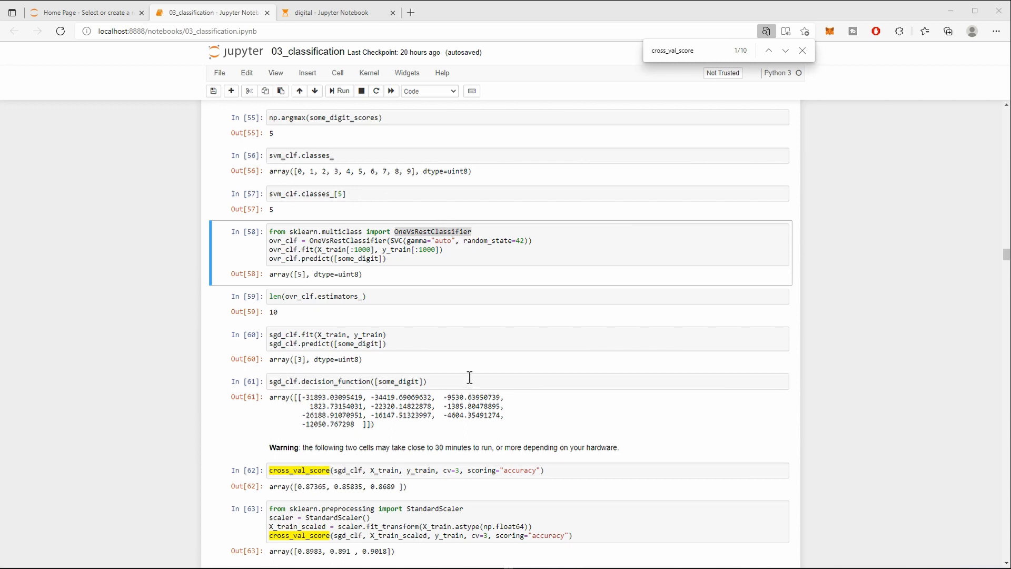
mouse_move(371, 486)
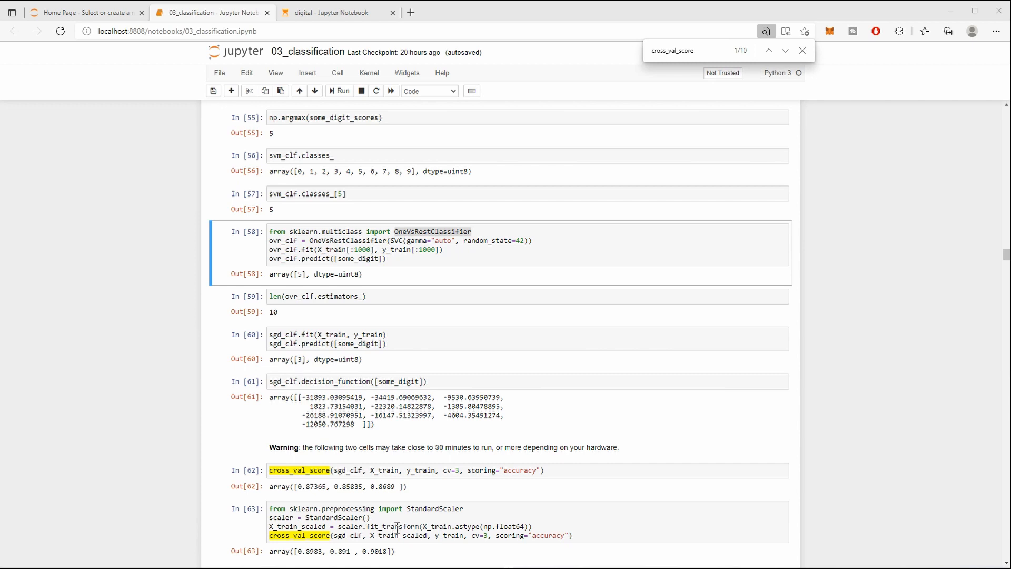
mouse_move(310, 553)
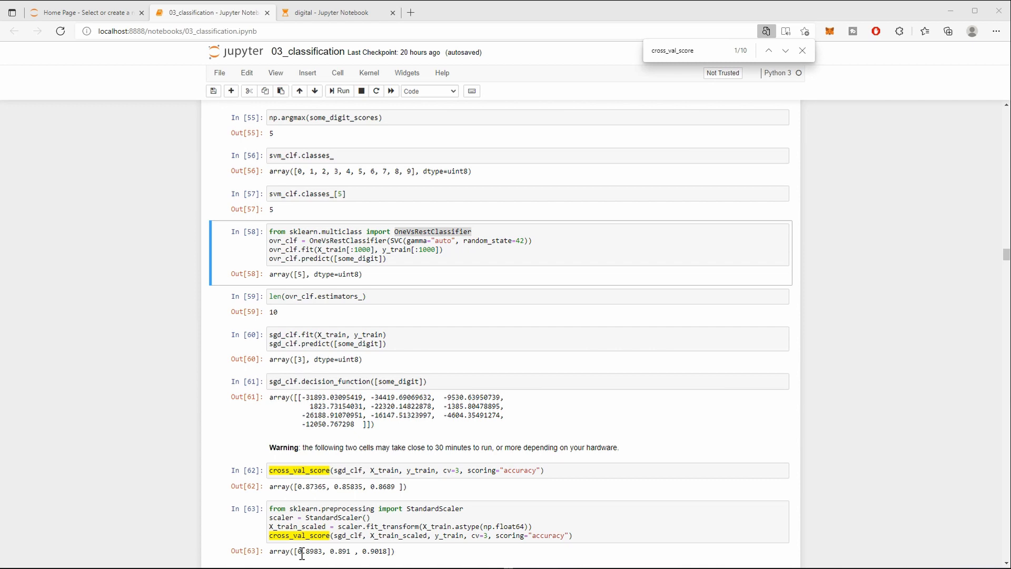
Select the 0.8983 accuracy score in Out[63] of the 03_classification reference notebook.
double_click(306, 551)
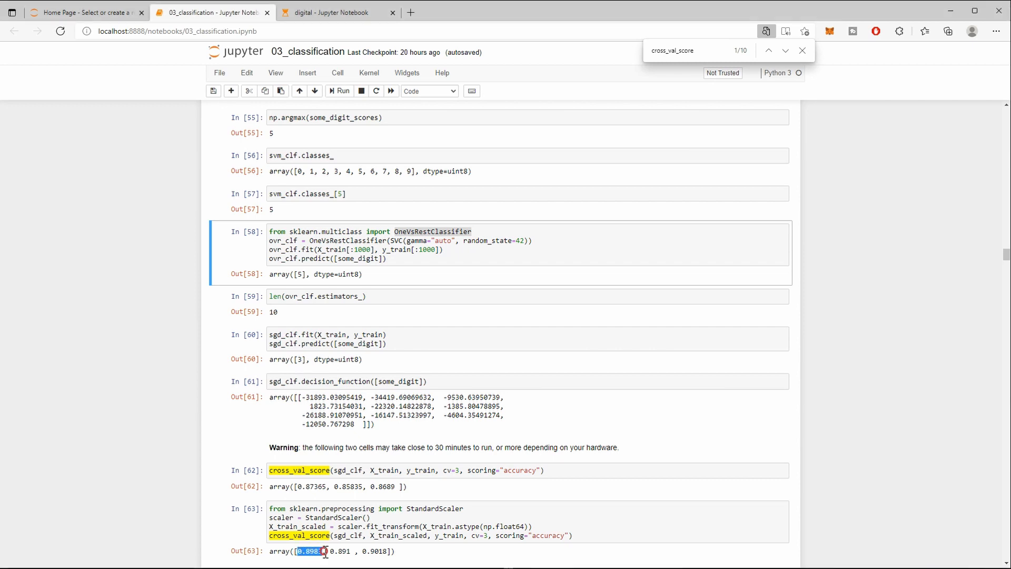